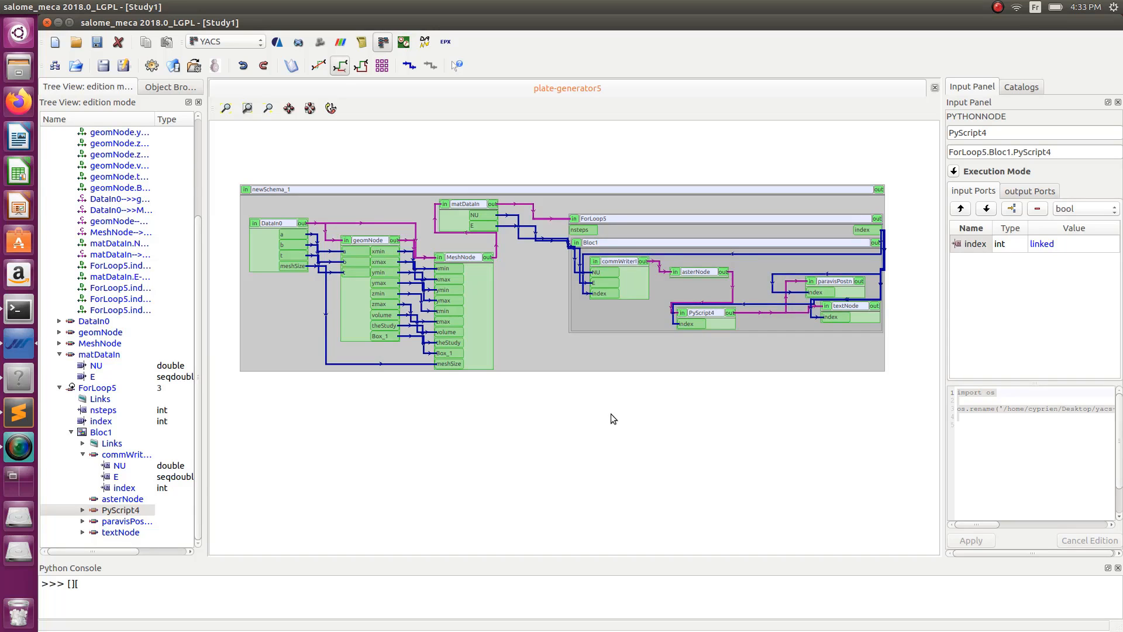
mouse_move(660, 445)
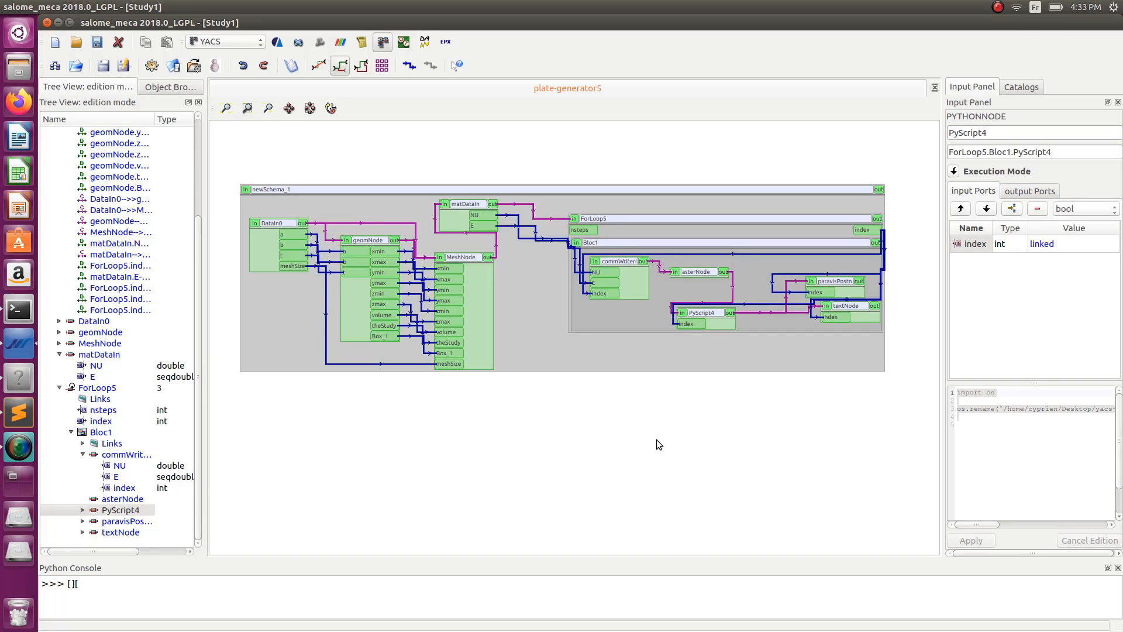
mouse_move(574, 393)
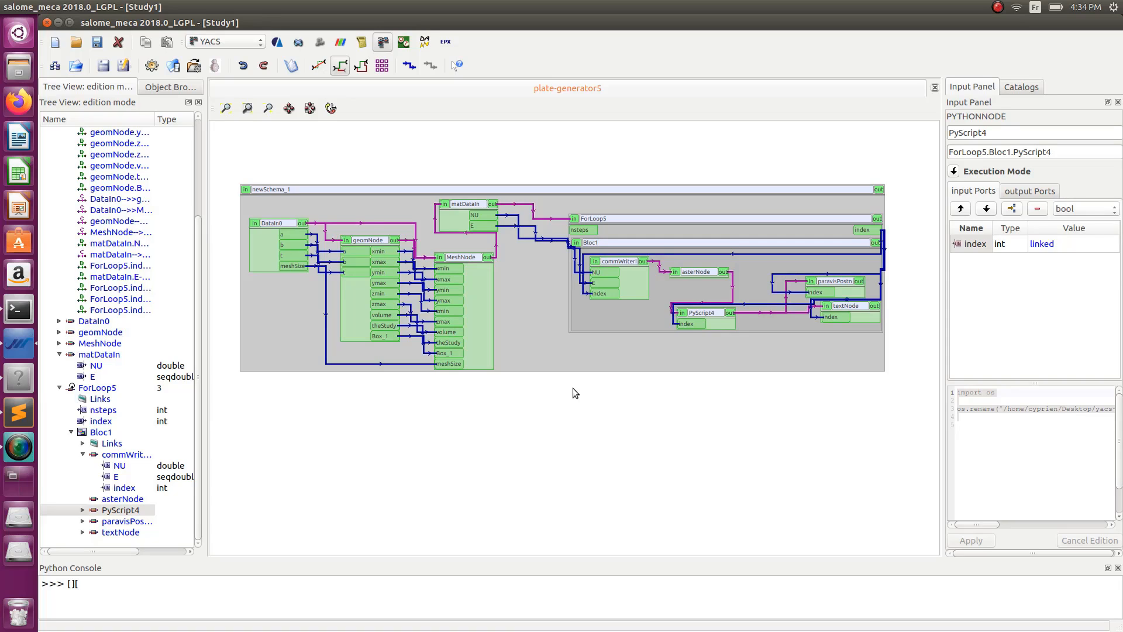
mouse_move(619, 393)
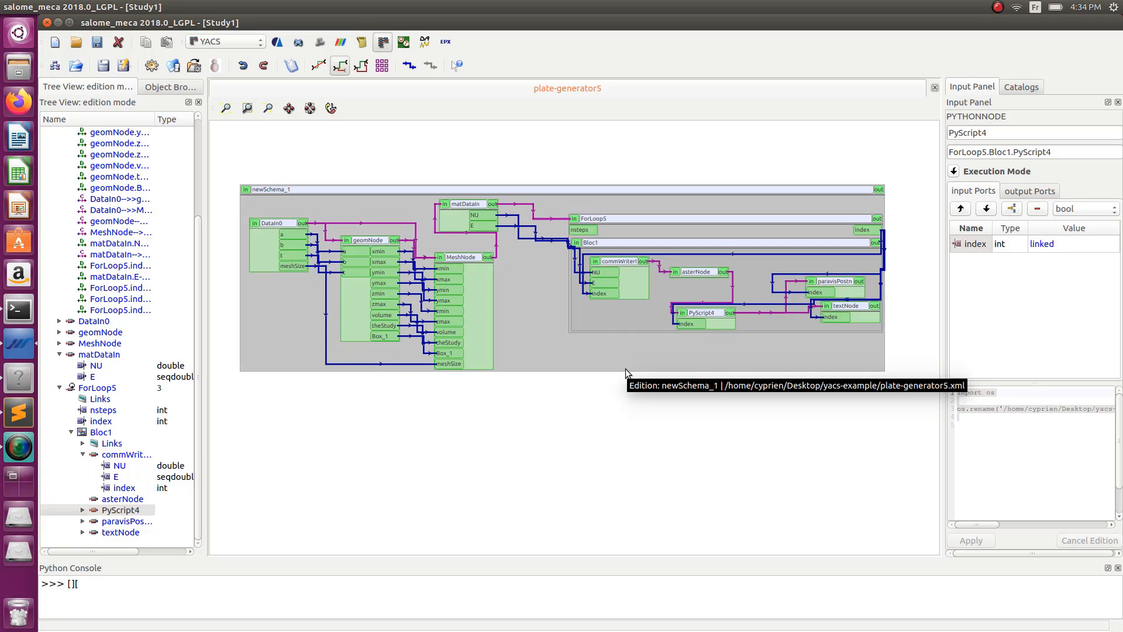
mouse_move(462, 496)
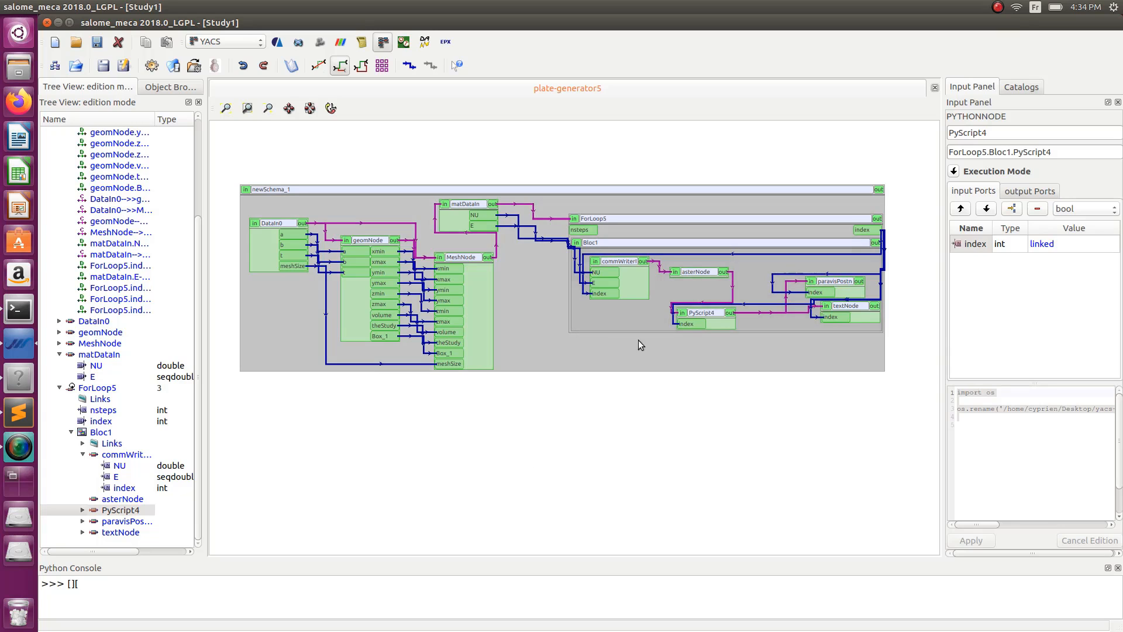
mouse_move(649, 445)
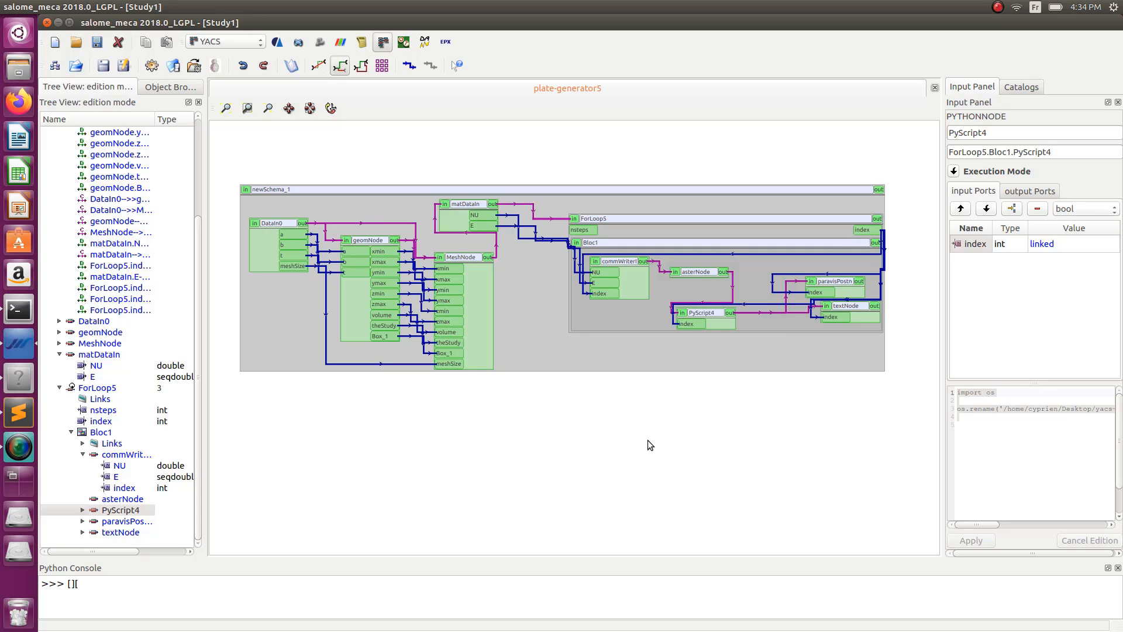
mouse_move(452, 290)
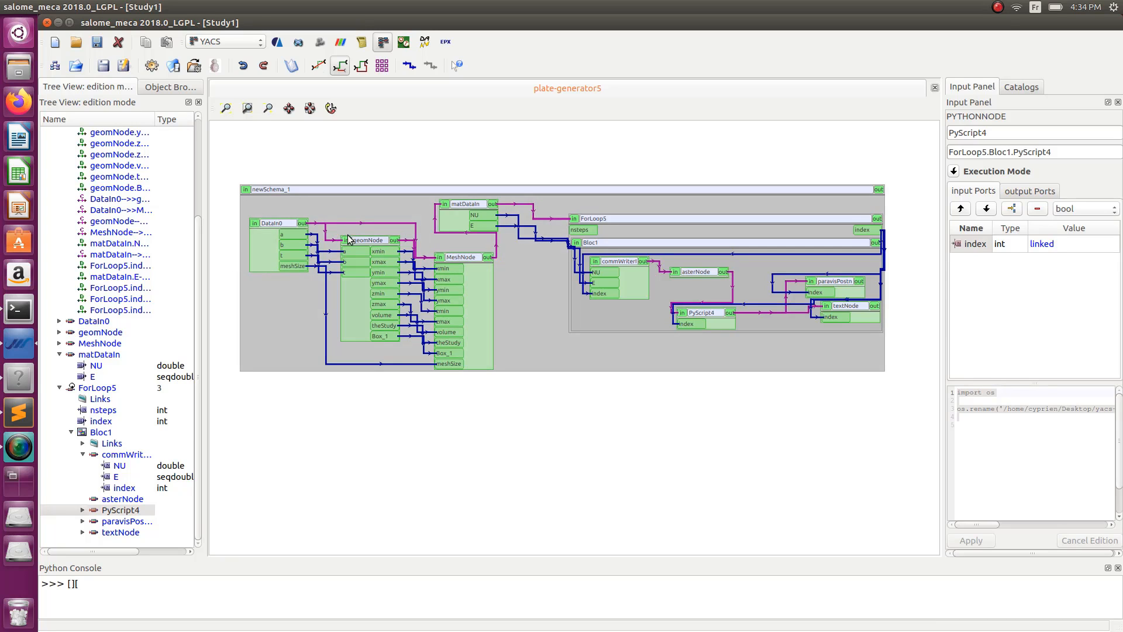
mouse_move(603, 248)
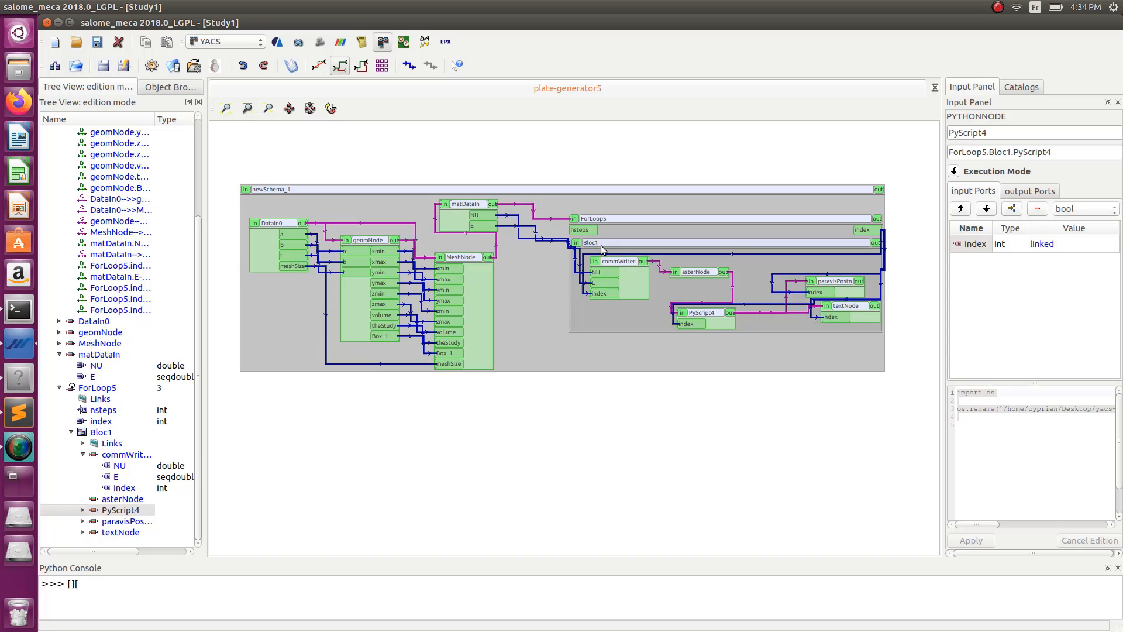
mouse_move(630, 293)
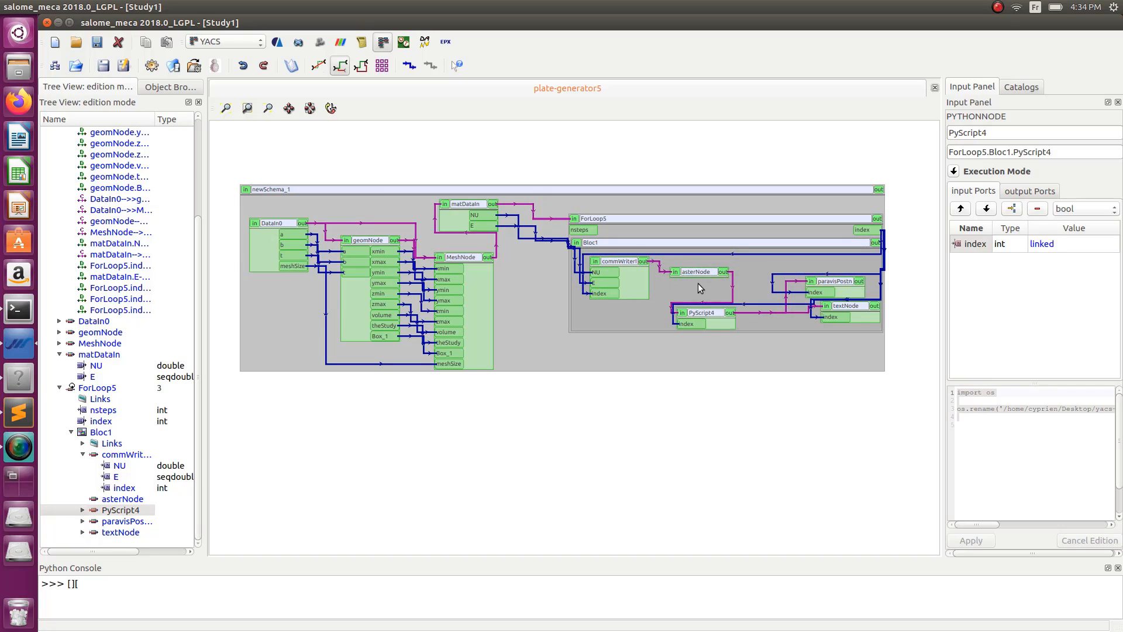
mouse_move(685, 290)
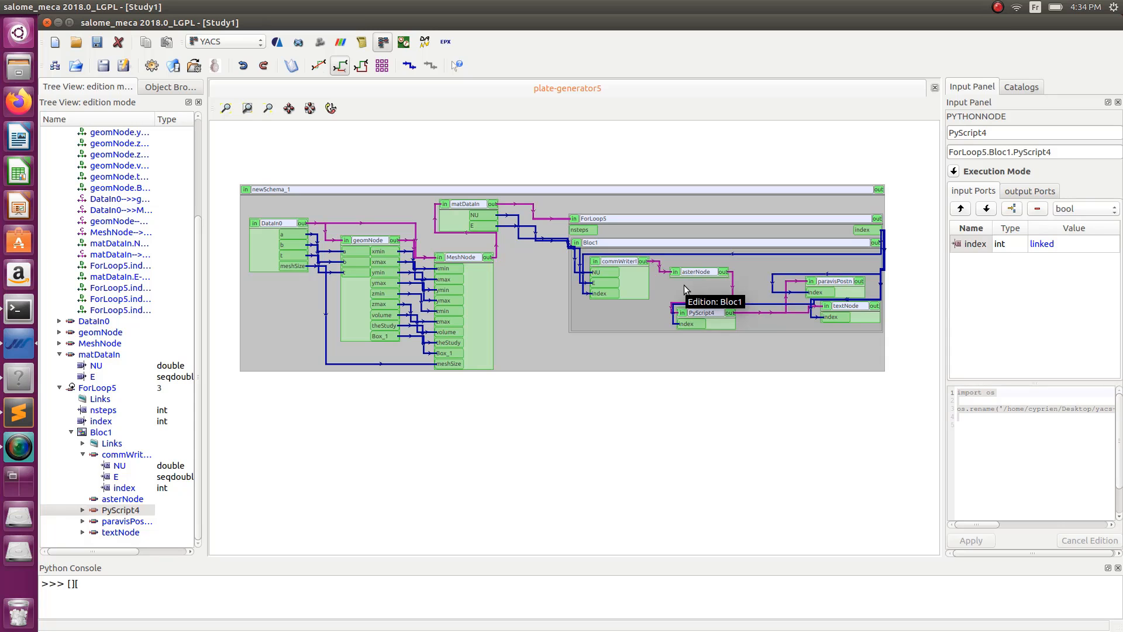
mouse_move(575, 291)
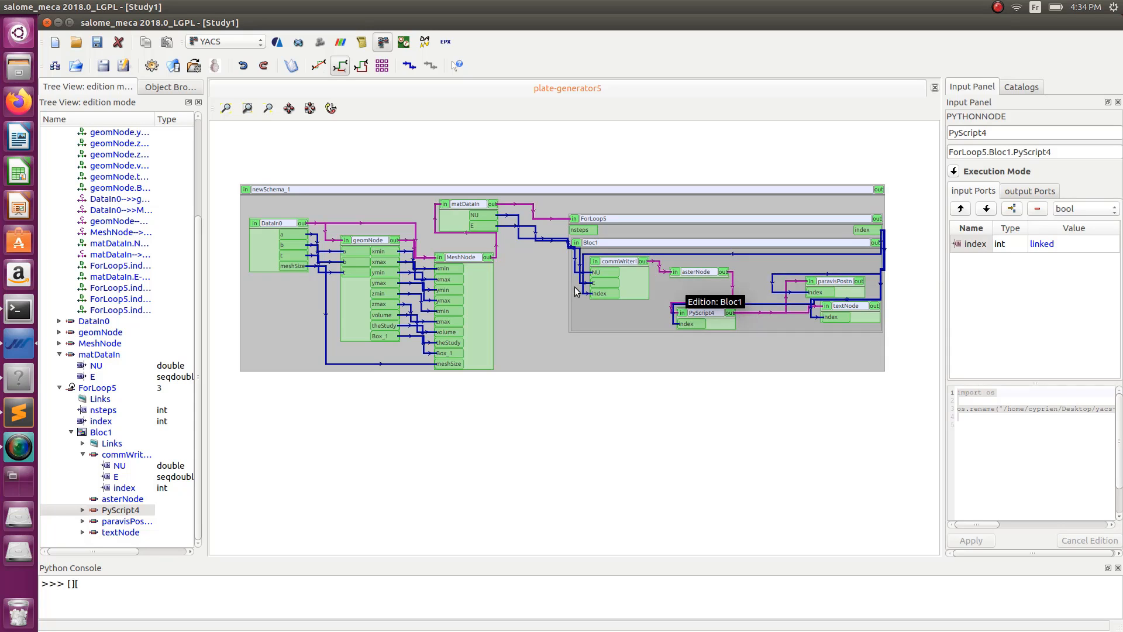
mouse_move(846, 408)
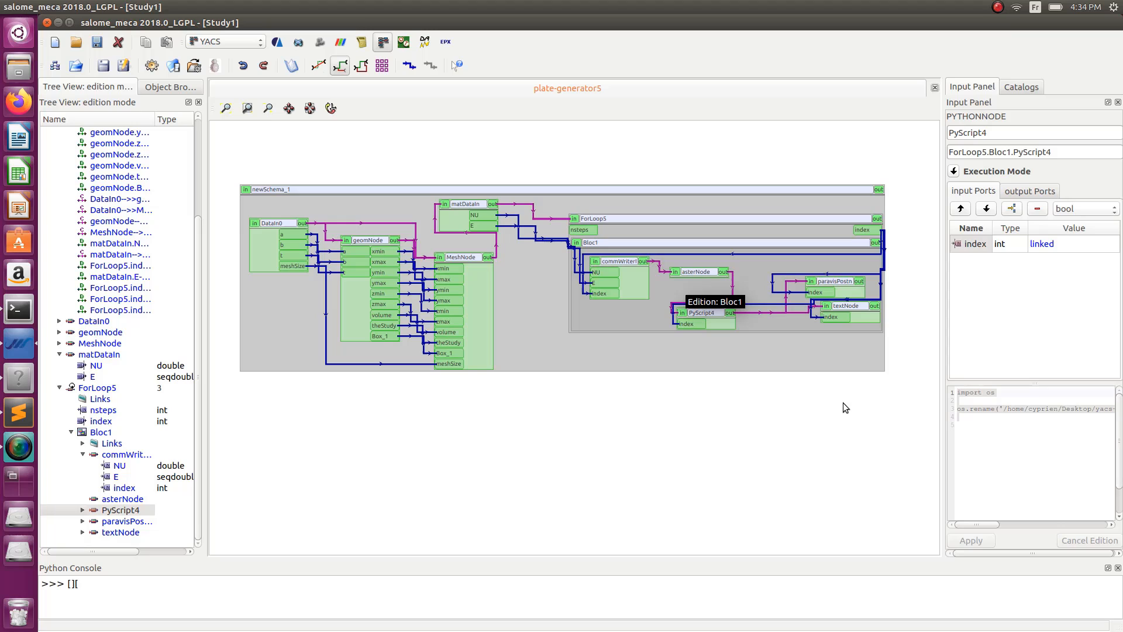
mouse_move(795, 284)
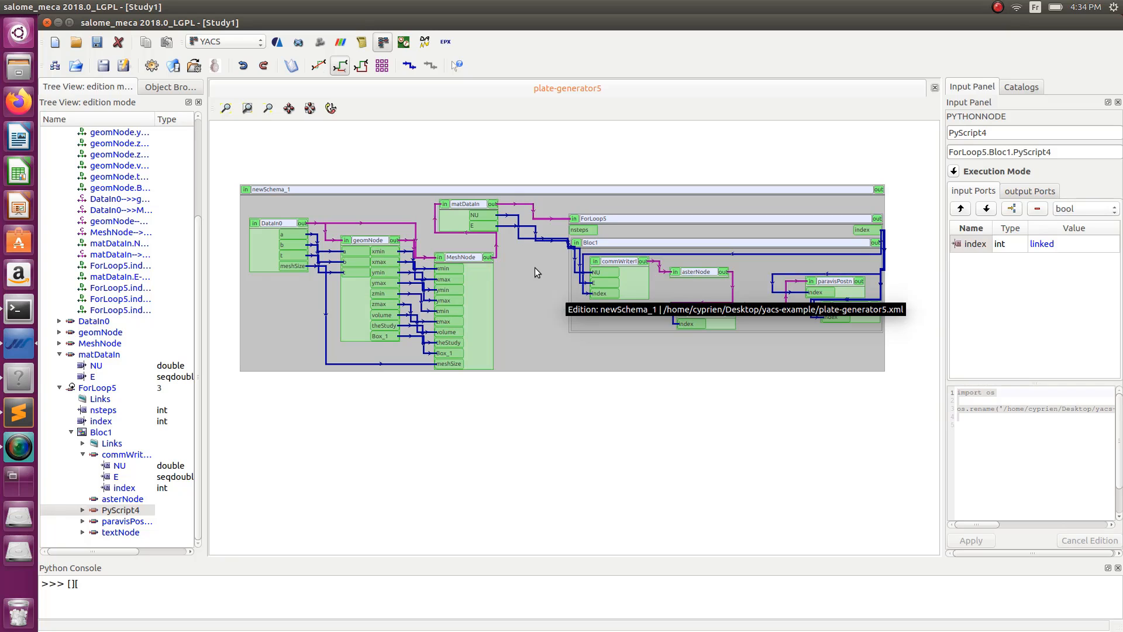
mouse_move(492, 227)
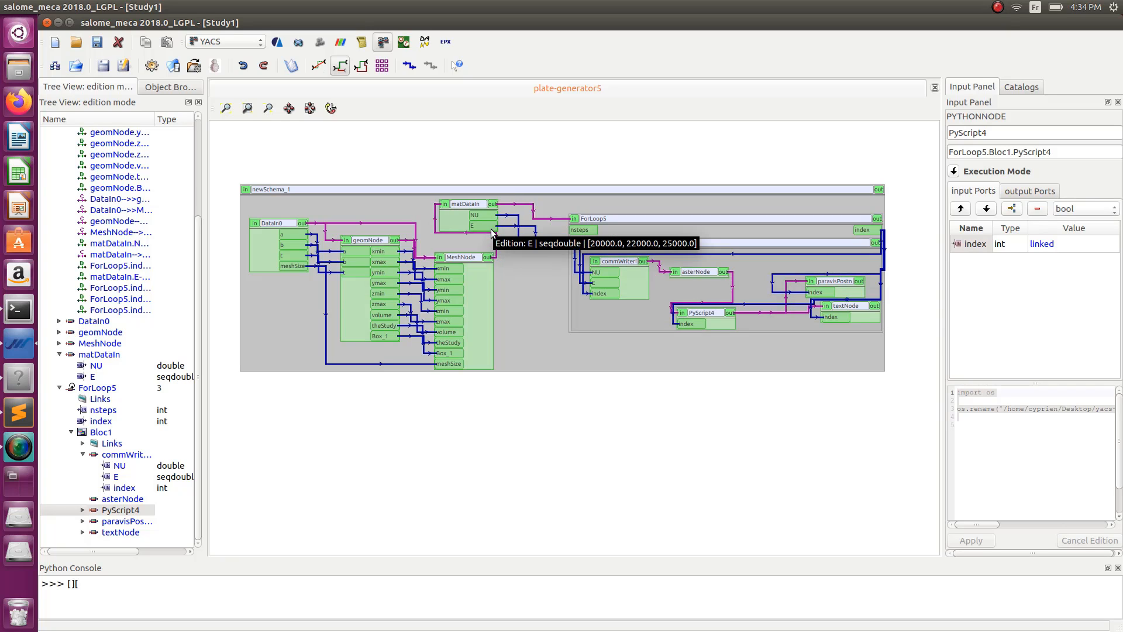
mouse_move(569, 458)
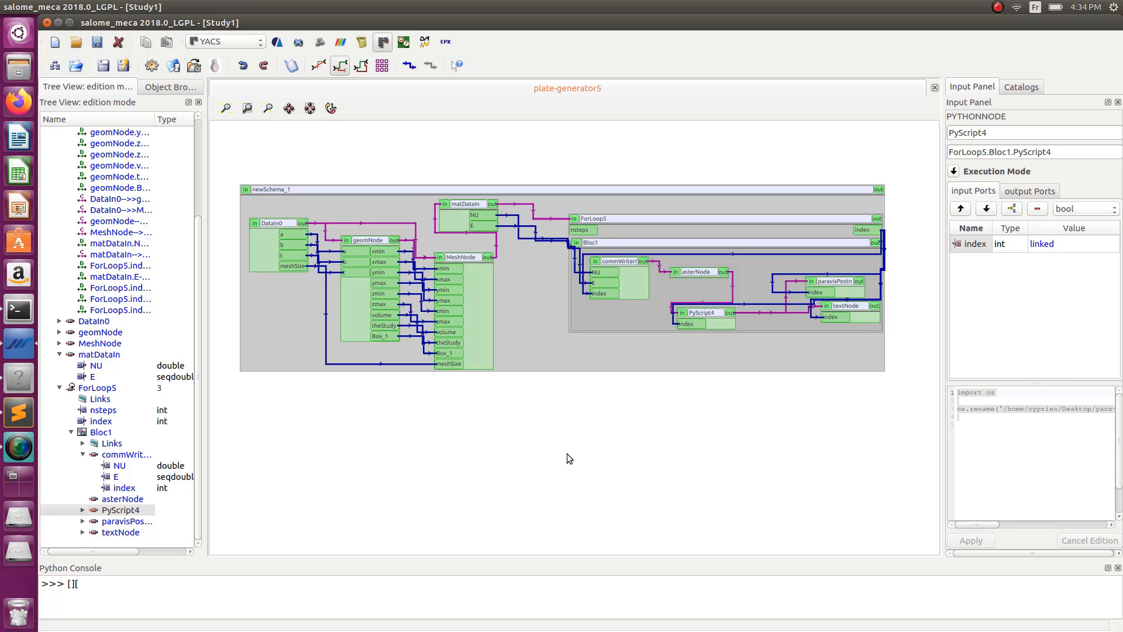
mouse_move(578, 437)
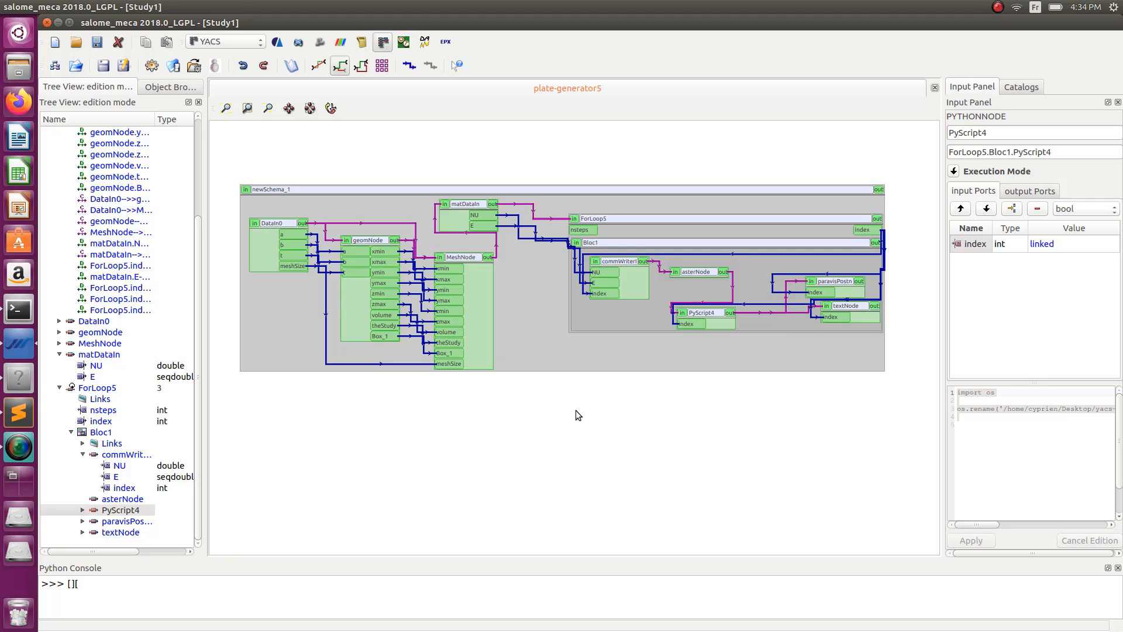
mouse_move(826, 335)
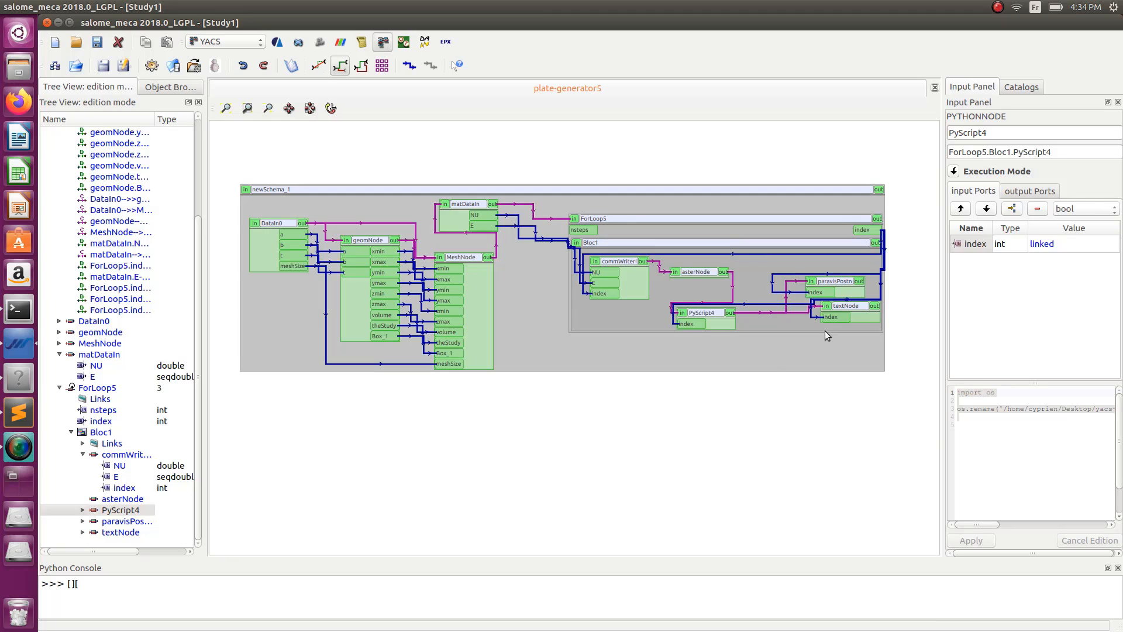
mouse_move(801, 396)
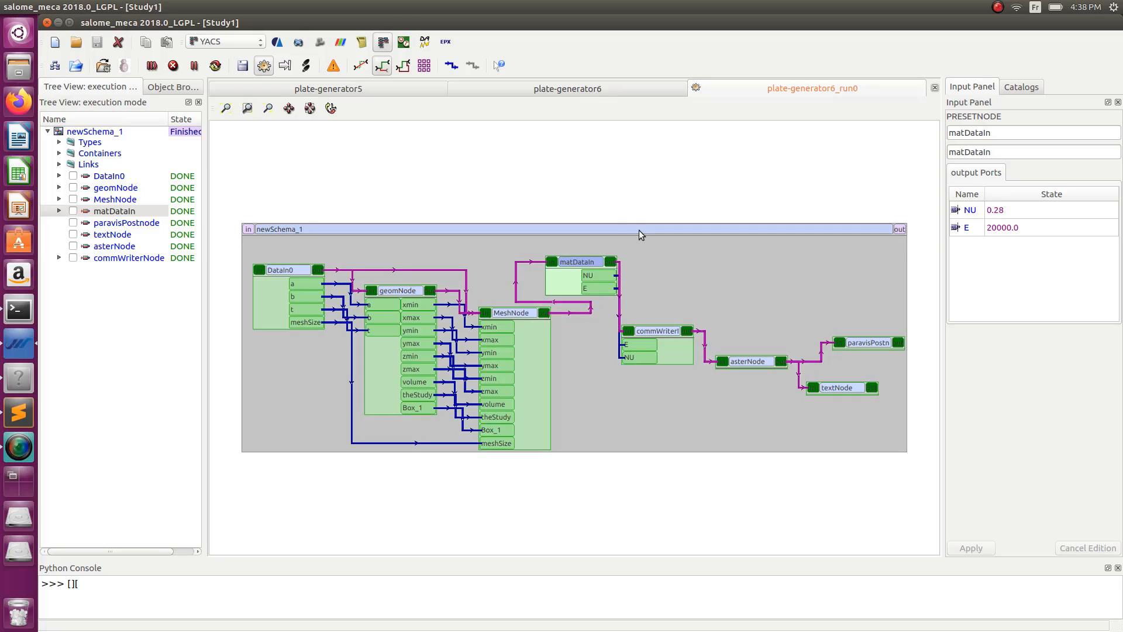
mouse_move(727, 173)
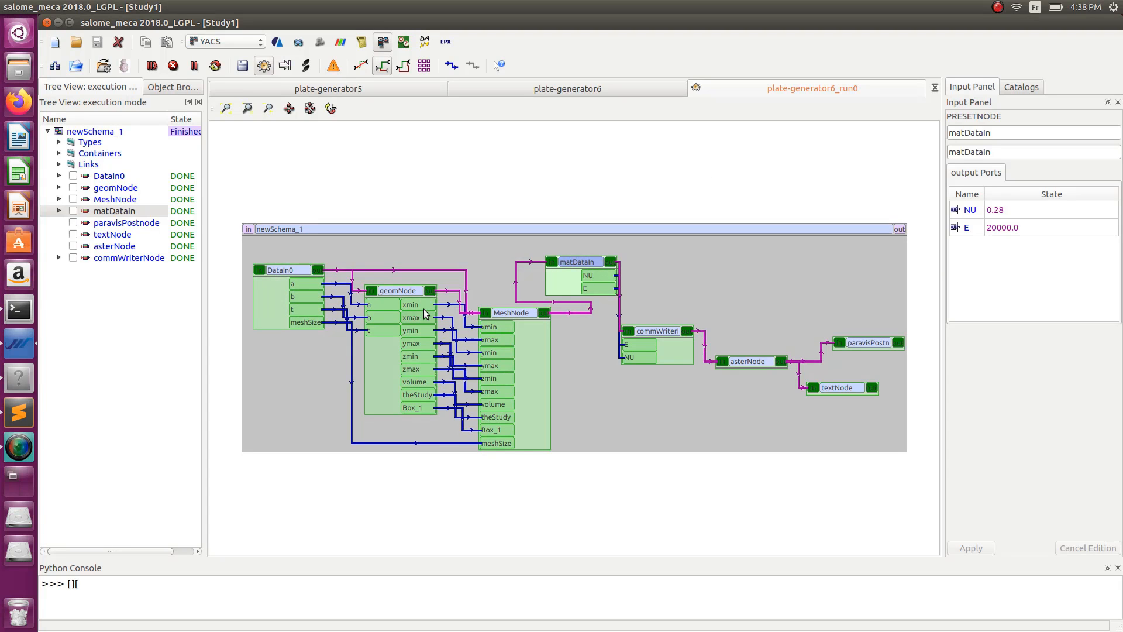
mouse_move(528, 363)
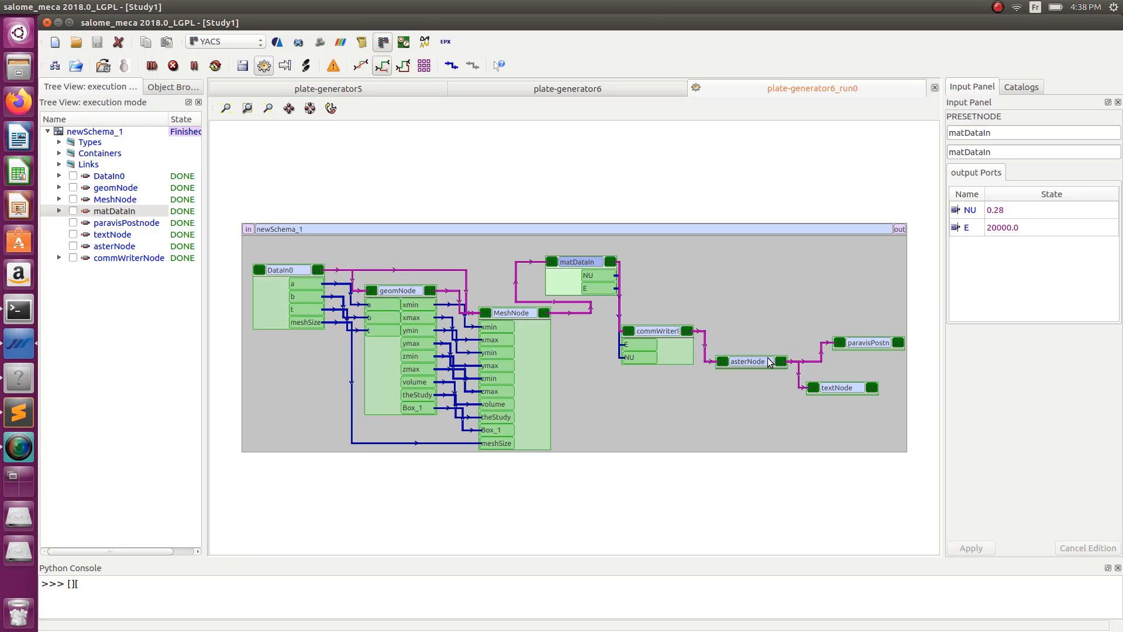
mouse_move(882, 334)
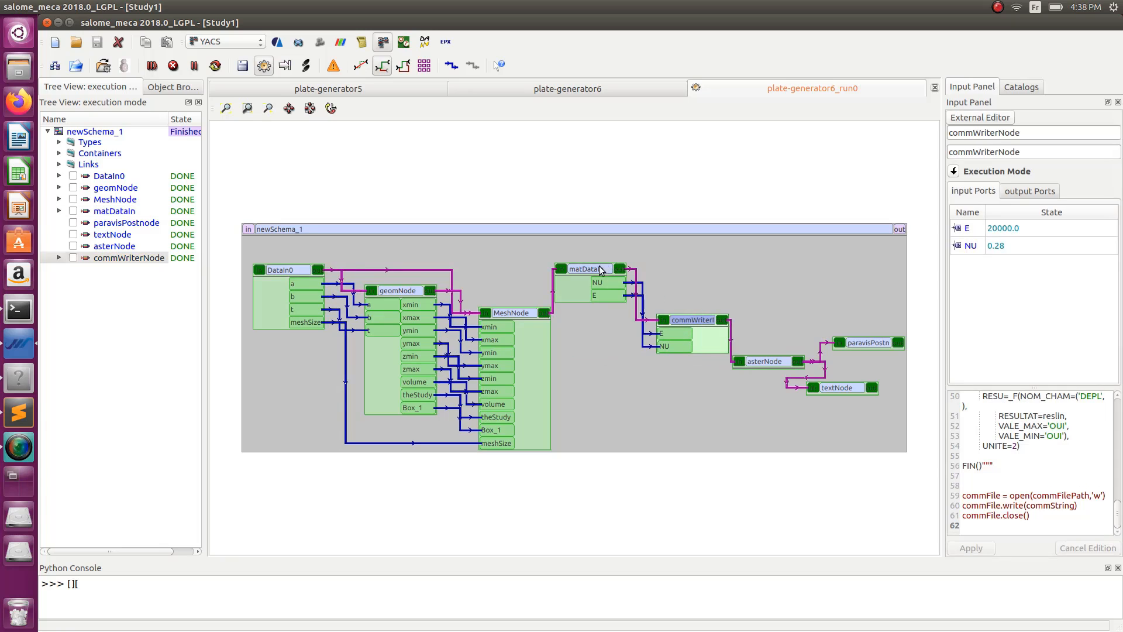
- Inspect matDataIn's outputs (NU 0.28, E 20000.0) and move the node higher in the diagram
click(587, 269)
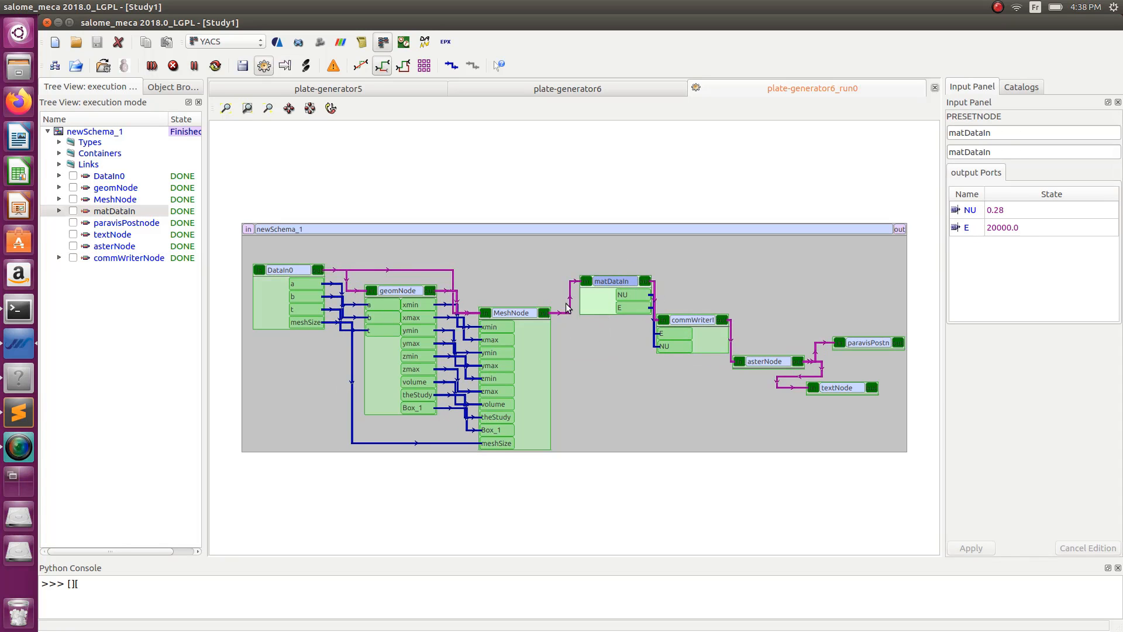
mouse_move(608, 294)
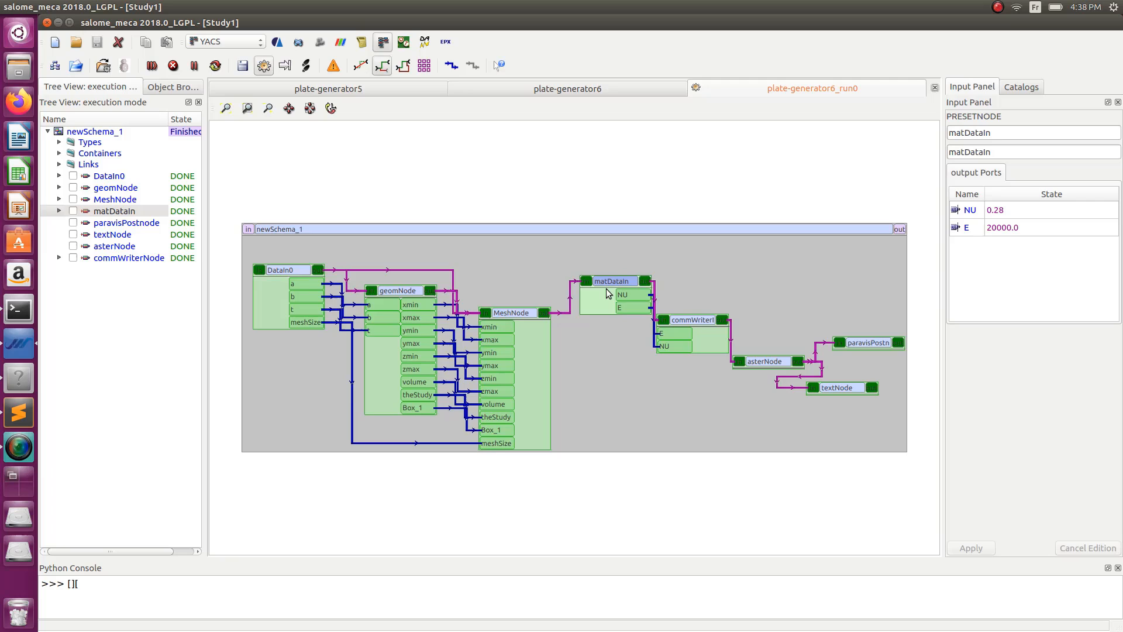
drag(611, 280, 544, 259)
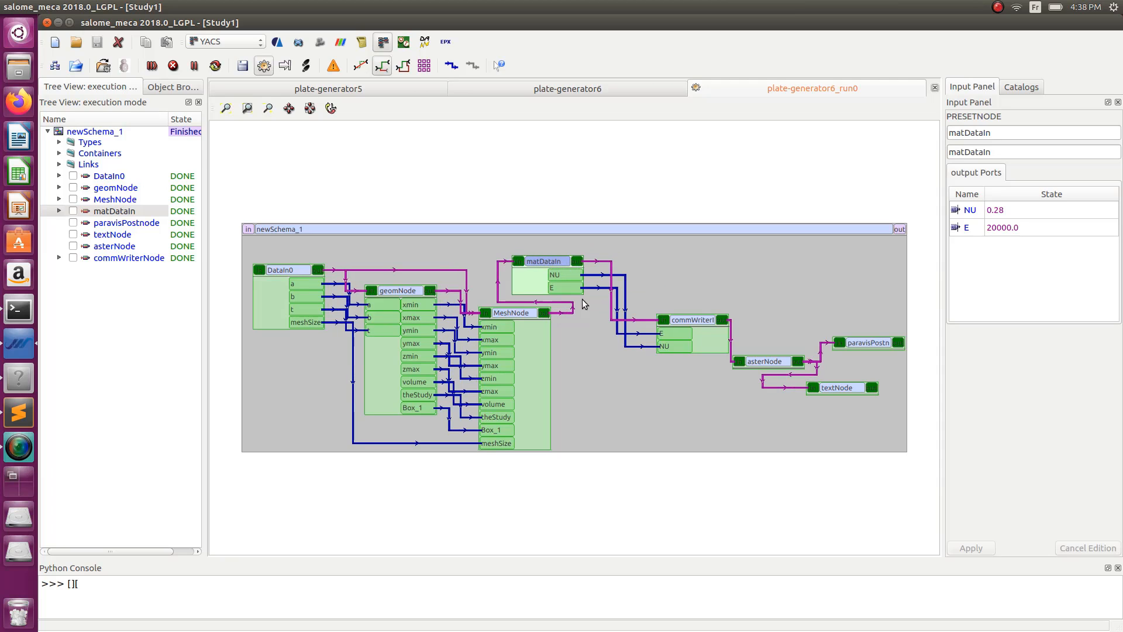
mouse_move(698, 331)
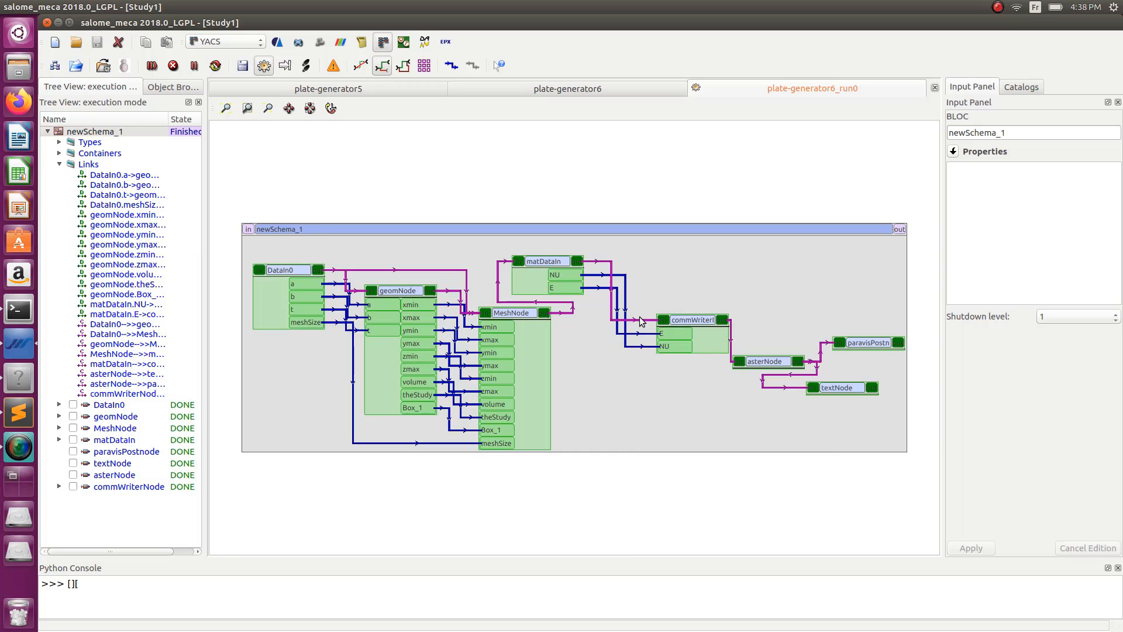
mouse_move(973, 98)
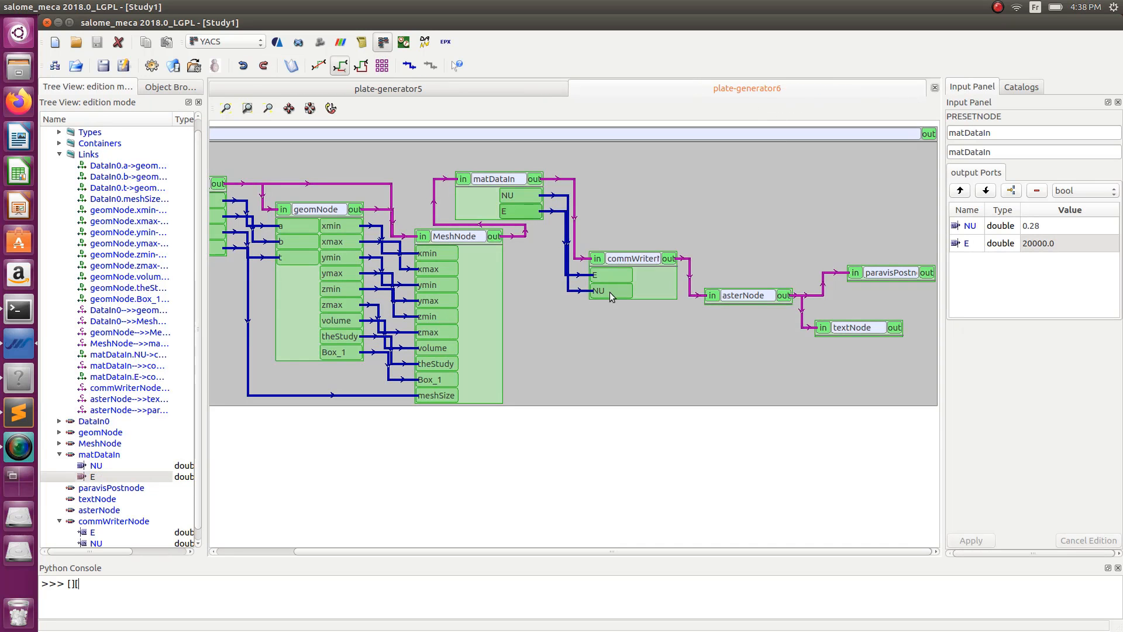
- Delete the matDataIn.E to commWriterNode.E link, leaving the schema flagged invalid
click(649, 258)
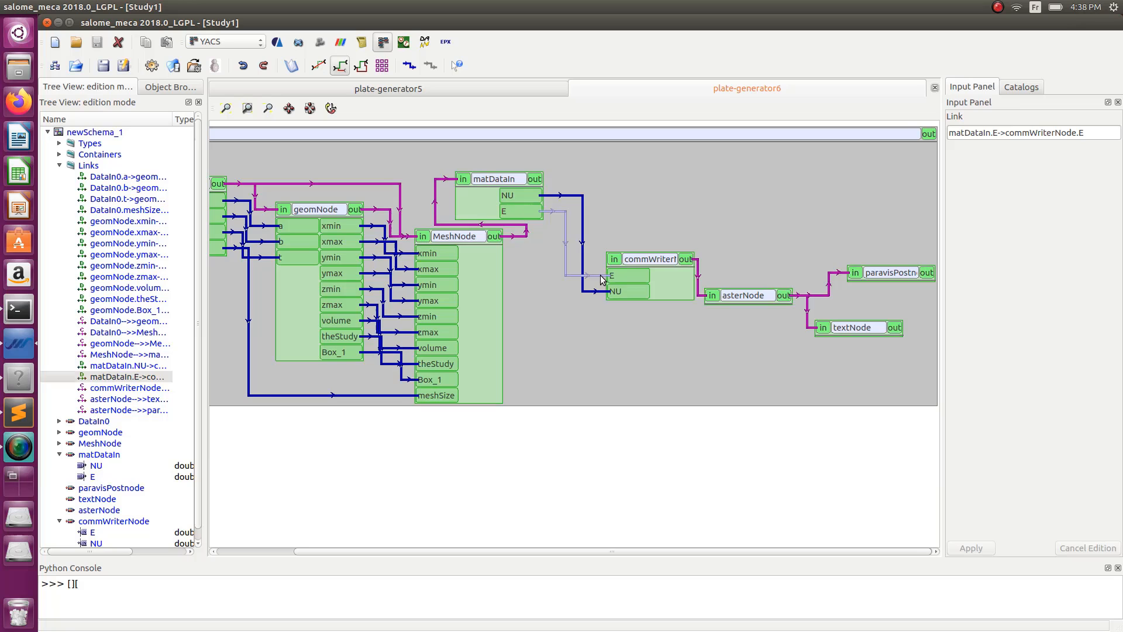
right_click(601, 278)
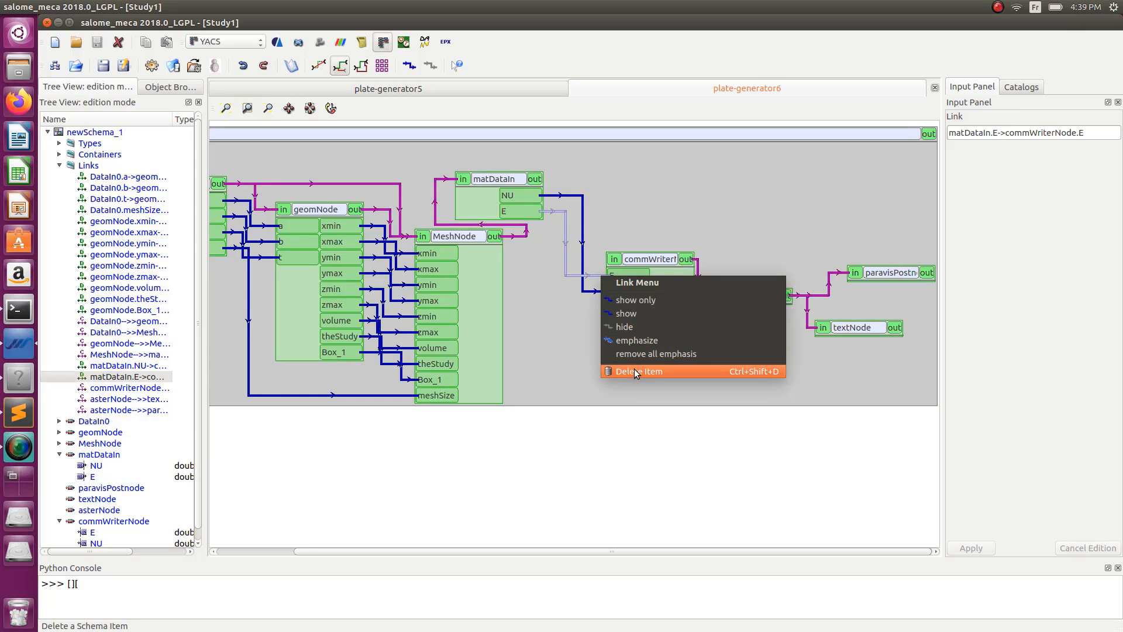
click(639, 371)
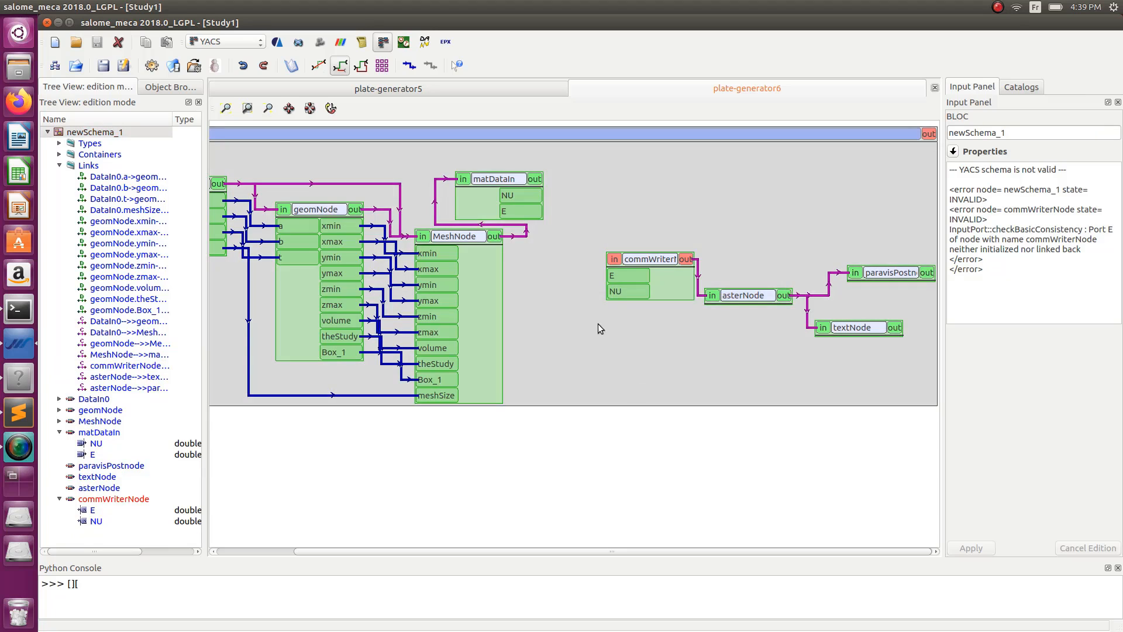
mouse_move(662, 303)
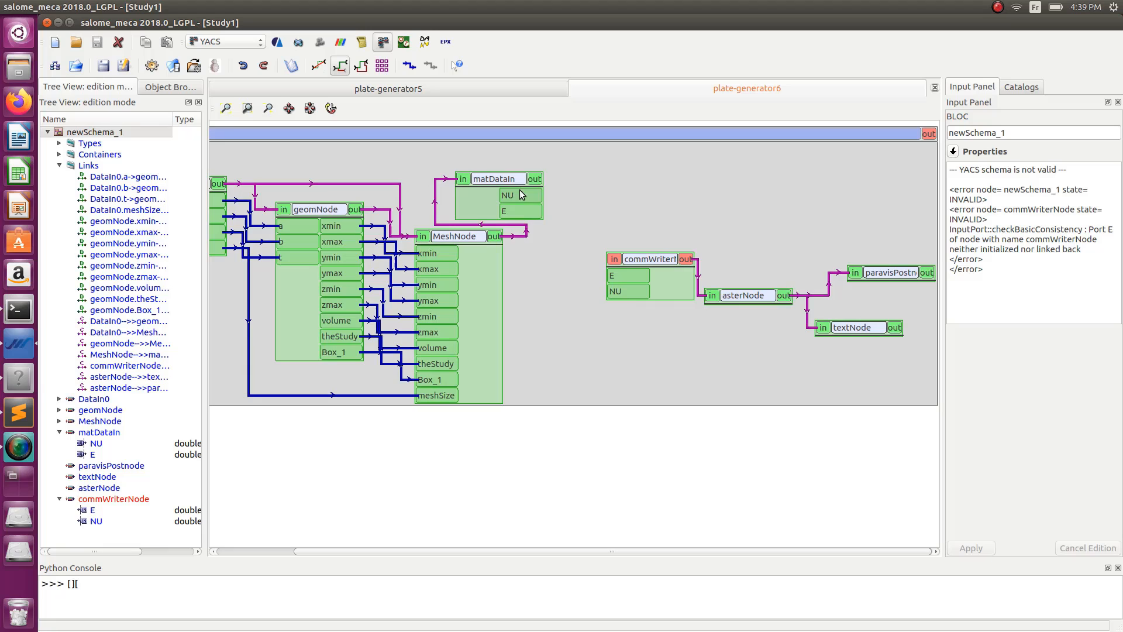
- Remove matDataIn's double E and stray o1 ports and add a seqdouble output o2 beside NU
click(498, 178)
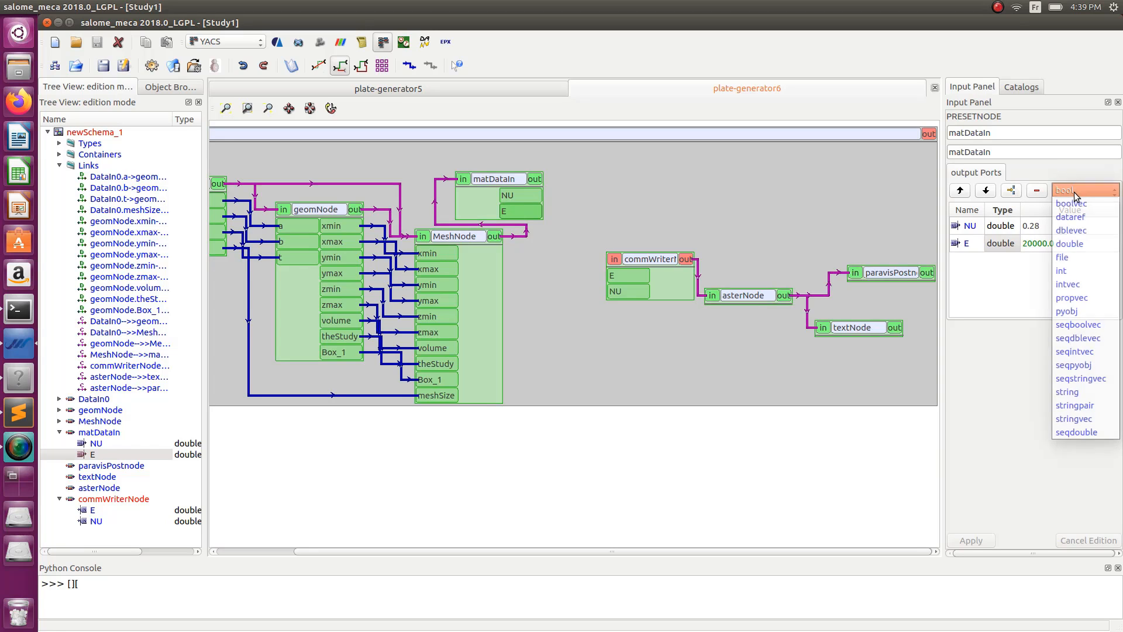
mouse_move(1080, 433)
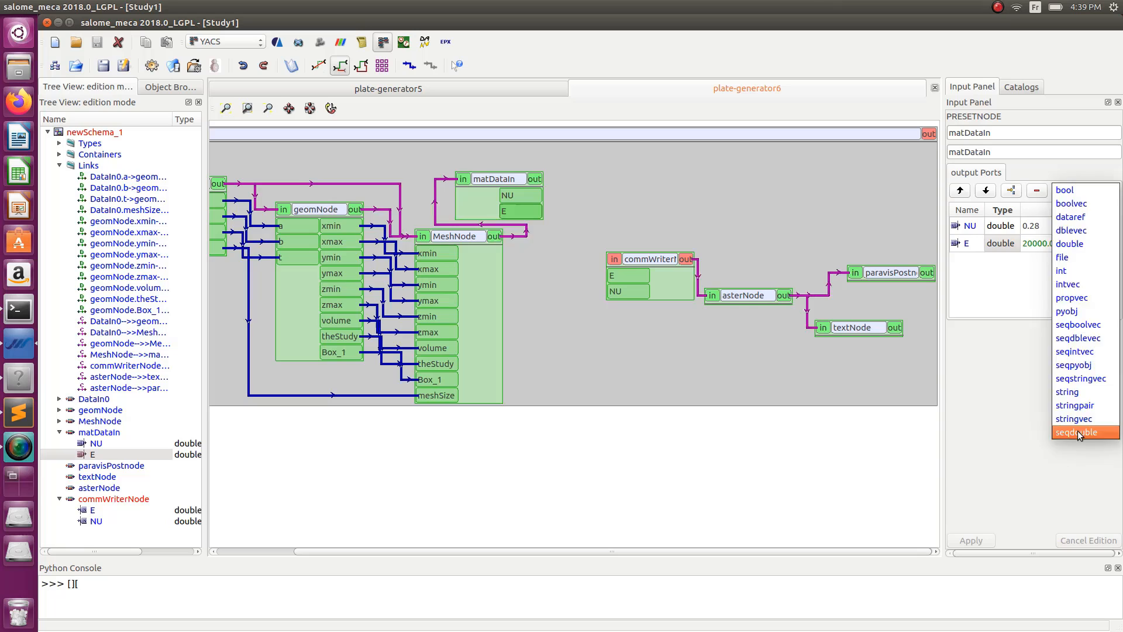
click(1076, 432)
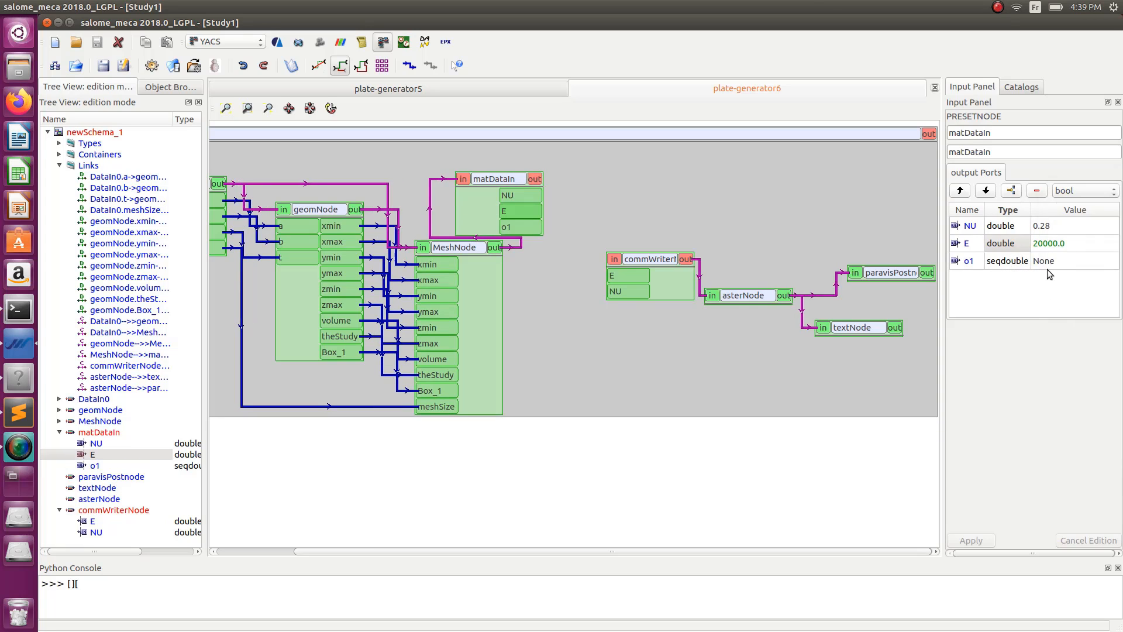
click(966, 243)
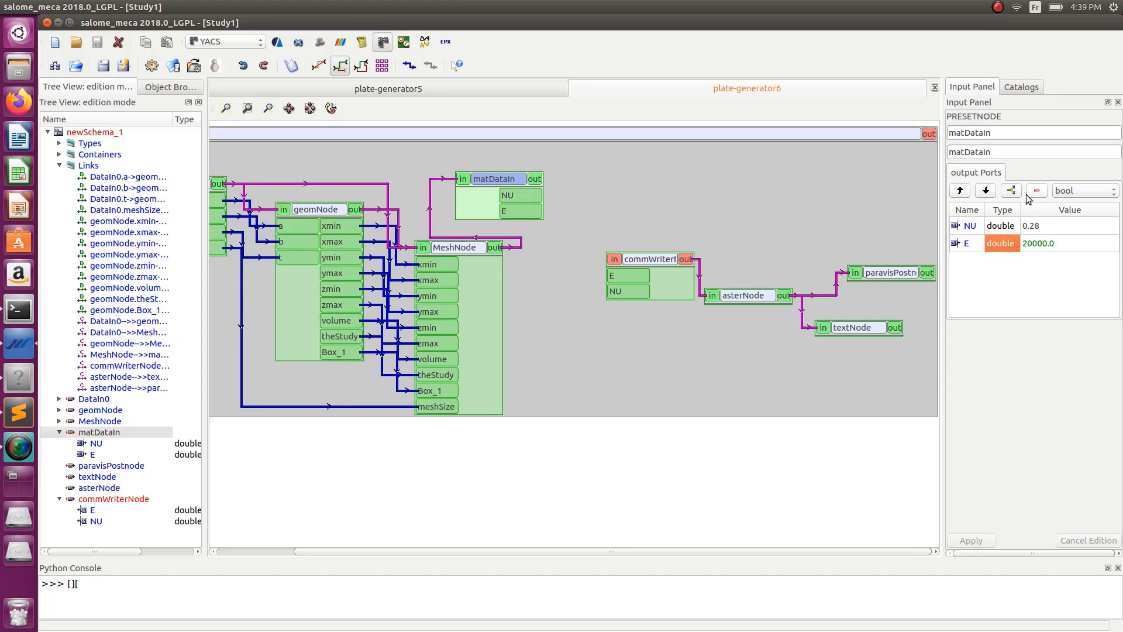
click(1037, 189)
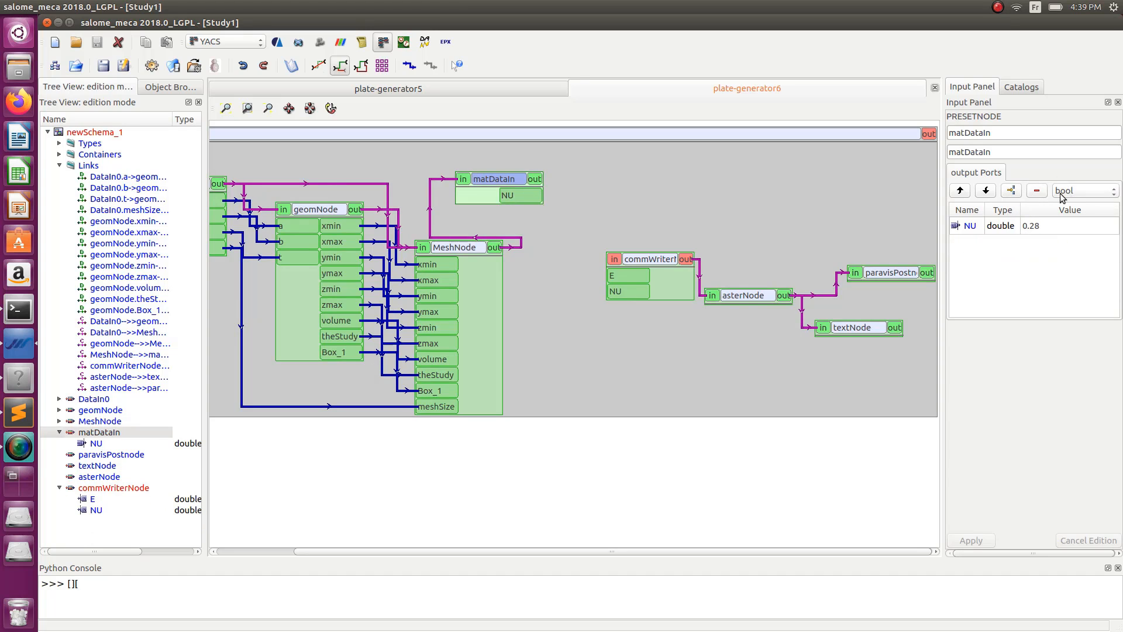
click(1079, 190)
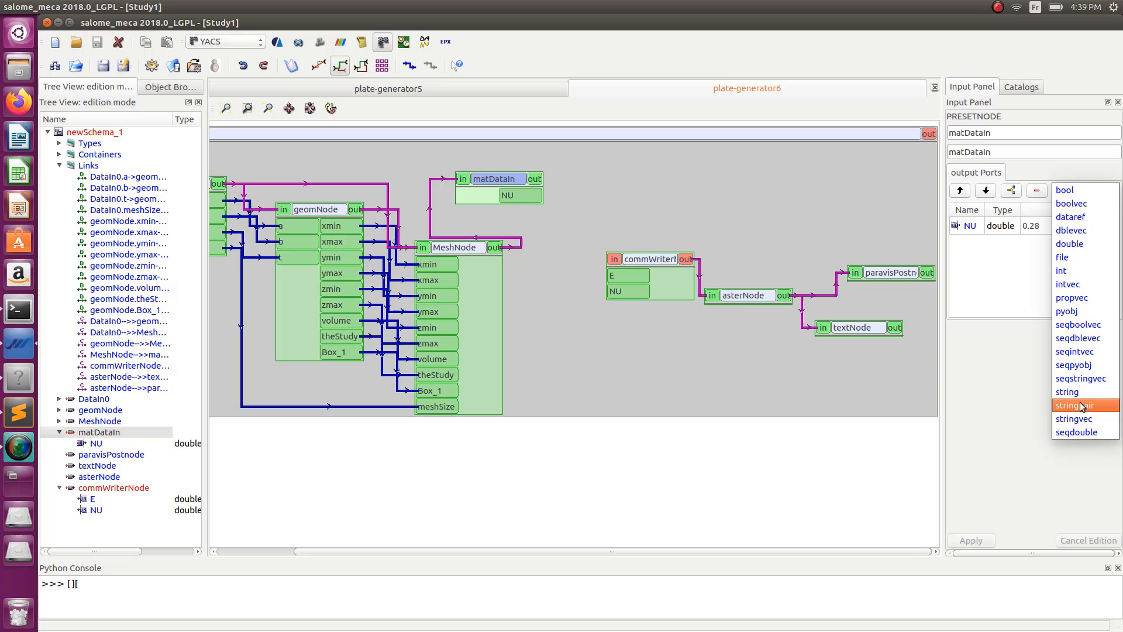
mouse_move(1090, 432)
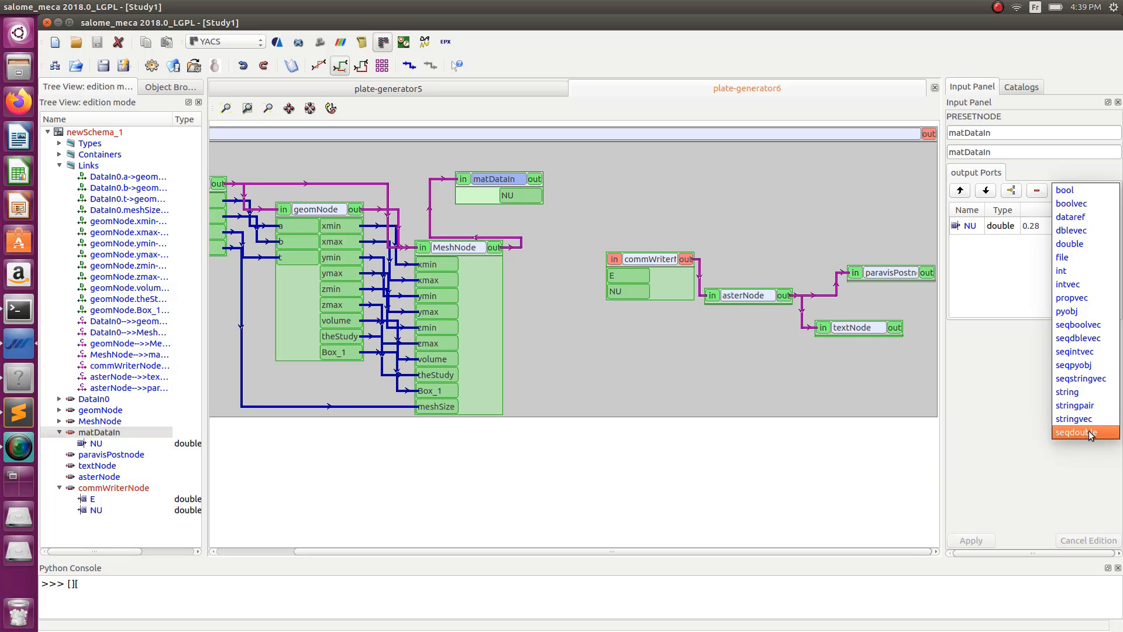
click(1076, 432)
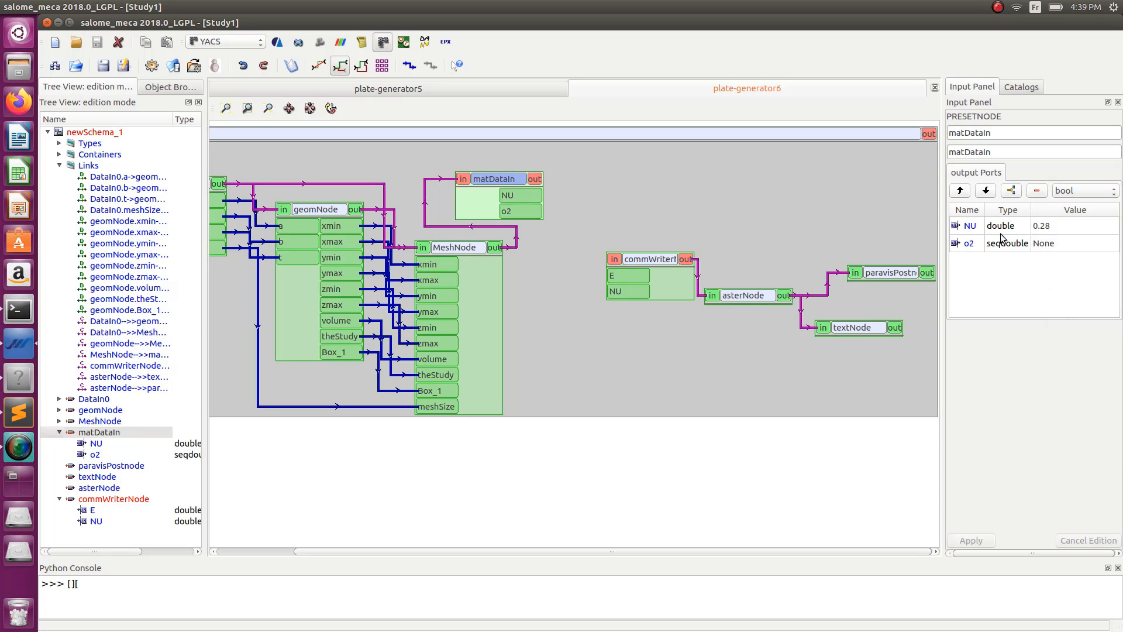
mouse_move(1047, 248)
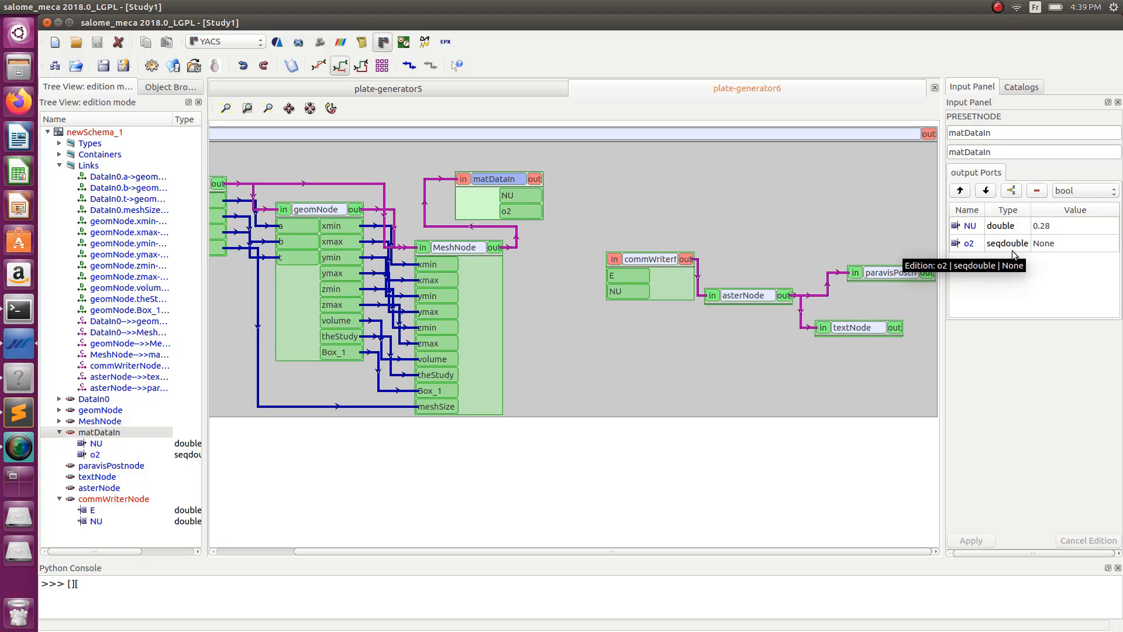
mouse_move(1006, 258)
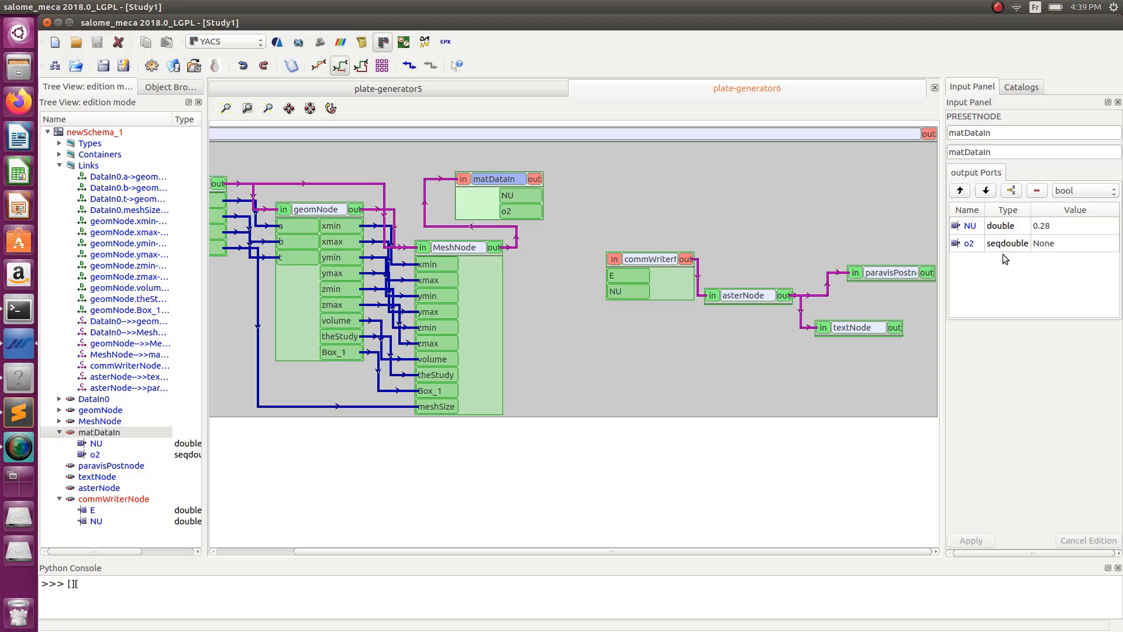
- Rename o2 to E and set its value to [20000,22000,25000]
click(969, 243)
text(E)
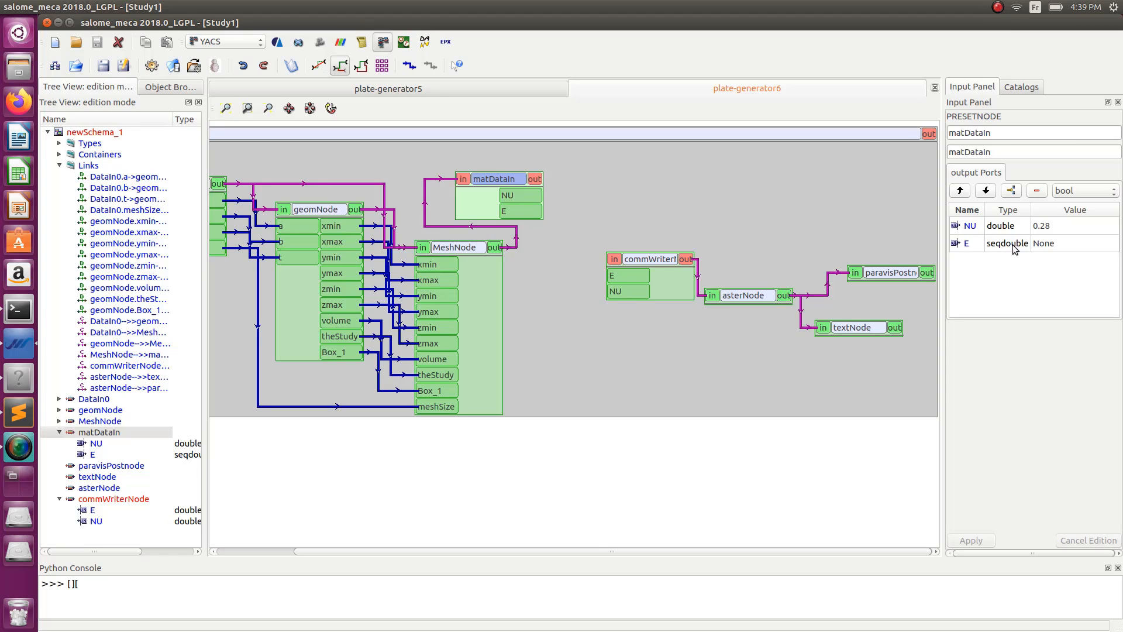
mouse_move(1026, 238)
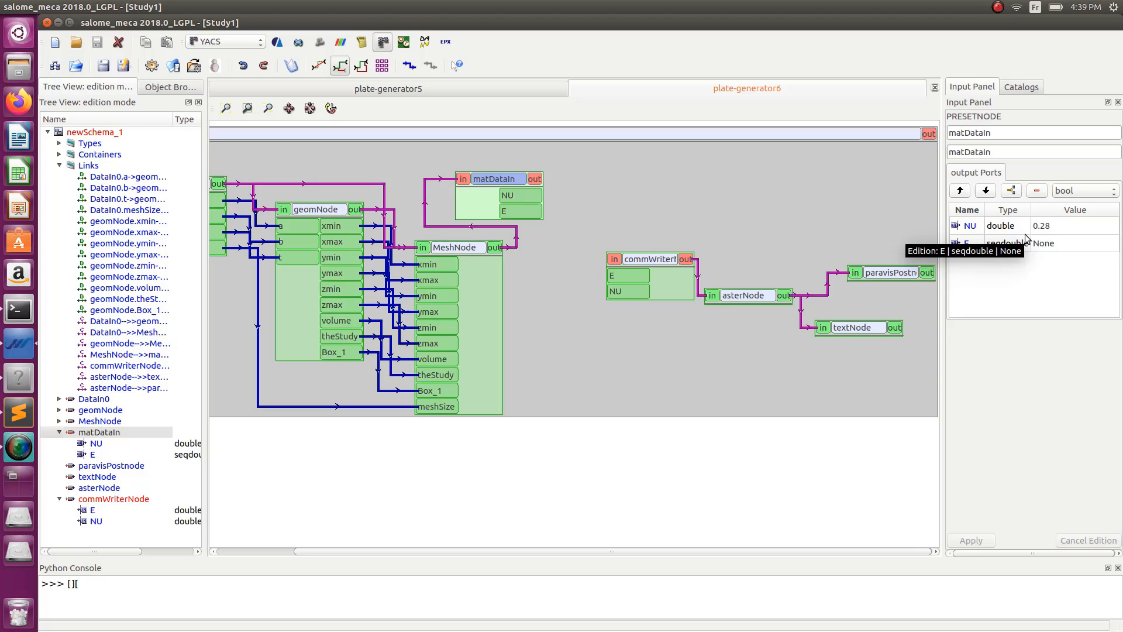
double_click(1073, 243)
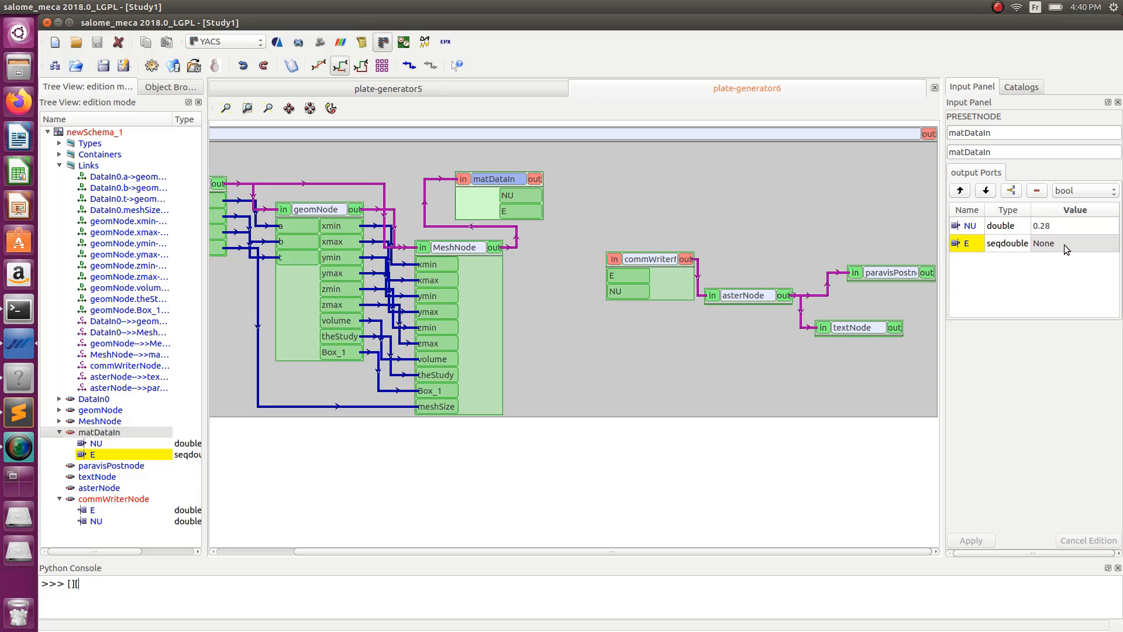
click(1036, 9)
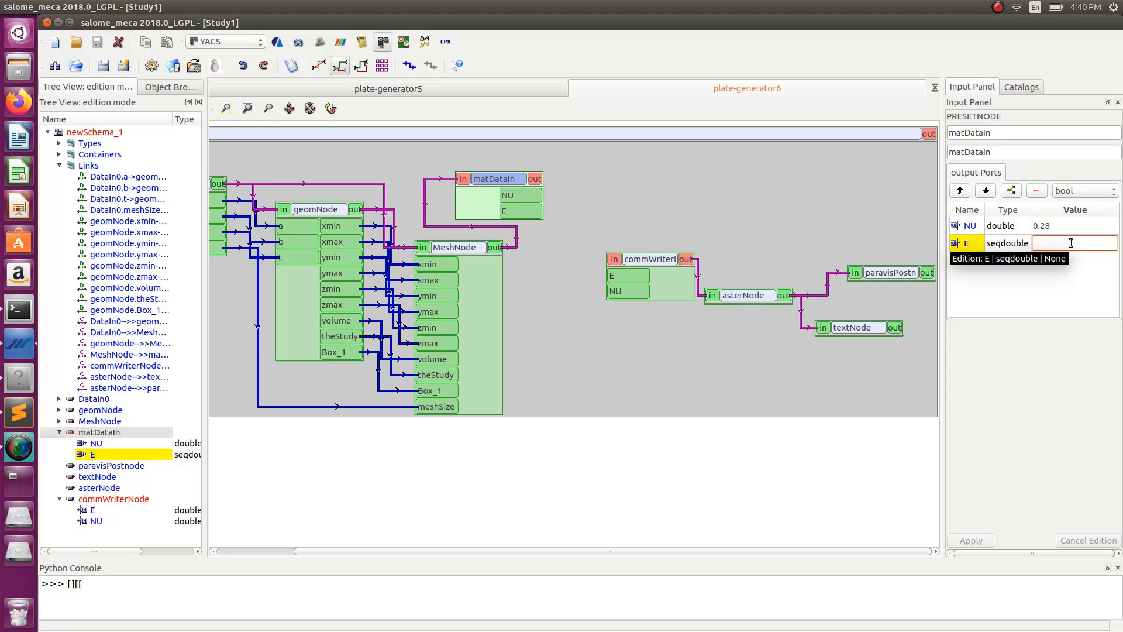
text([)
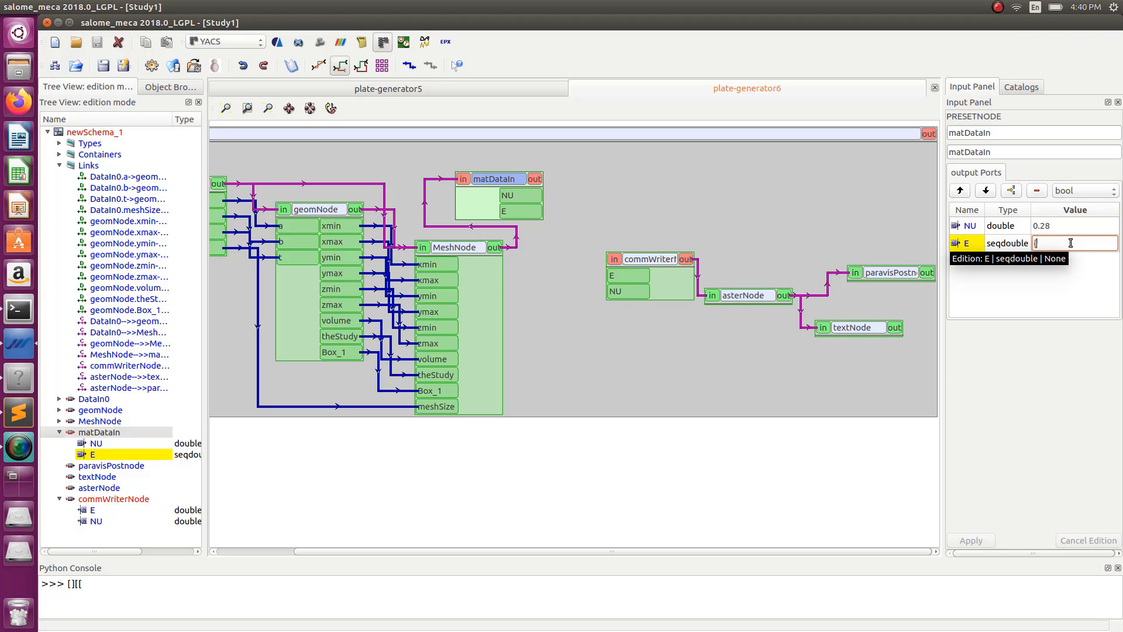
text(])
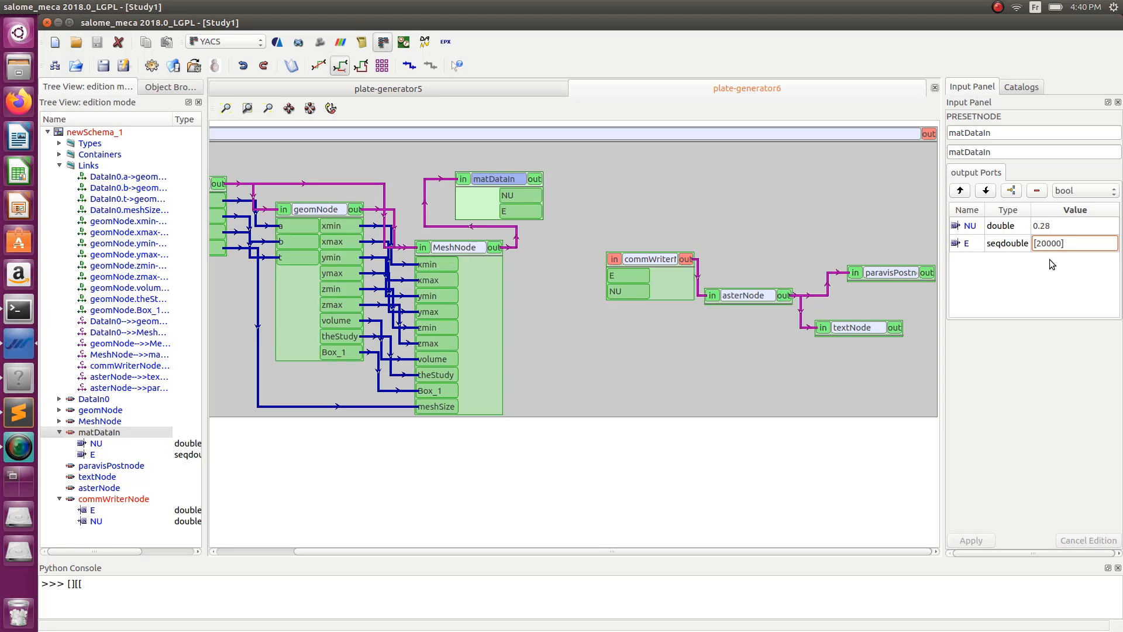
text(,)
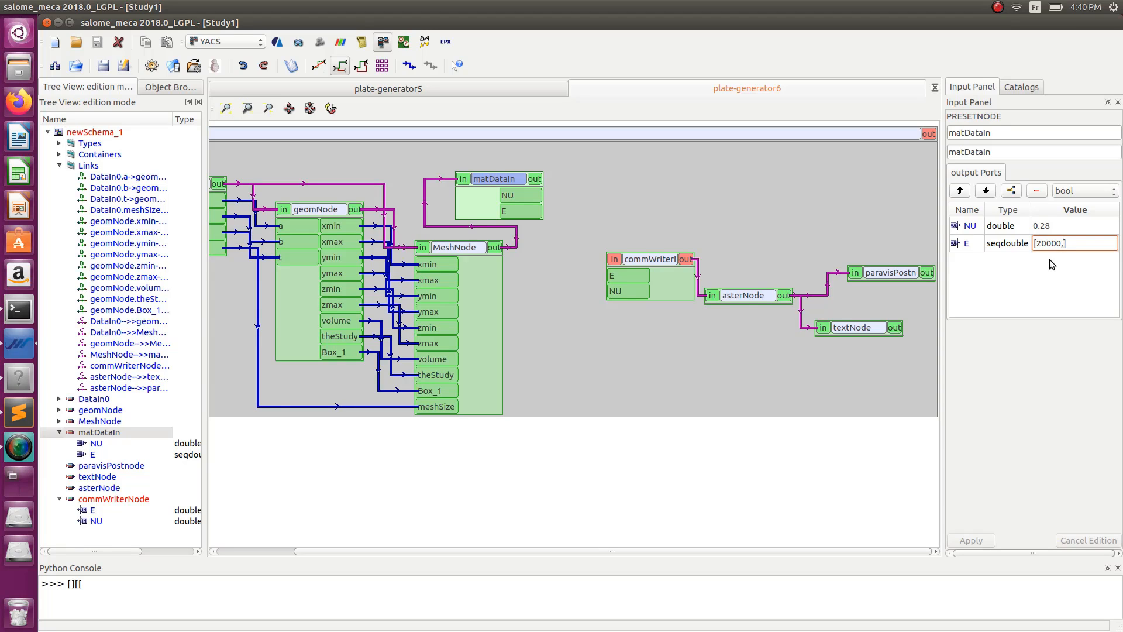
text(22000,)
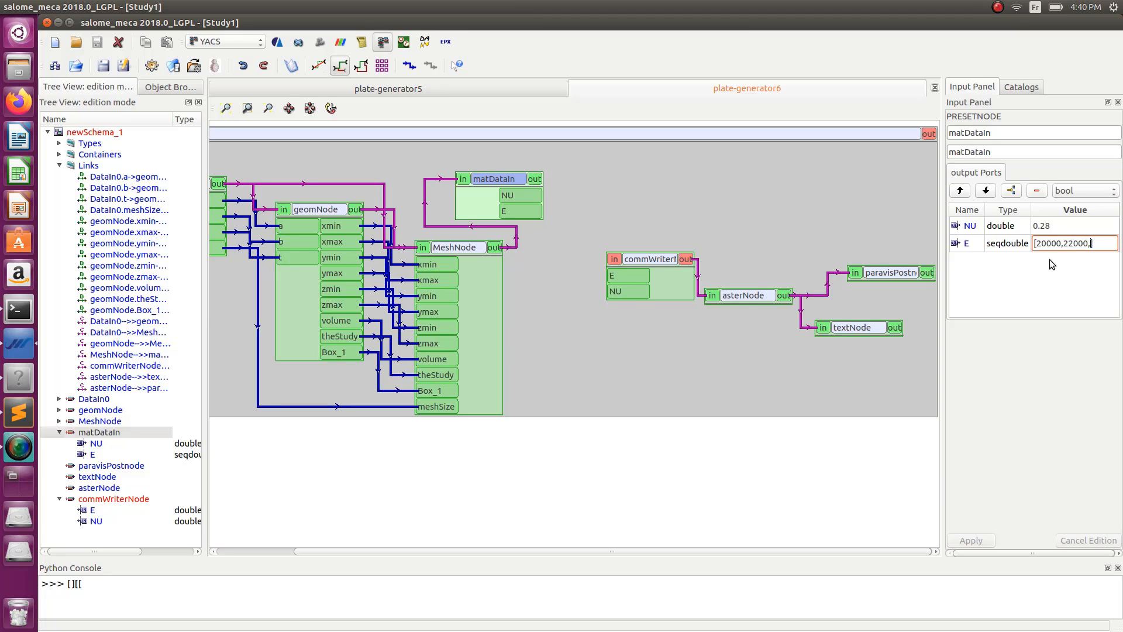
text(250)
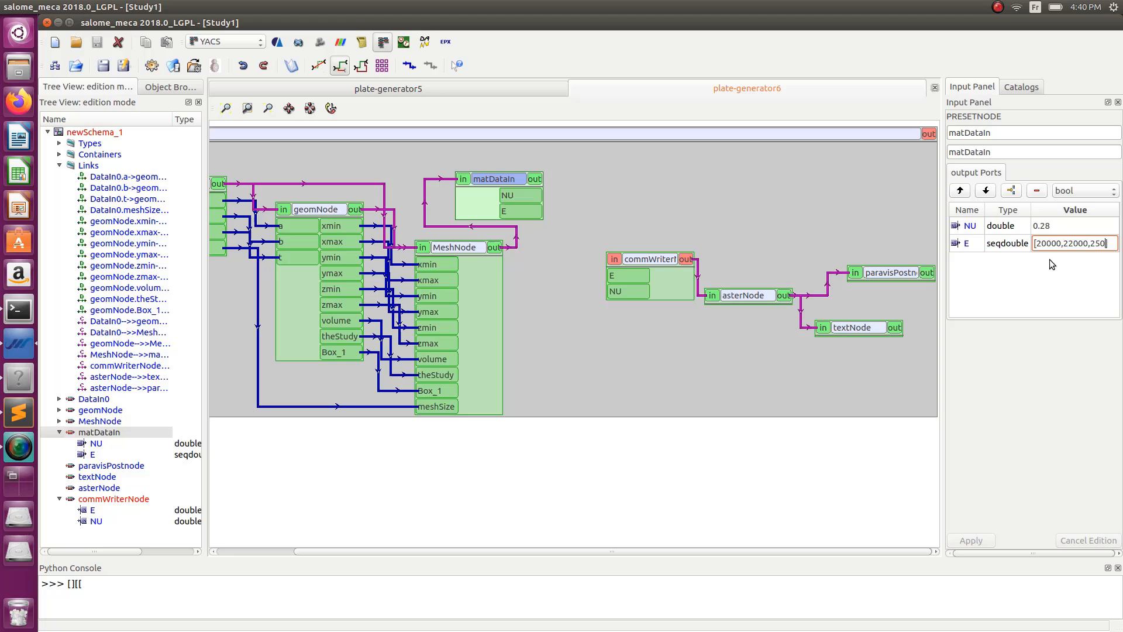
text(00)
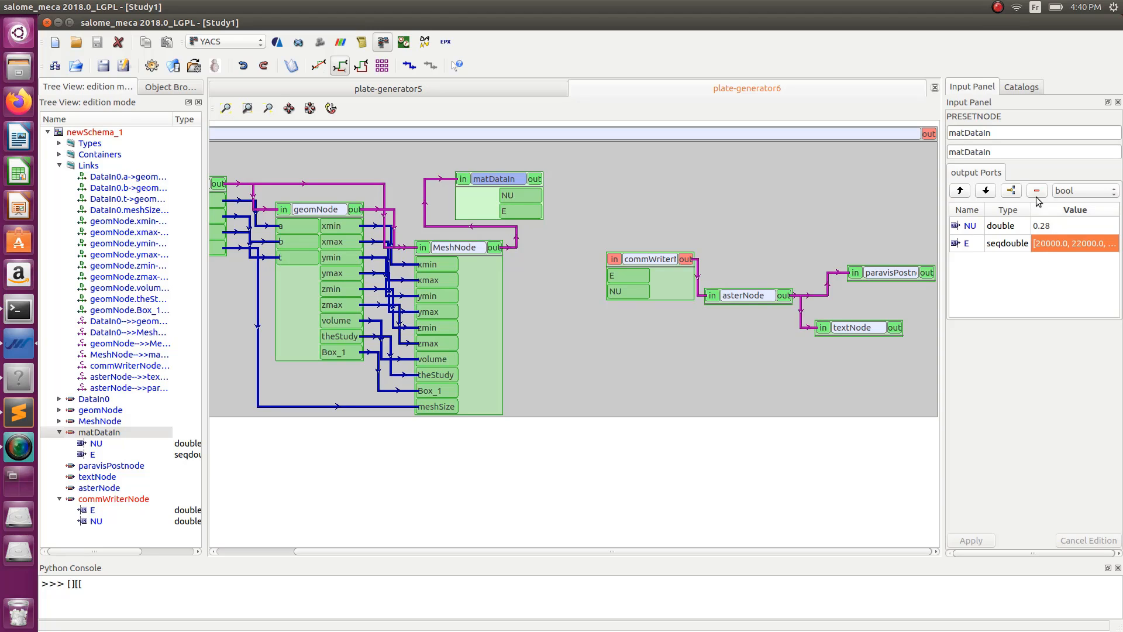
mouse_move(1048, 232)
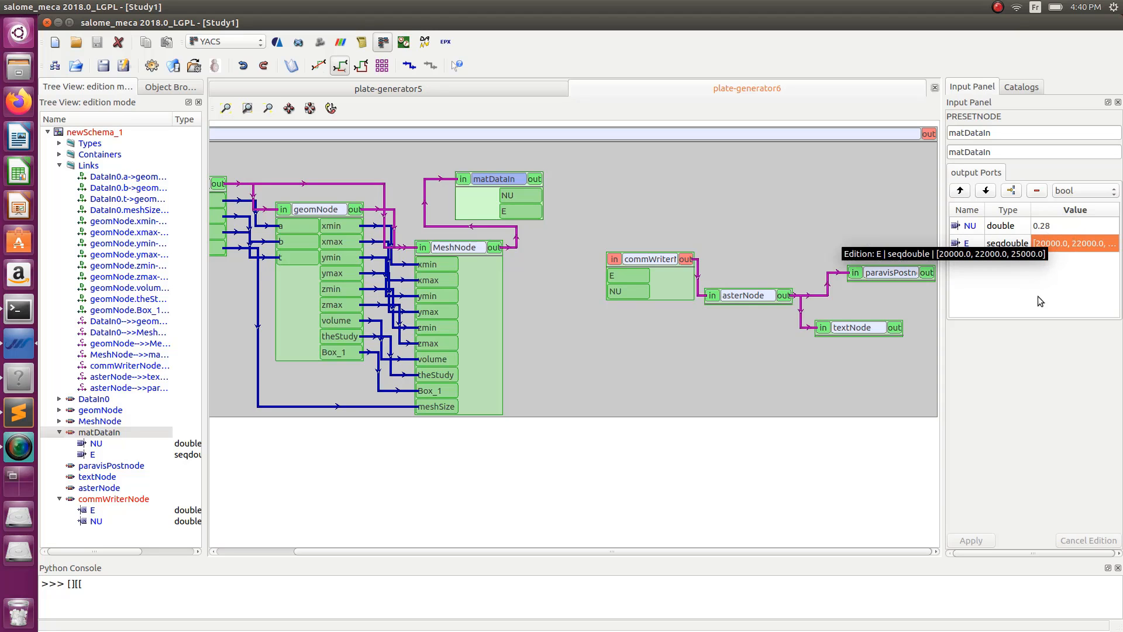
mouse_move(988, 309)
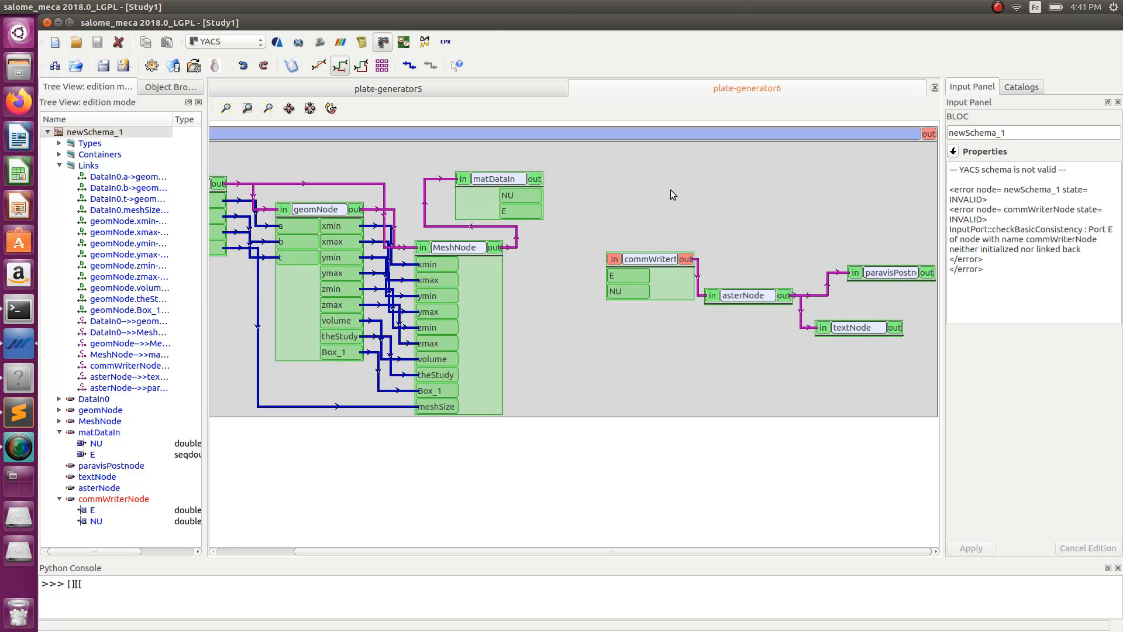
mouse_move(608, 206)
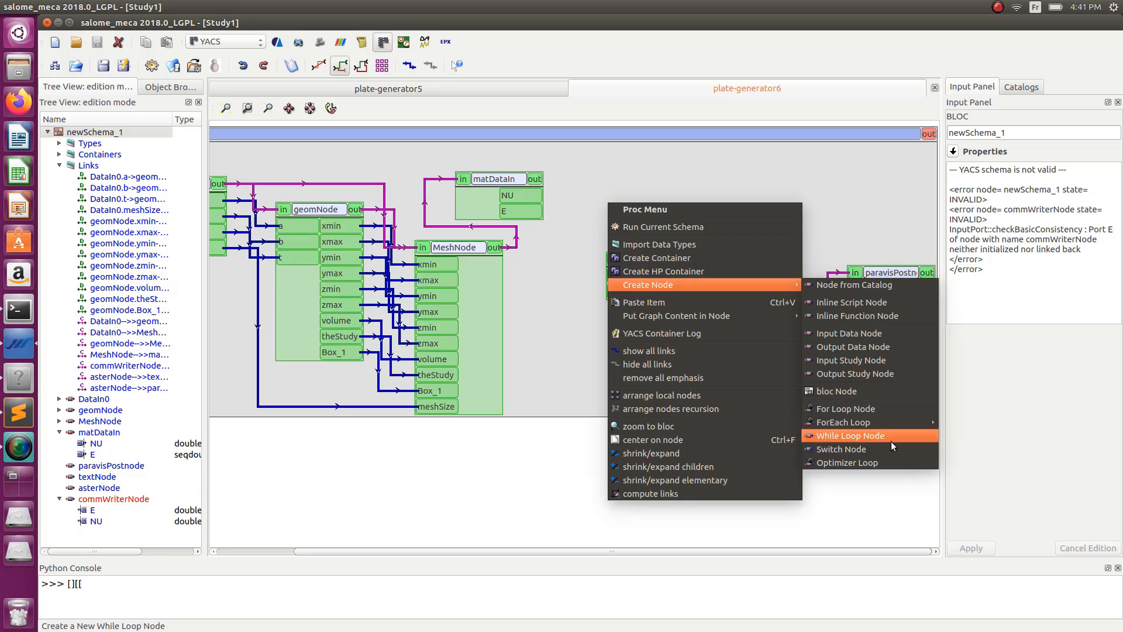
mouse_move(867, 409)
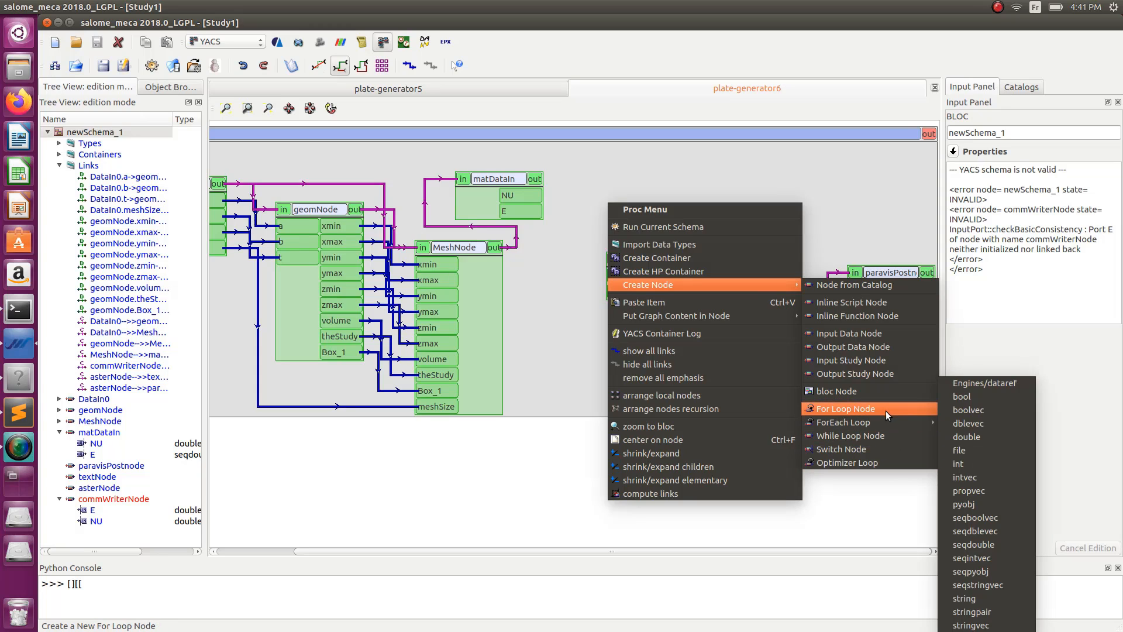
mouse_move(847, 416)
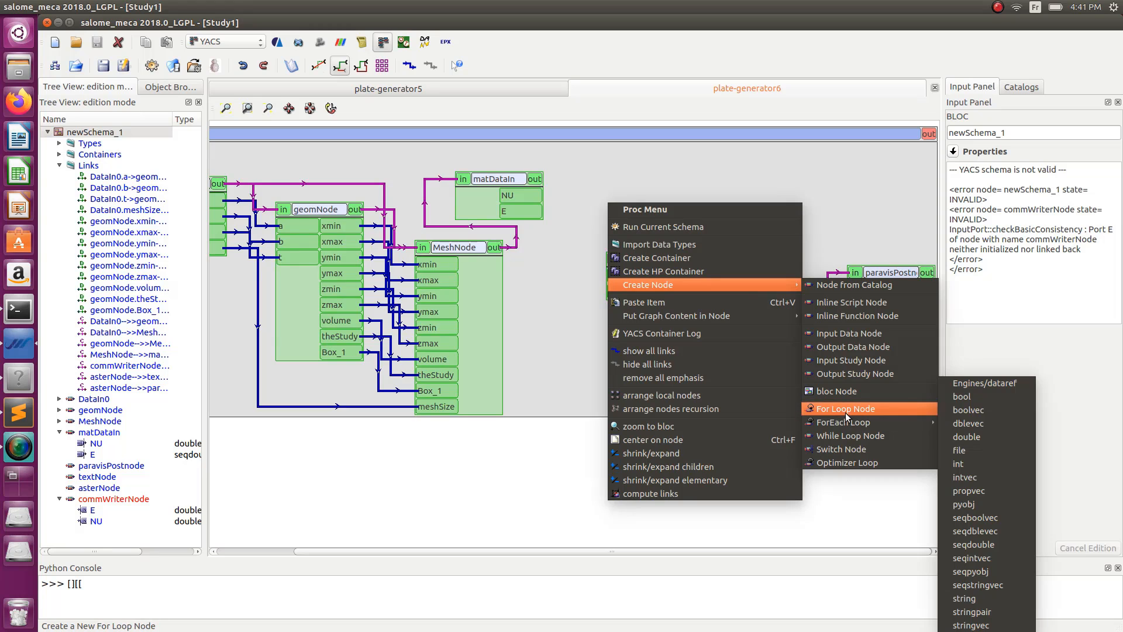
- Create a For Loop node ForLoop3 with nsteps and index ports and show its properties
click(845, 408)
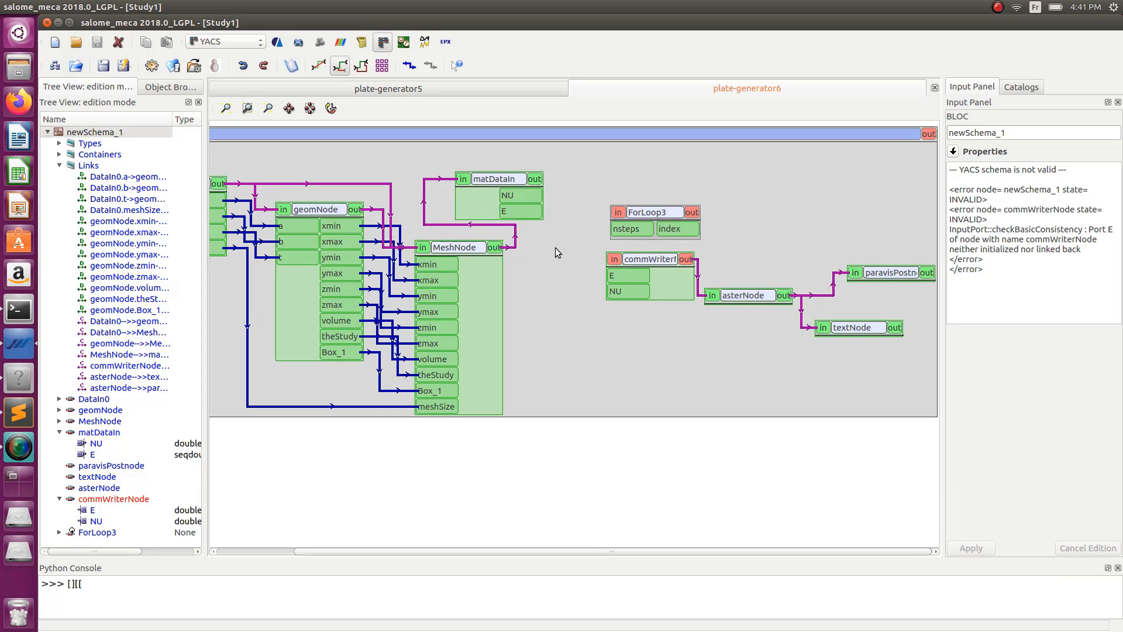
click(650, 198)
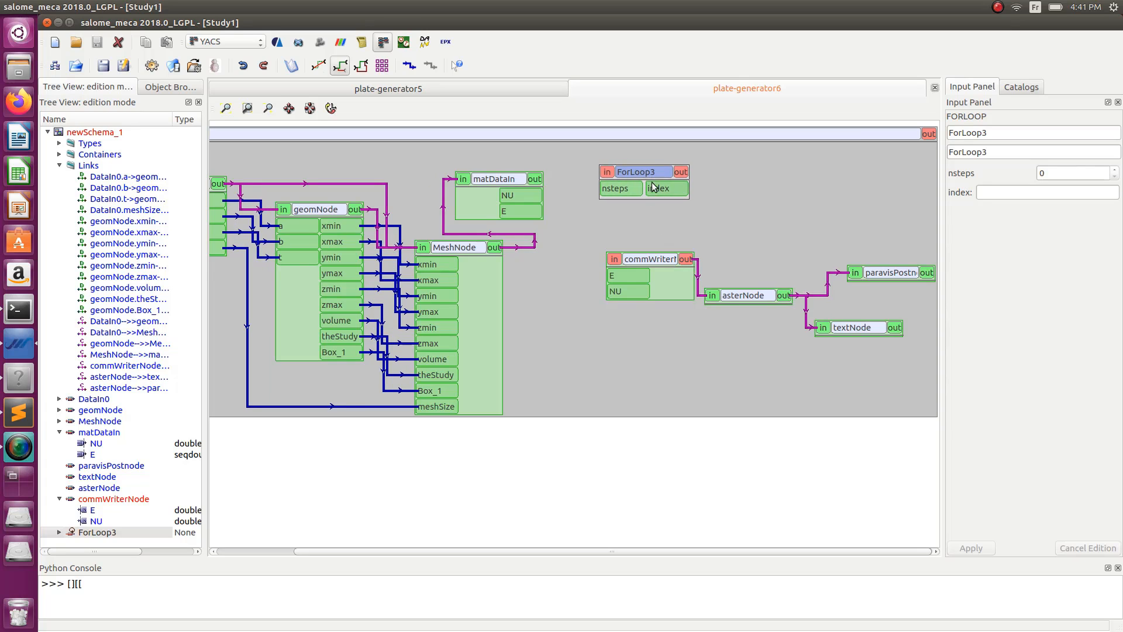
- Add a block node Bloc4 inside ForLoop3 and view its properties
right_click(651, 187)
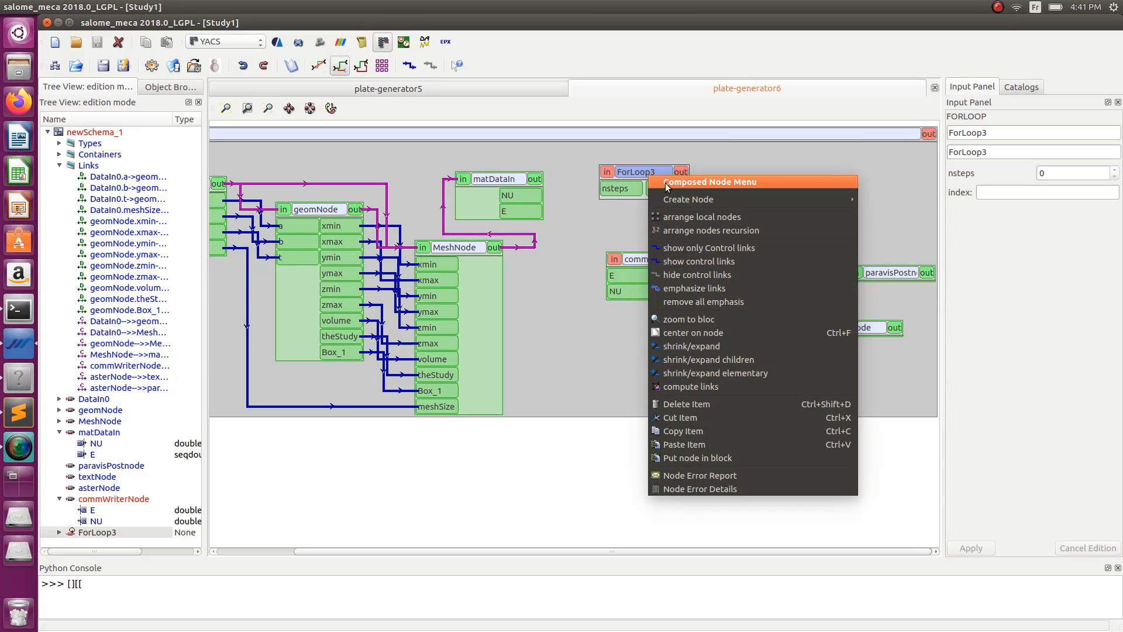
mouse_move(688, 199)
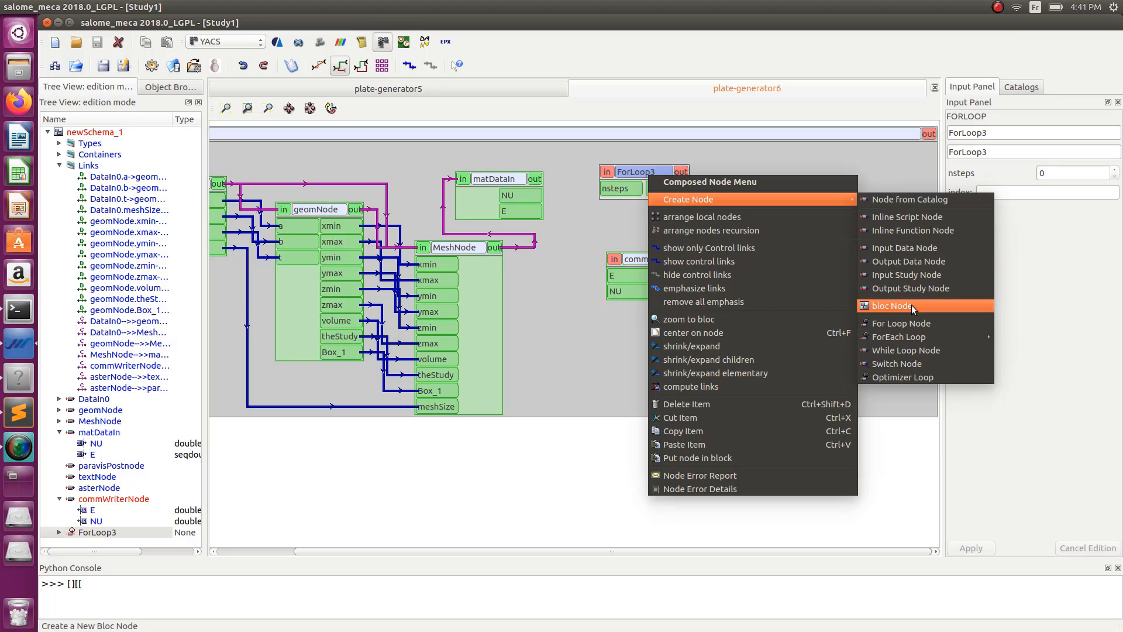
click(891, 305)
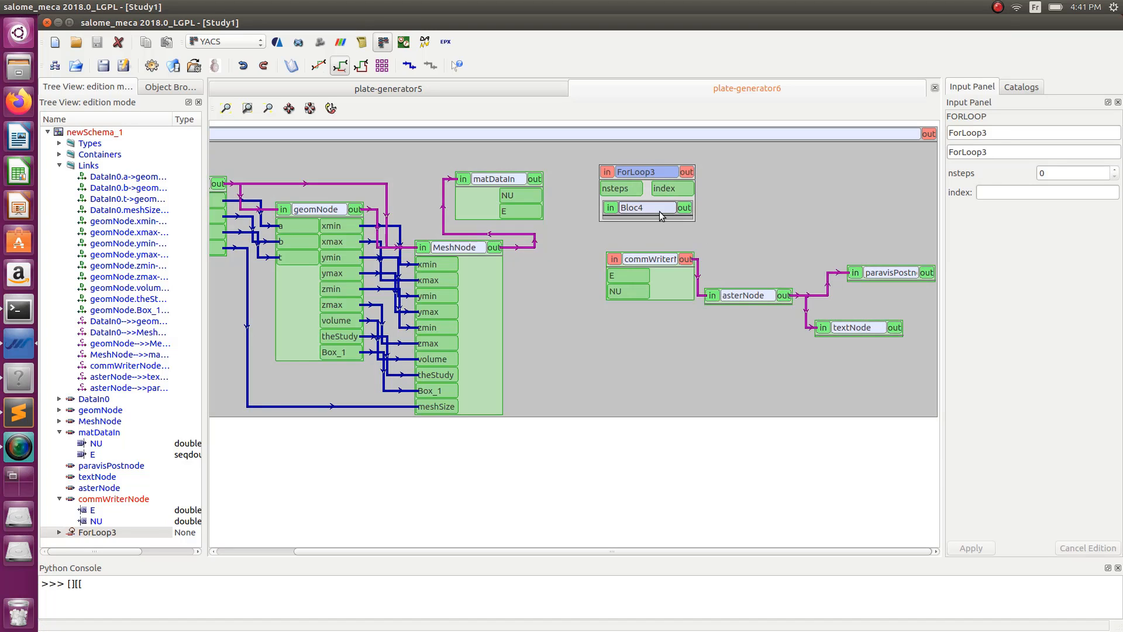
click(647, 207)
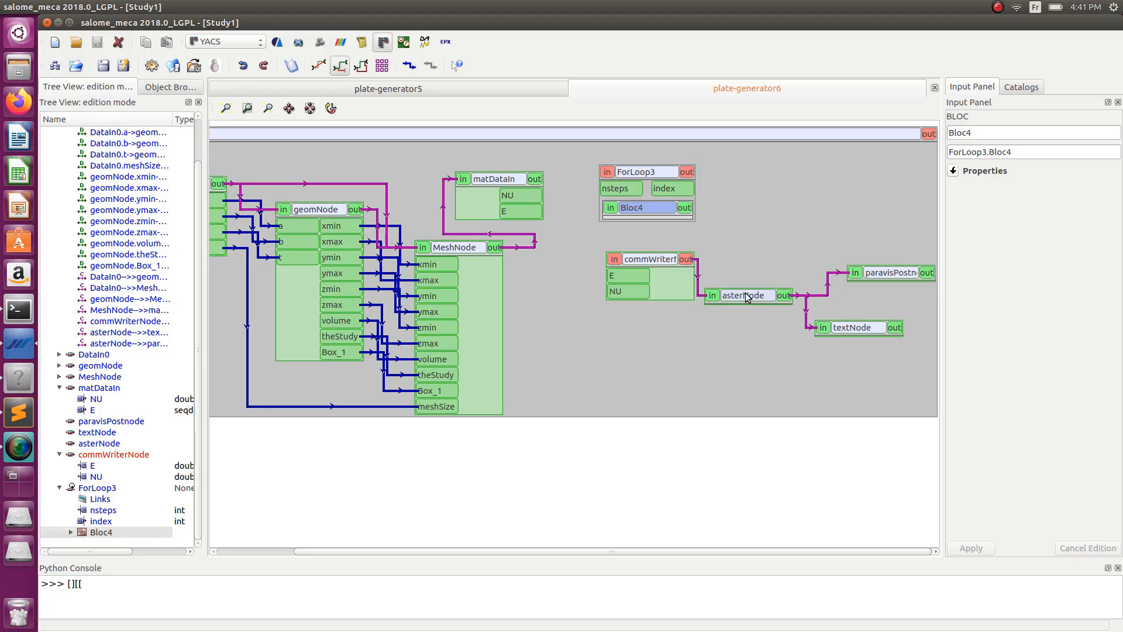
mouse_move(793, 289)
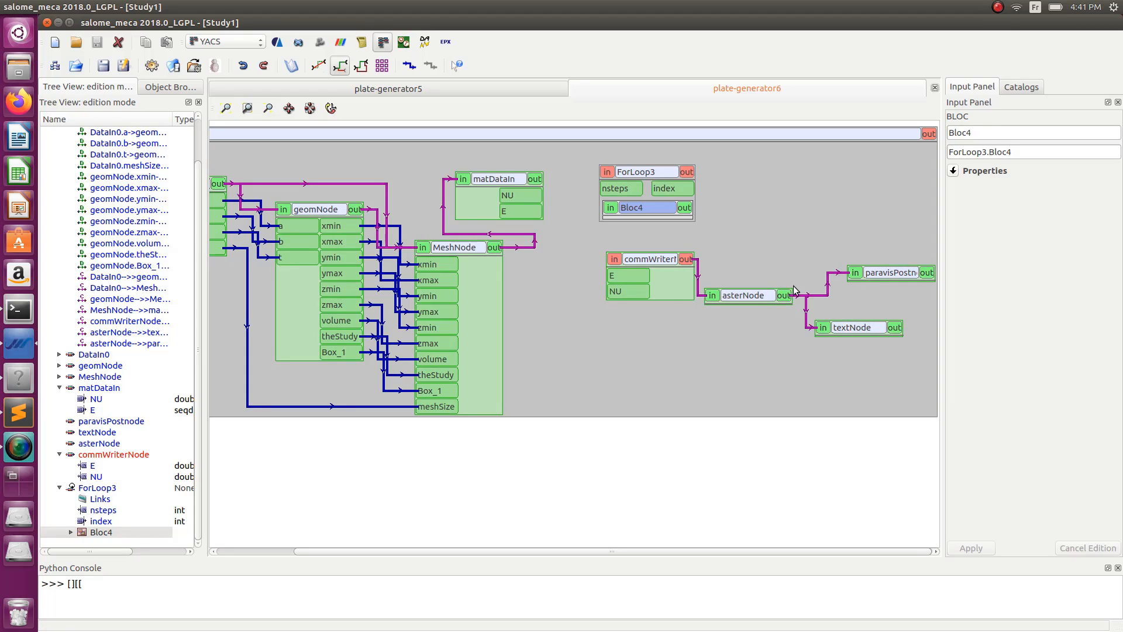
click(648, 208)
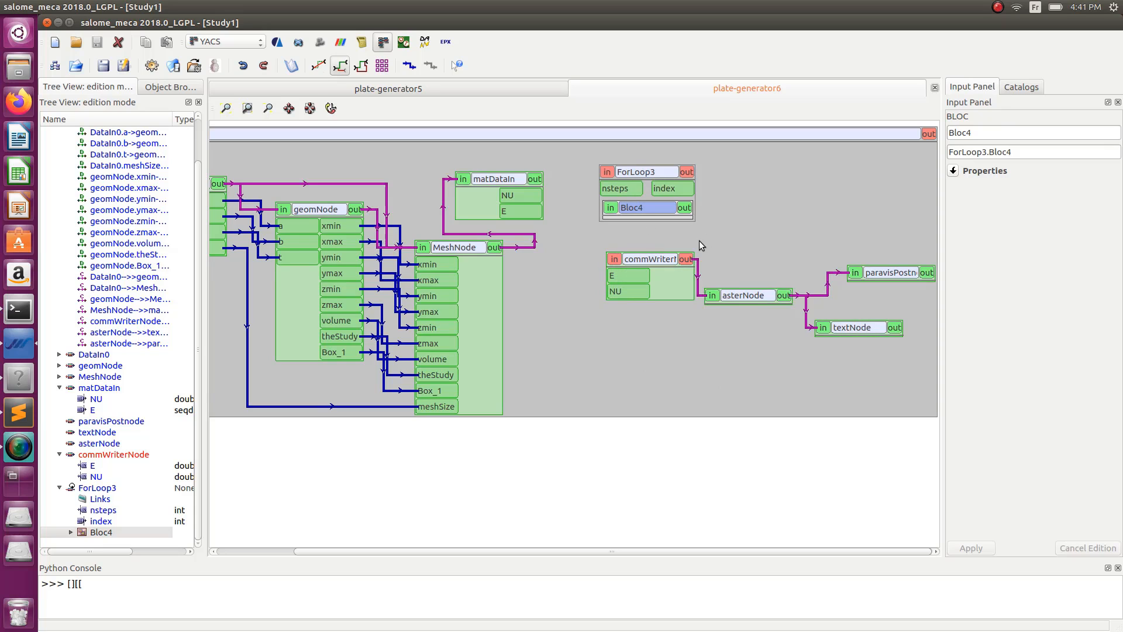
- Review the commWriterNode and asterNode scripts and select their control link
click(650, 258)
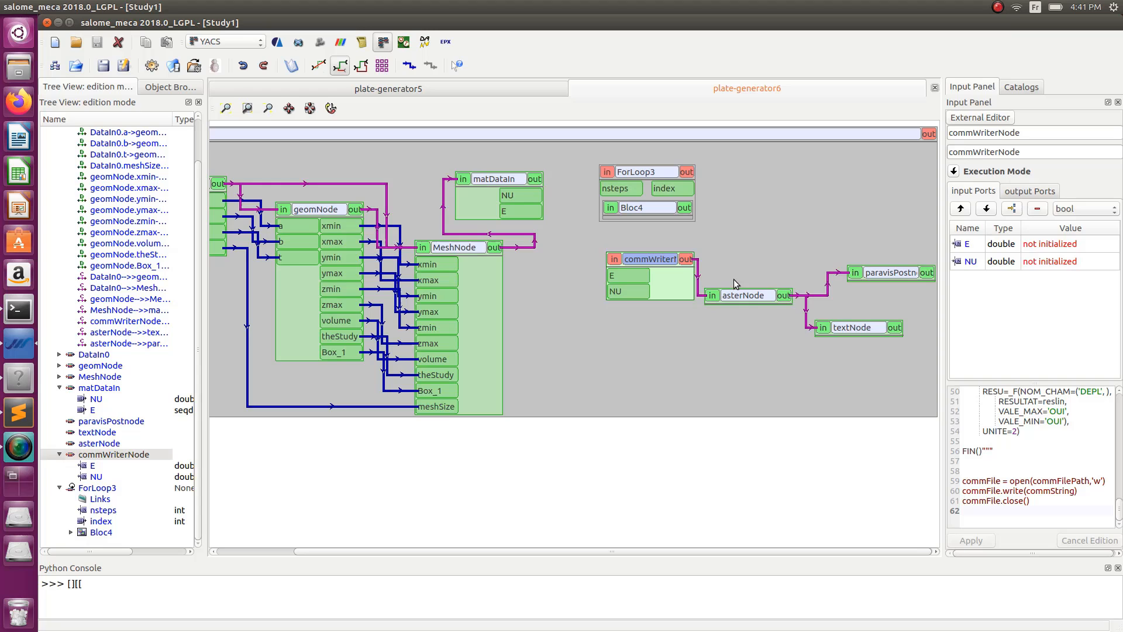
click(746, 295)
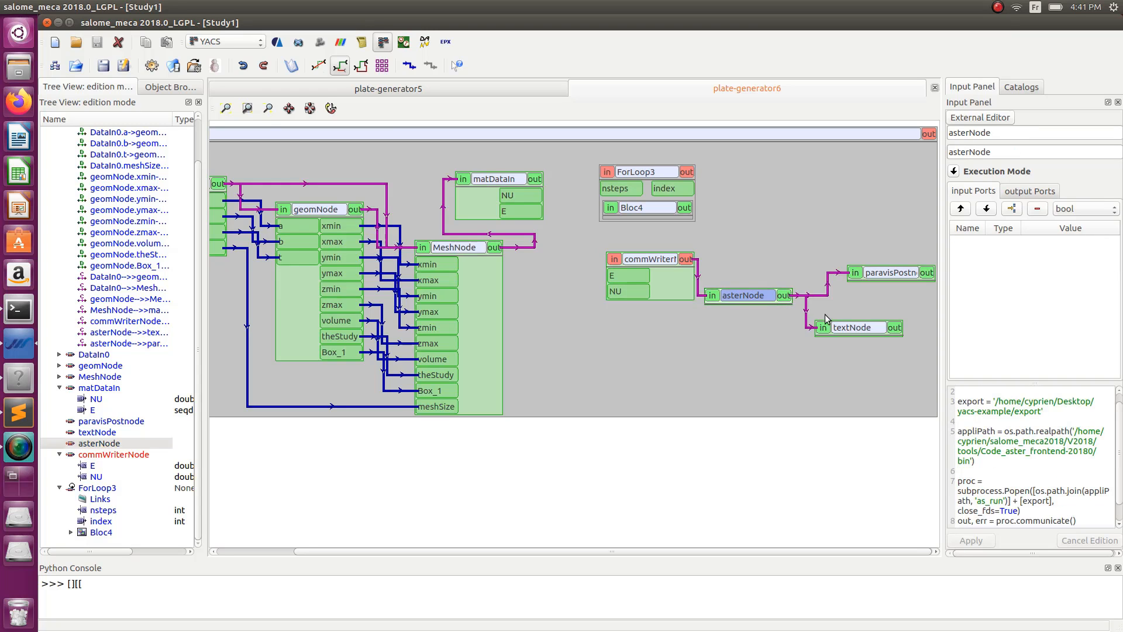
click(747, 295)
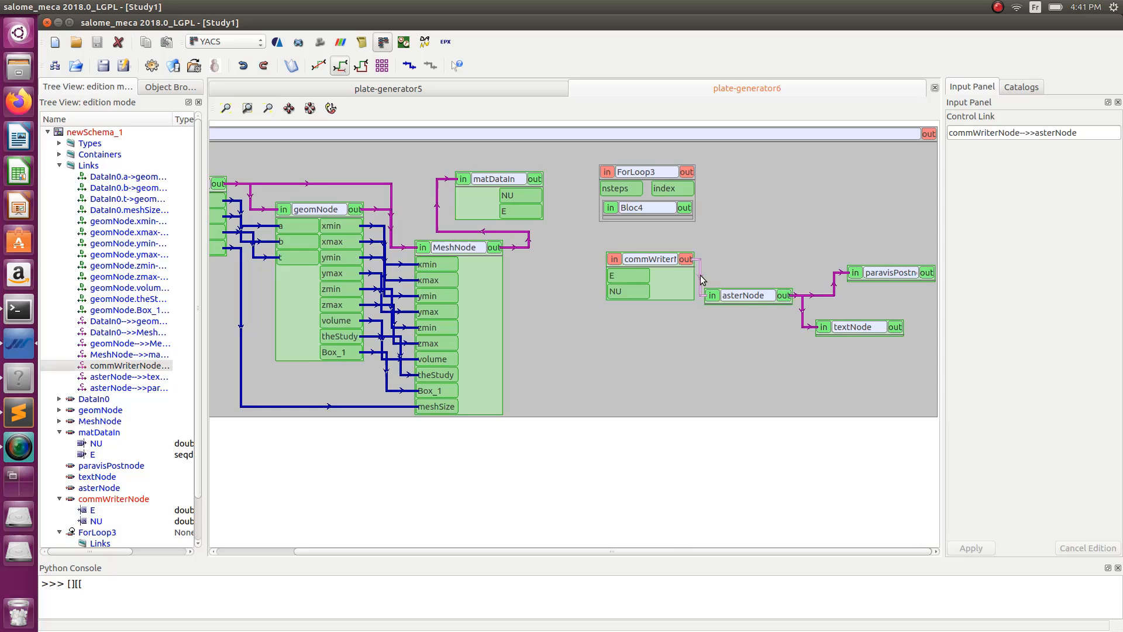
- Remove the commWriterNode–asterNode control link and cut/paste commWriterNode into Bloc4
right_click(701, 278)
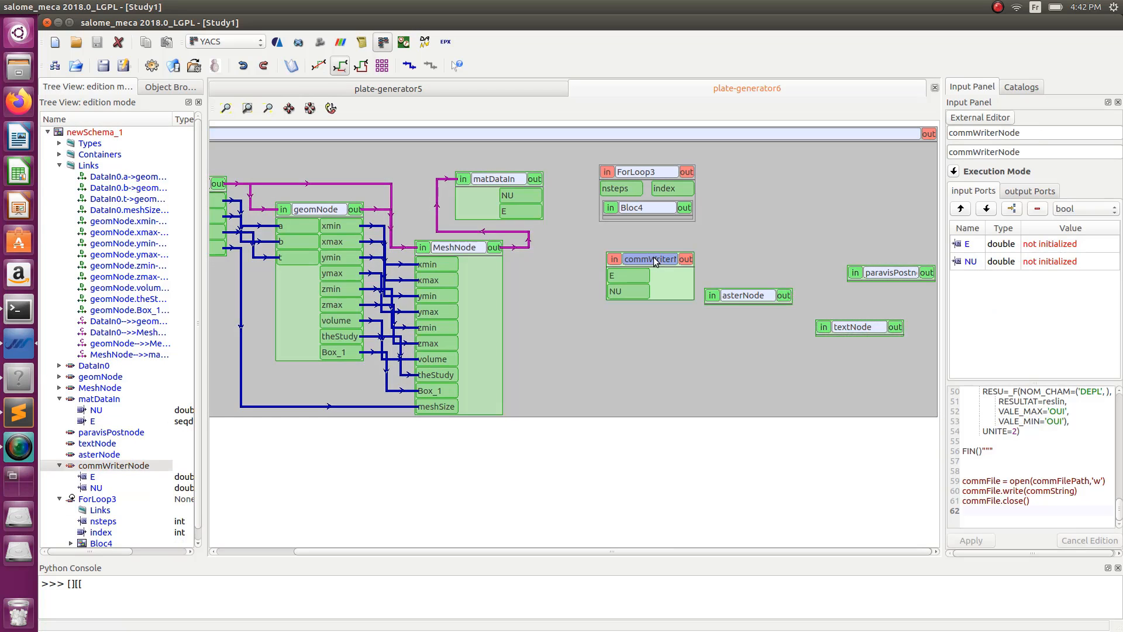
right_click(654, 260)
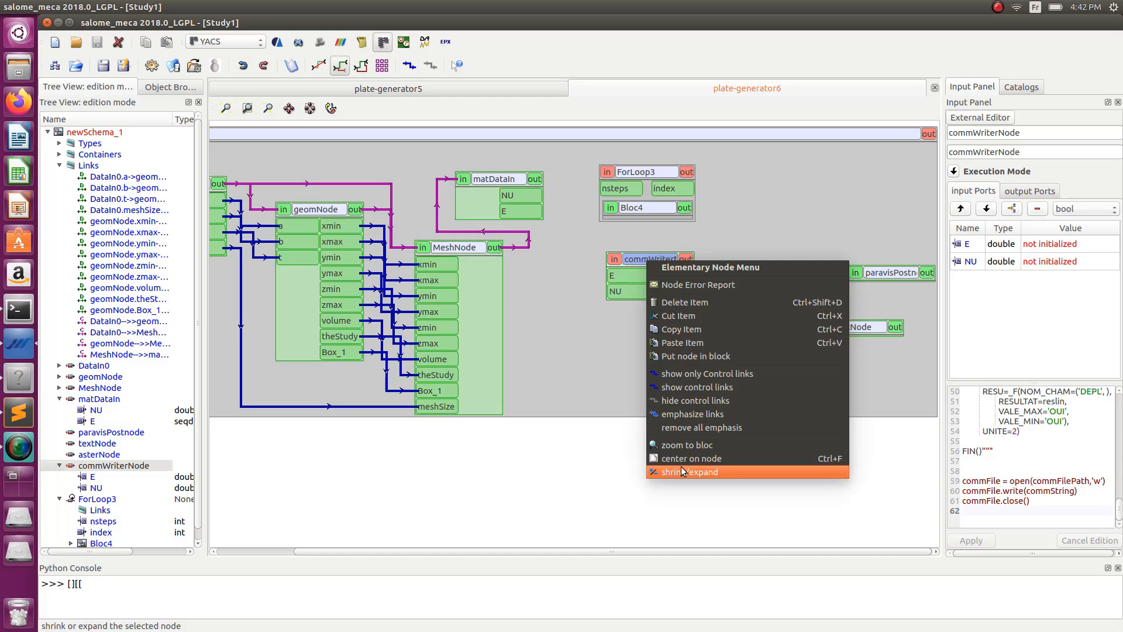
click(688, 471)
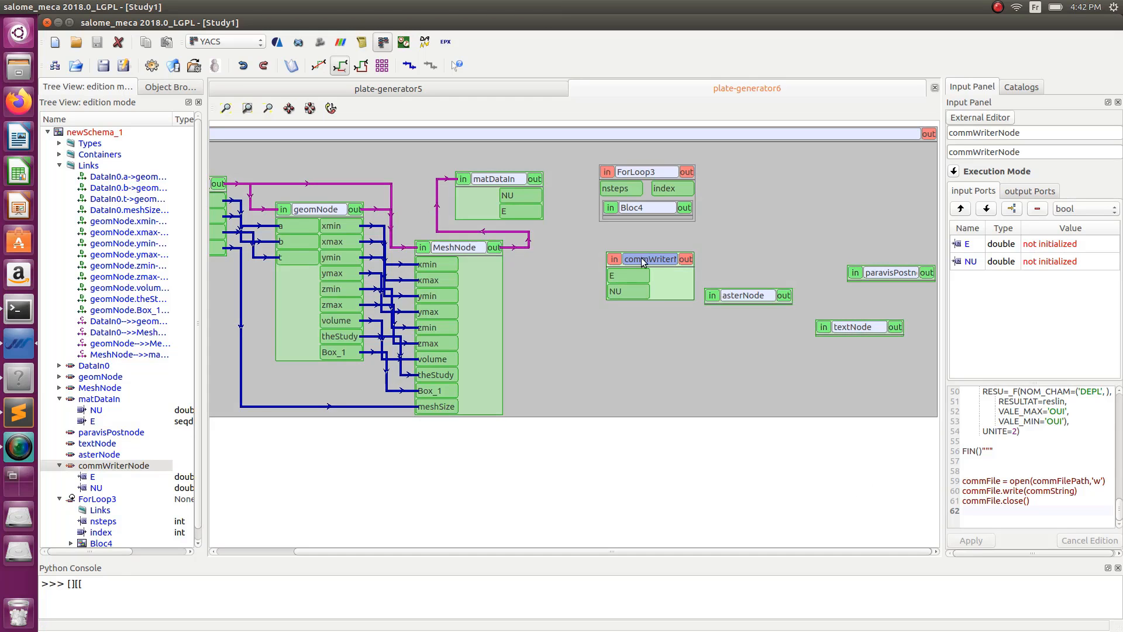
right_click(647, 207)
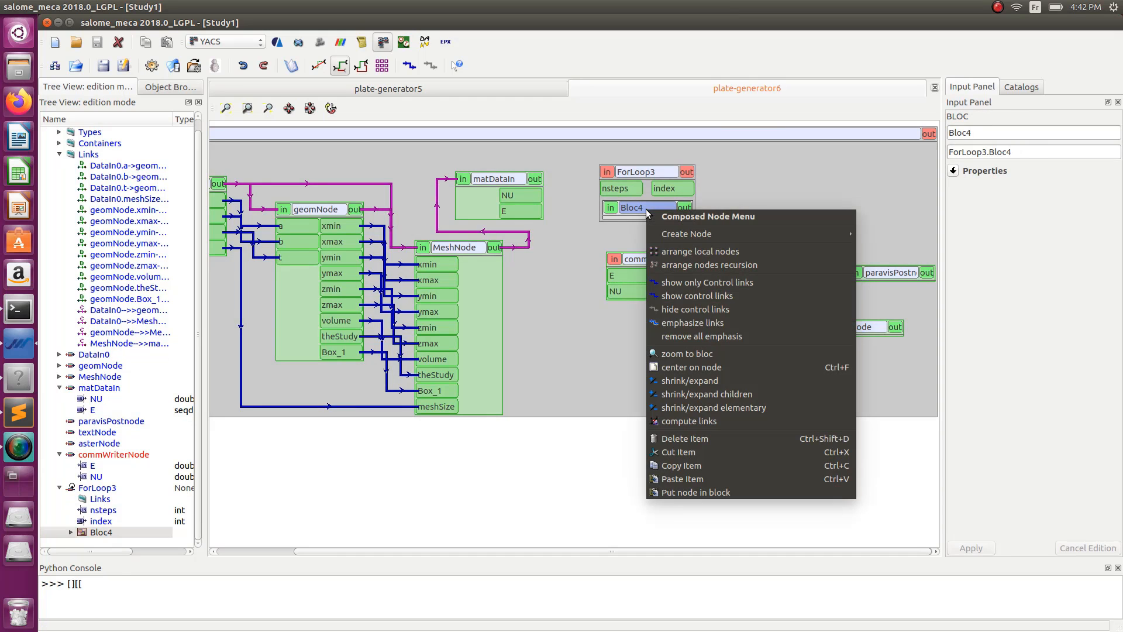
mouse_move(698, 480)
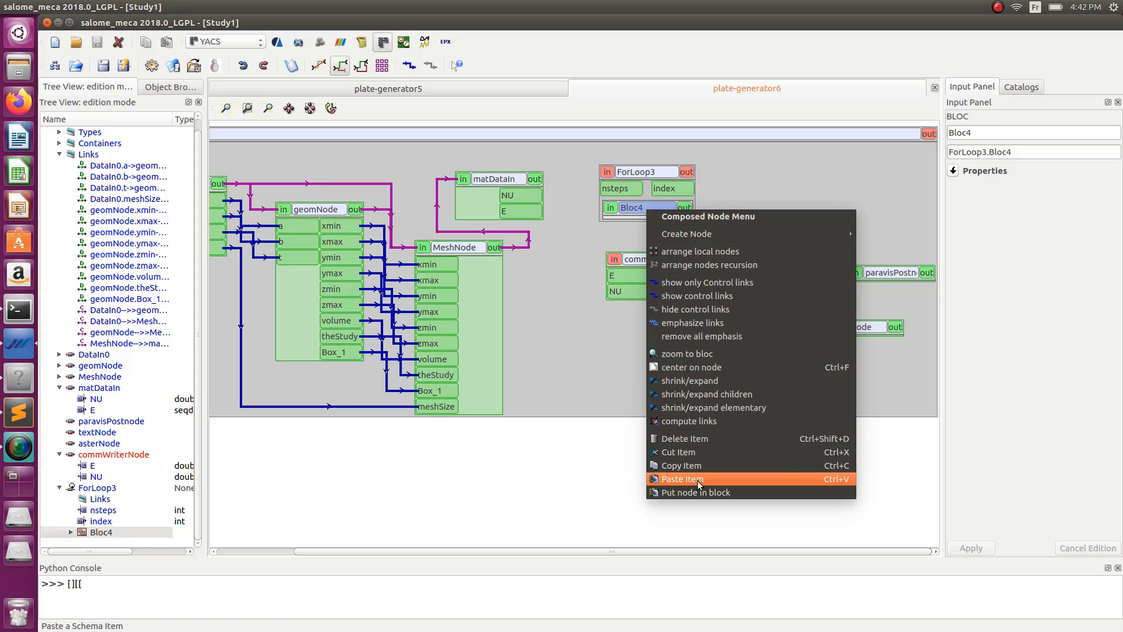
click(682, 478)
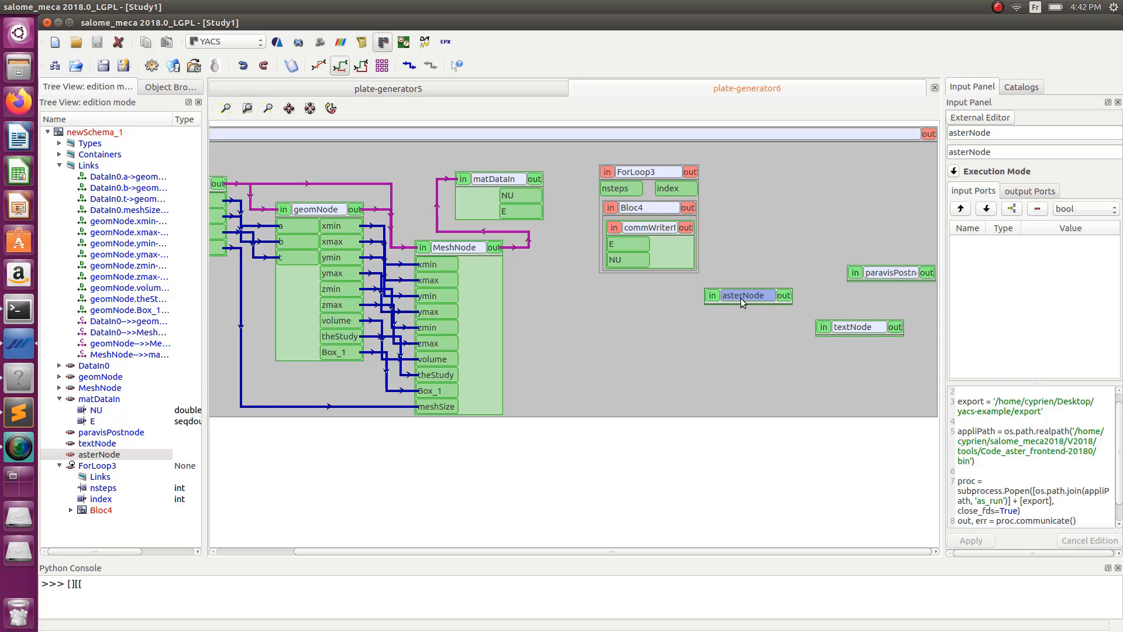
- Move asterNode, paravisPostnode and textNode inside Bloc4 as well
click(648, 208)
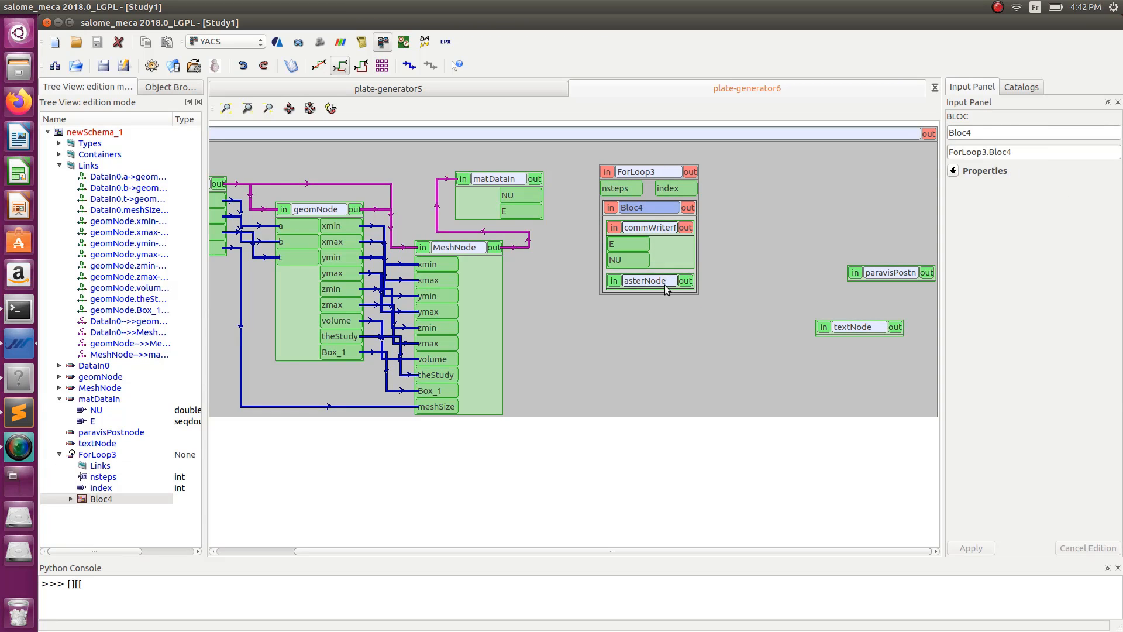
click(650, 281)
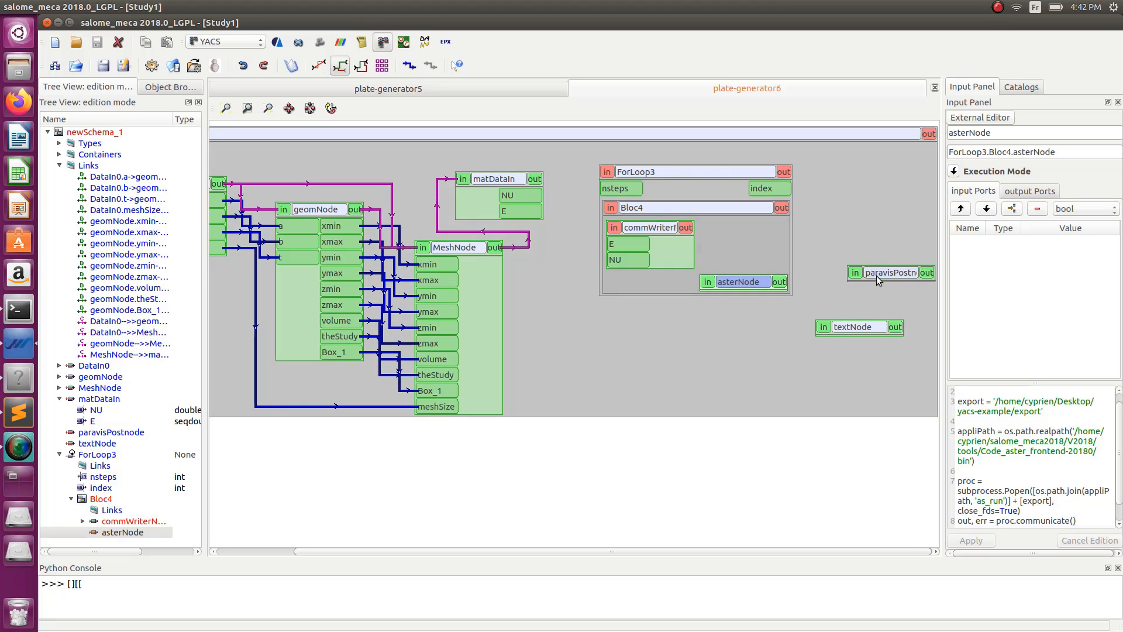
click(890, 272)
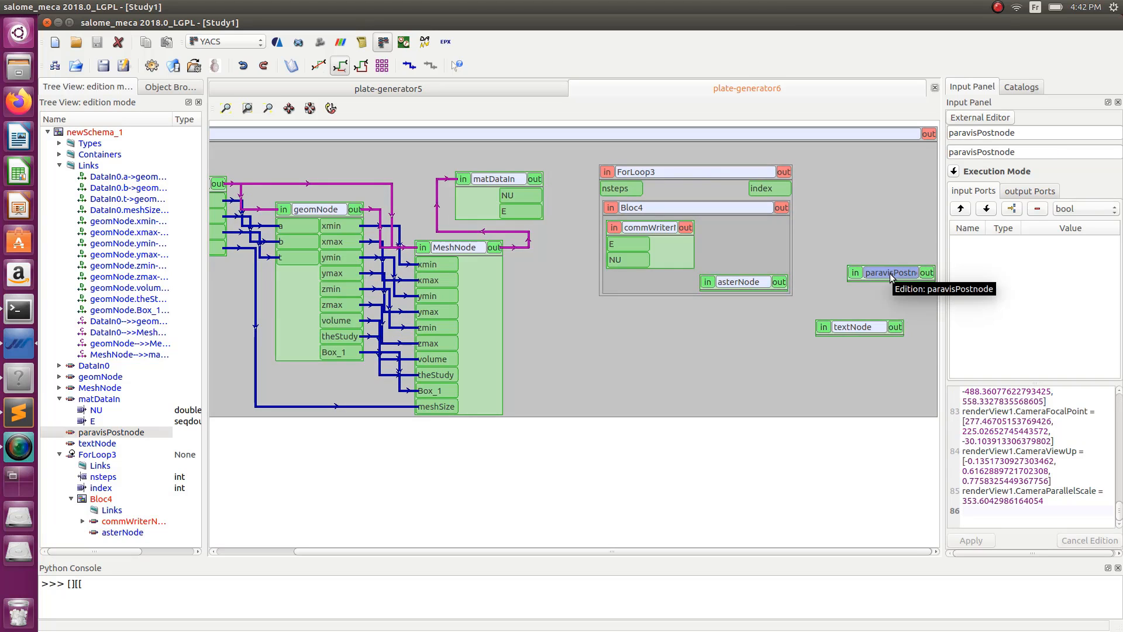
click(694, 207)
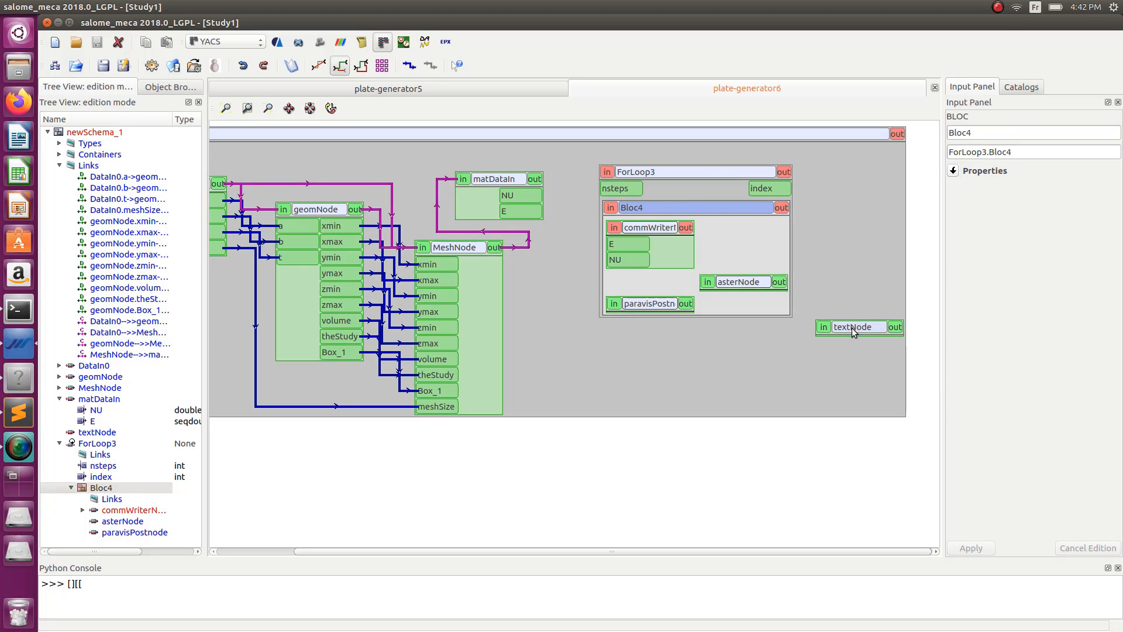
click(858, 326)
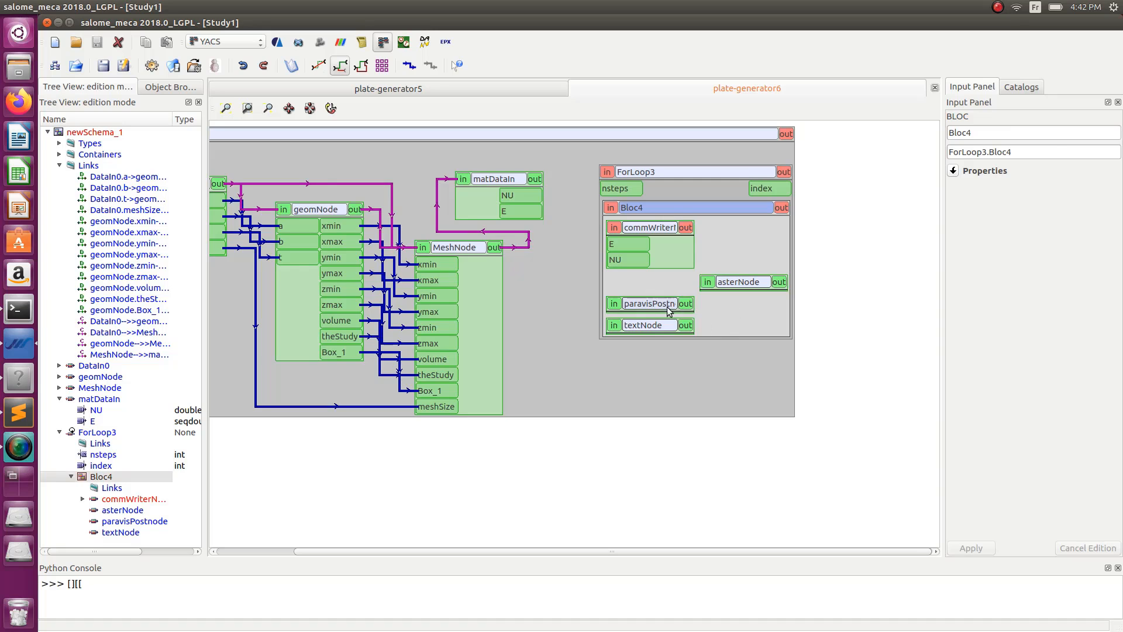
- Spread out the nodes in Bloc4 and add a control link from commWriterNode to asterNode
click(743, 281)
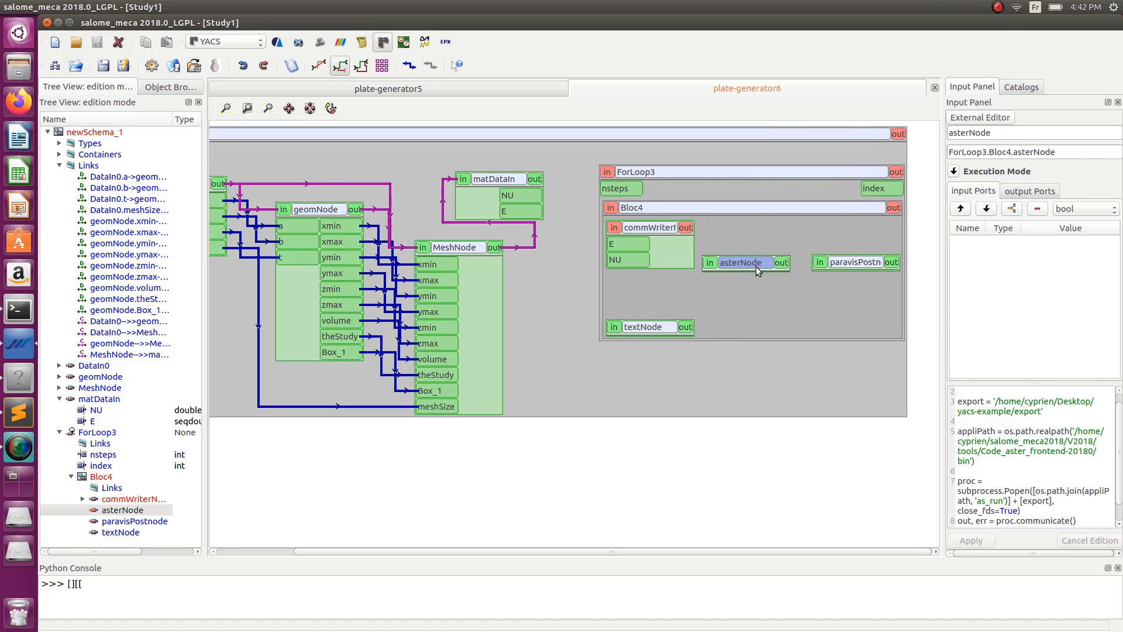
click(748, 299)
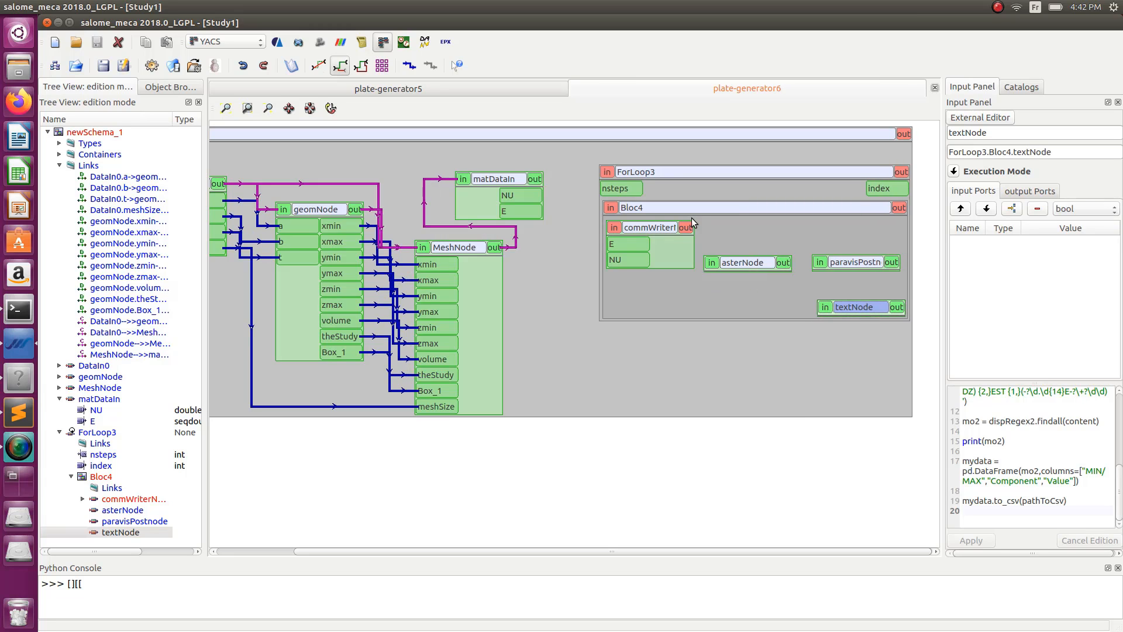
mouse_move(709, 178)
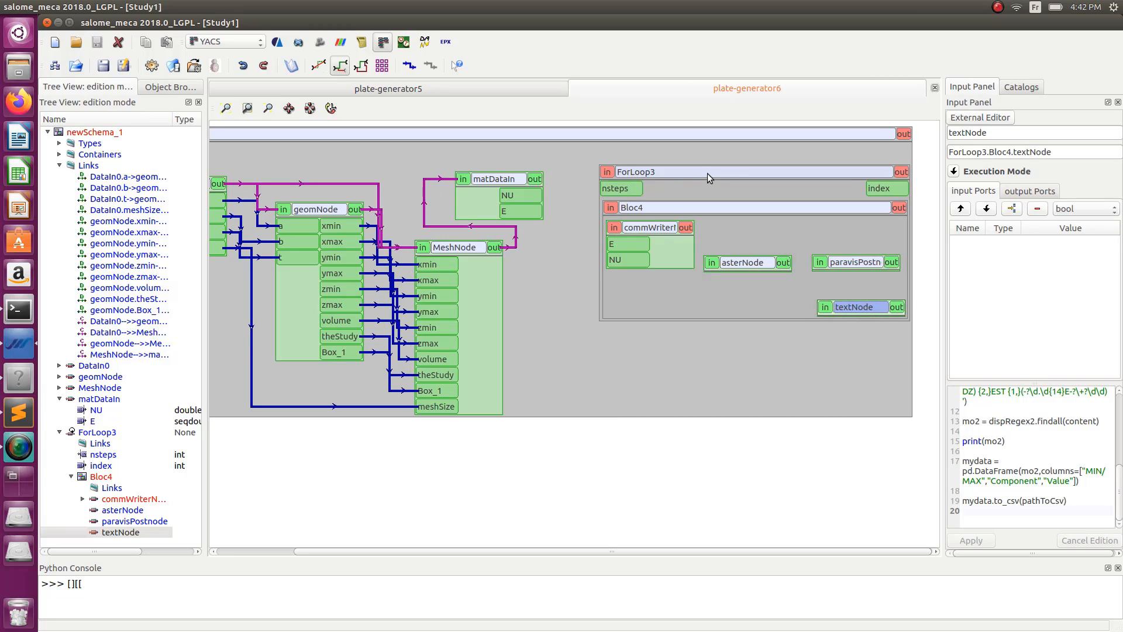
click(746, 259)
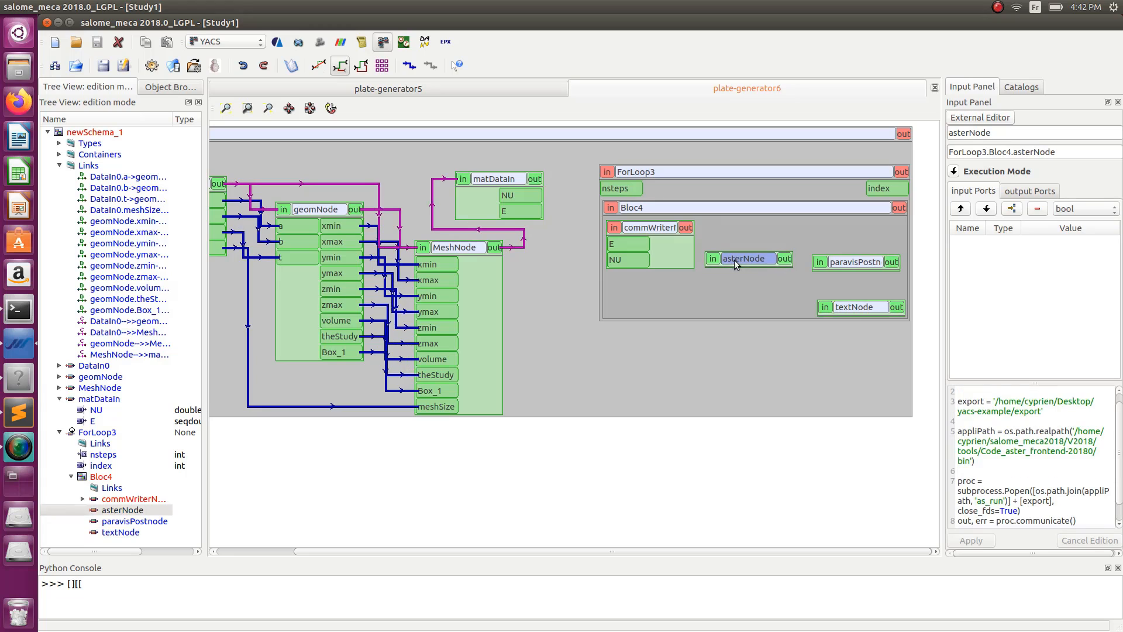
click(648, 227)
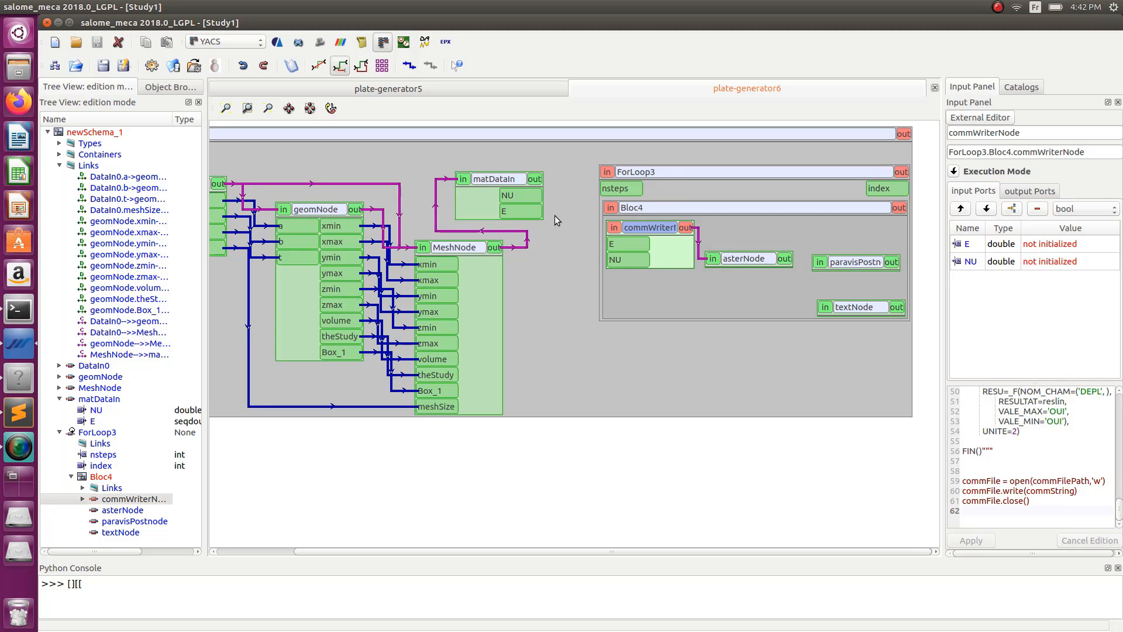
- Replace commWriterNode's double E input with a seqdouble E and link matDataIn's NU and E to it
click(83, 498)
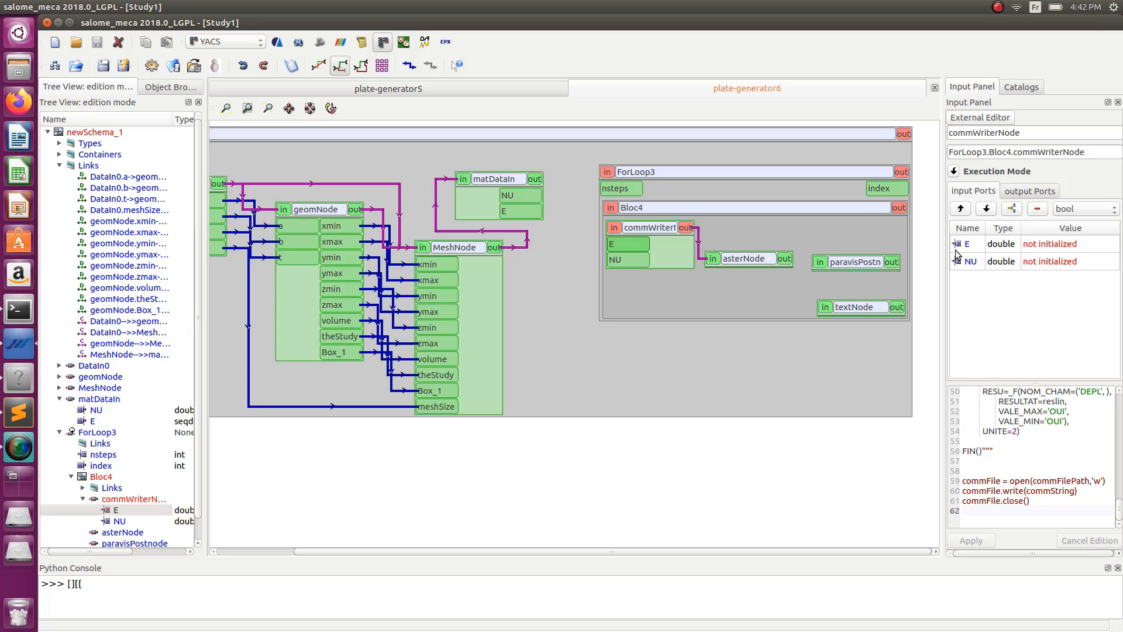
click(1002, 244)
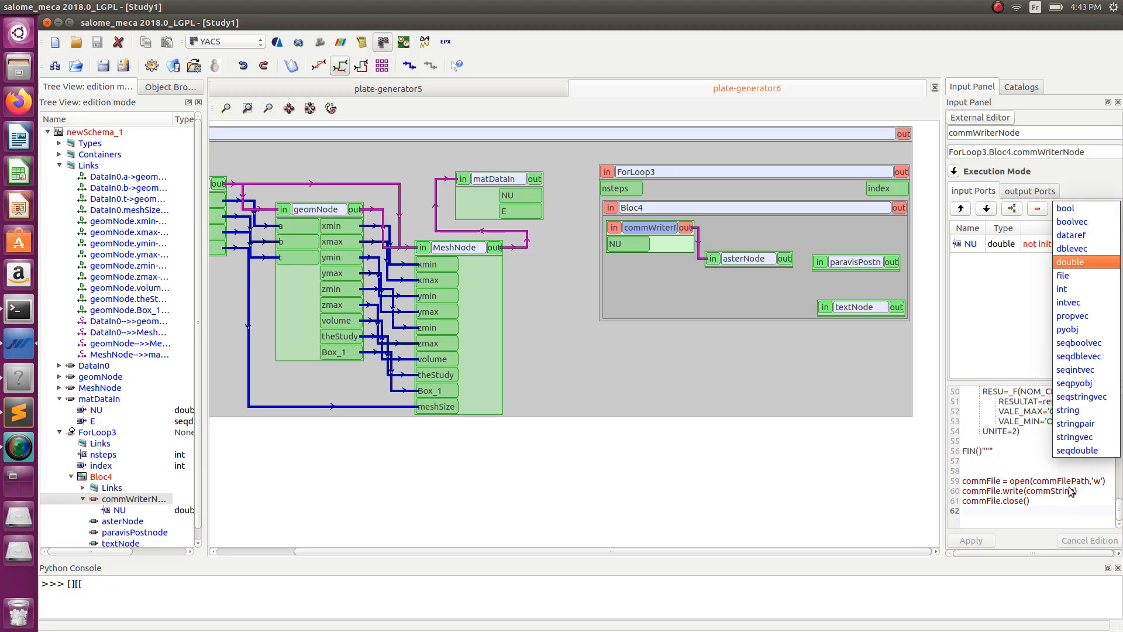
click(1076, 449)
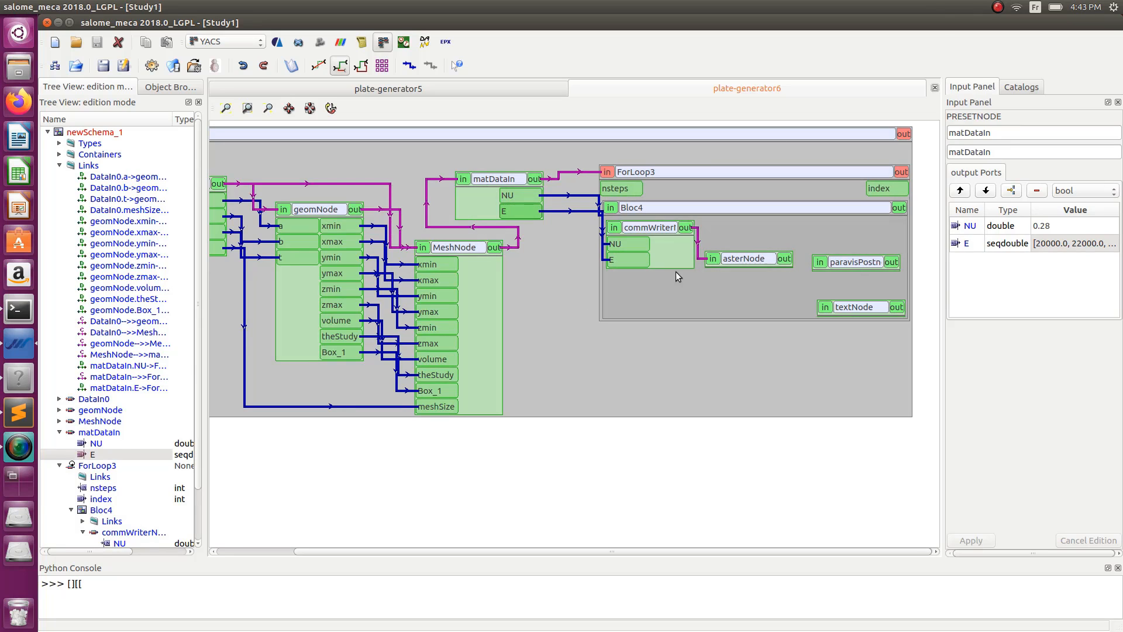
mouse_move(624, 259)
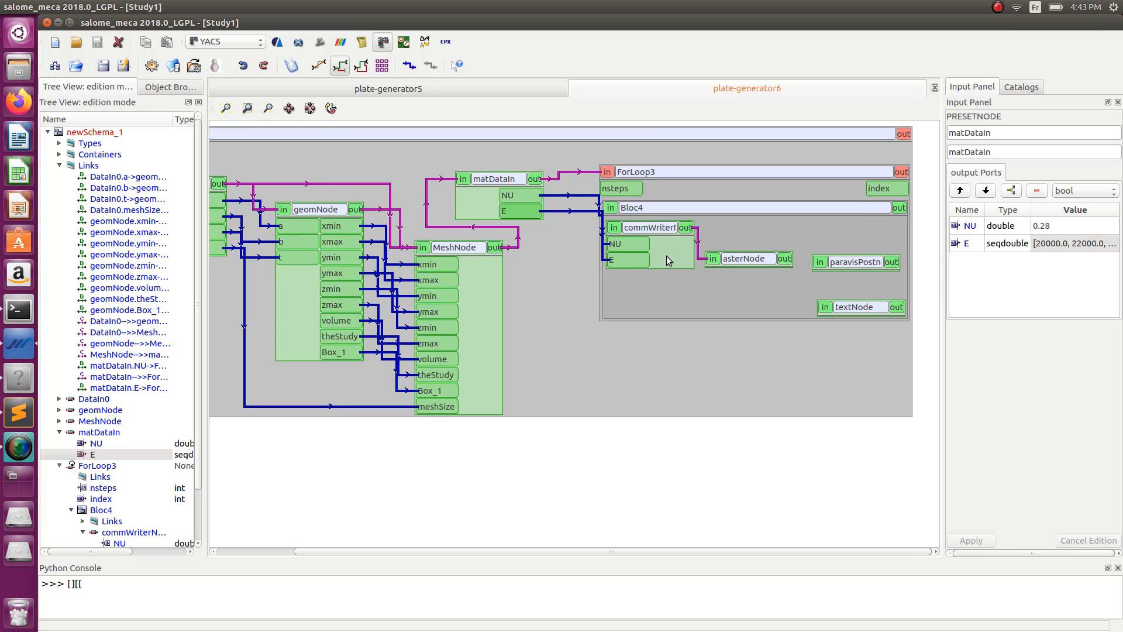
mouse_move(630, 269)
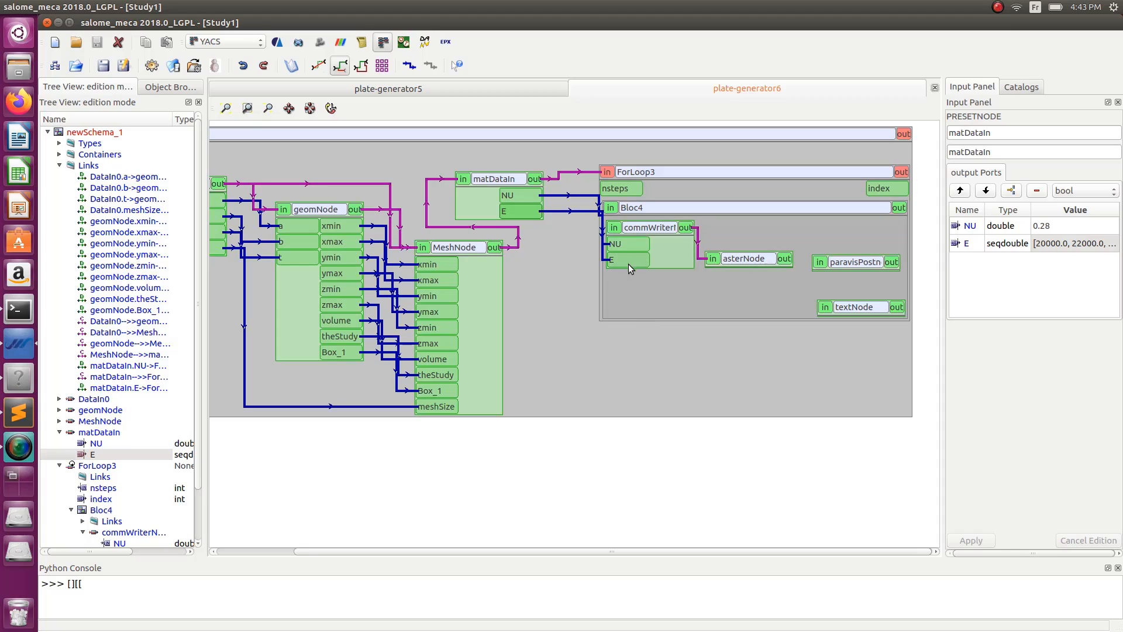
mouse_move(638, 258)
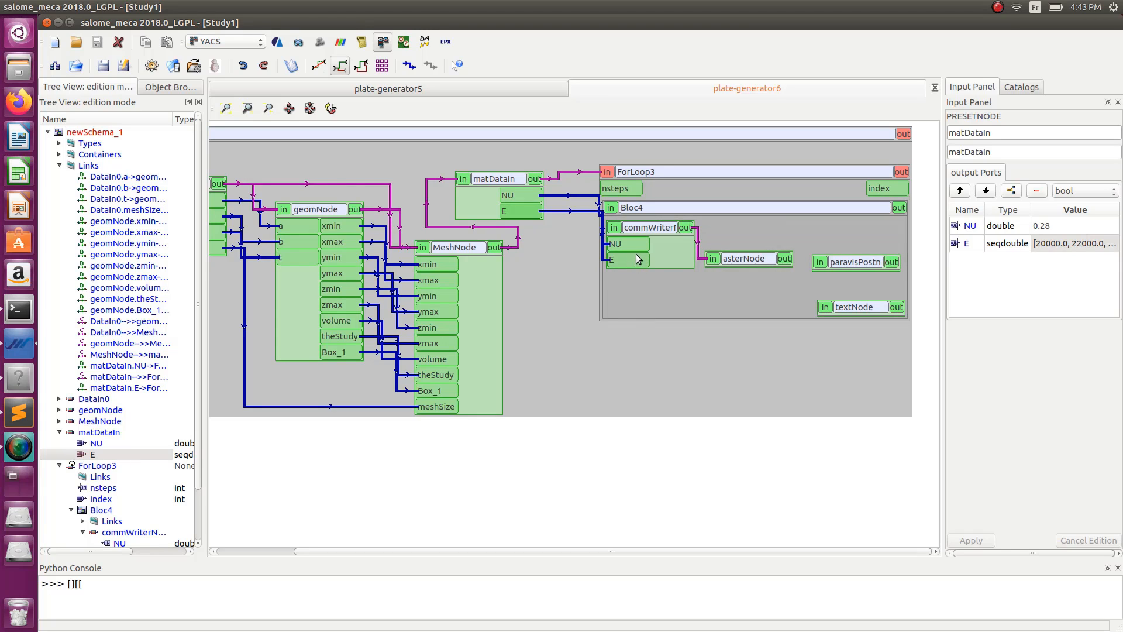
- Verify commWriterNode's NU and E inputs are linked and prepare to add an index input from ForLoop3
click(651, 227)
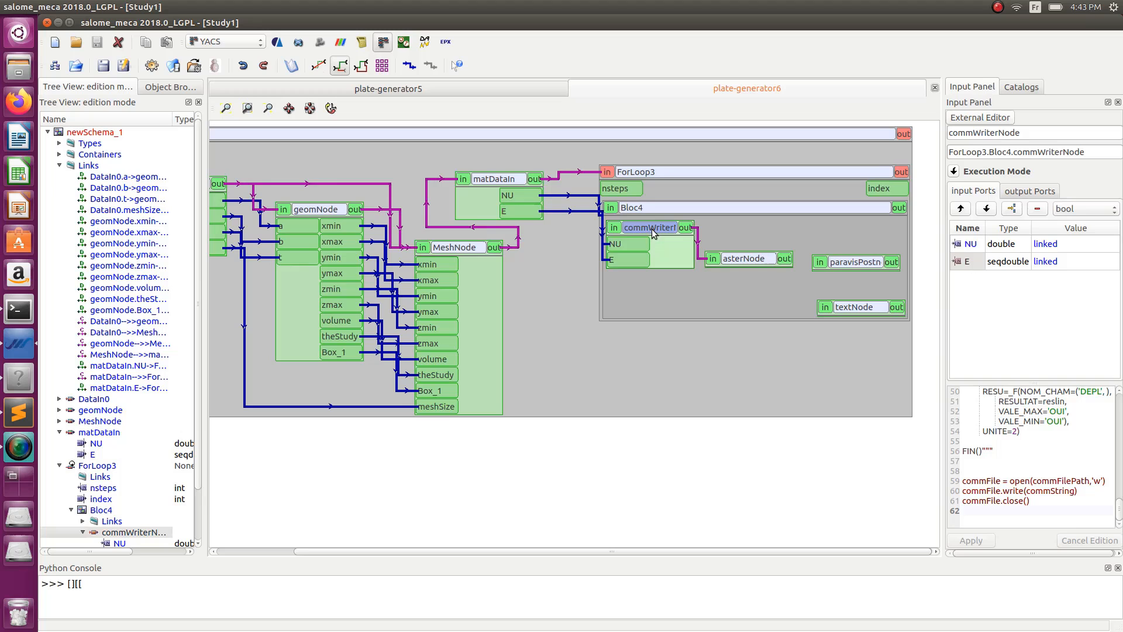
right_click(650, 226)
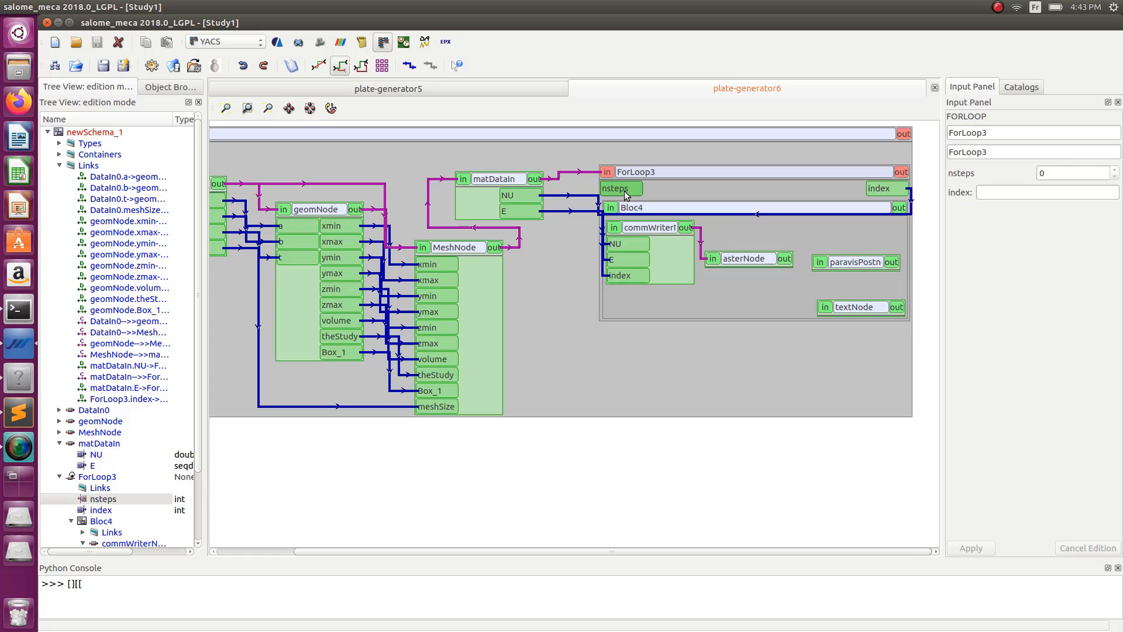
- Set ForLoop3's nsteps to 3 and show commWriterNode's ports and script inside Bloc4
click(1076, 172)
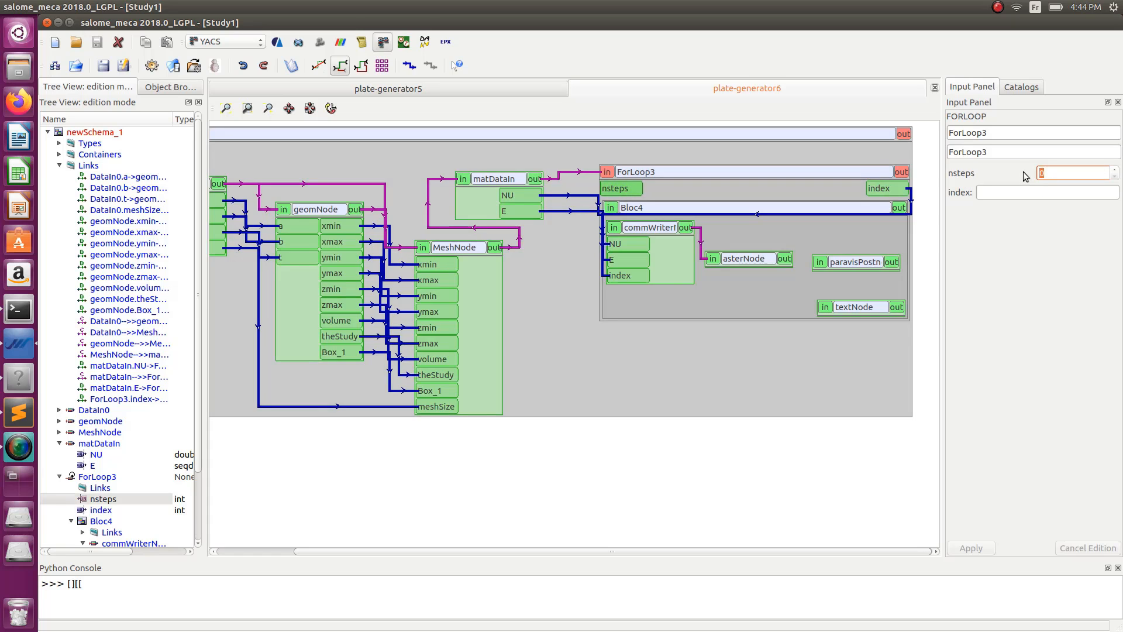
text(3)
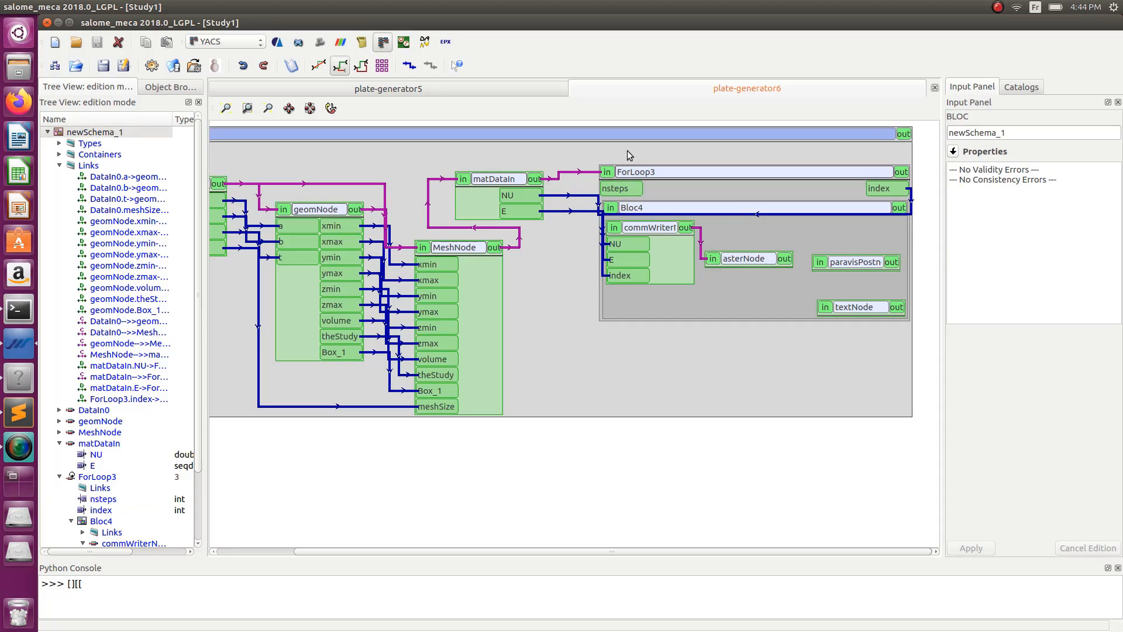
click(655, 208)
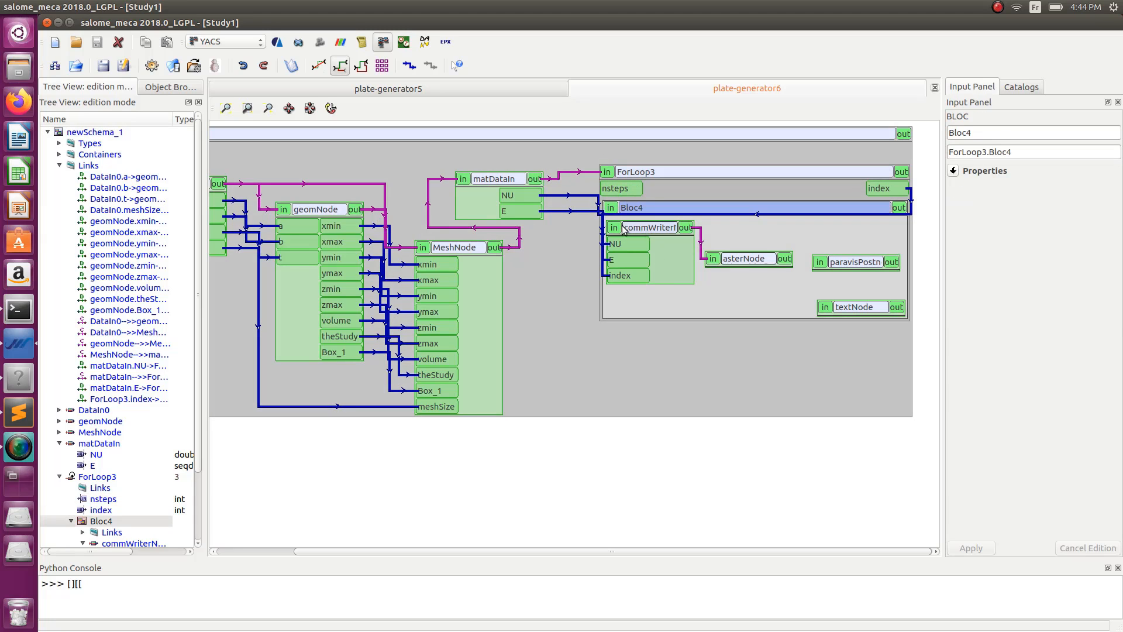
mouse_move(639, 252)
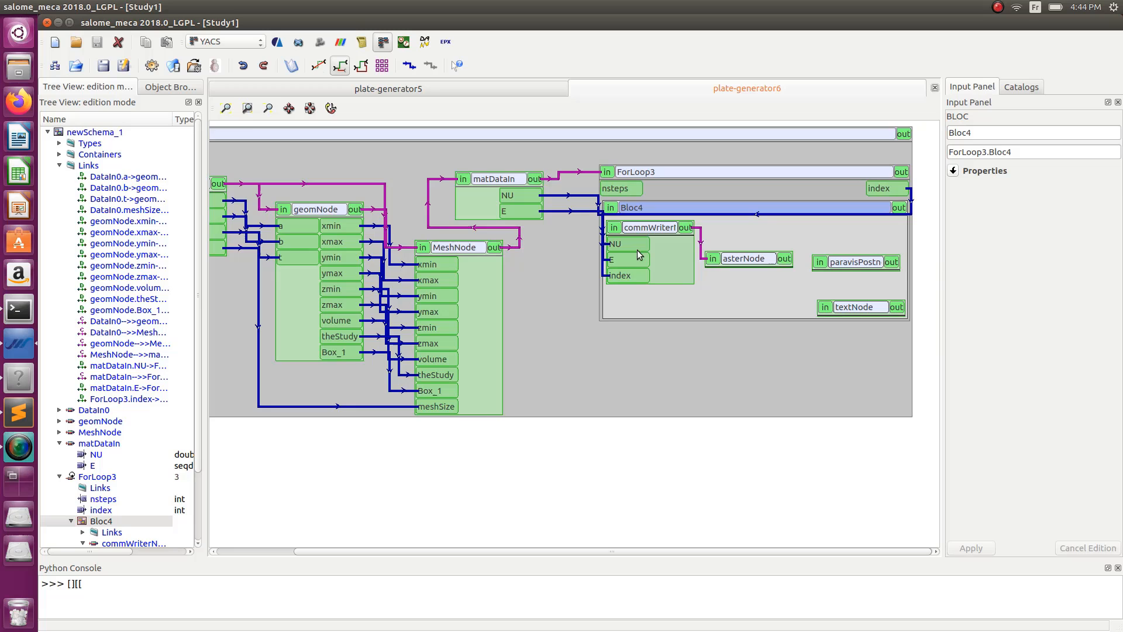
click(648, 227)
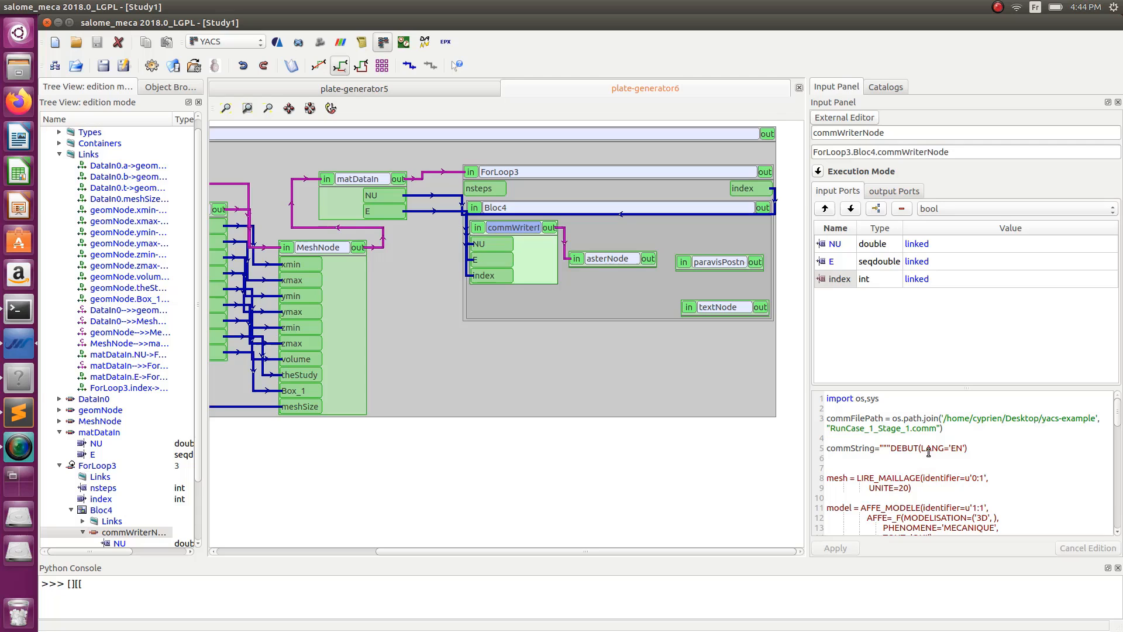
- Change ELAS's str(E) to str(E[index]) in commWriterNode's script and apply the edit
scroll(down, 3)
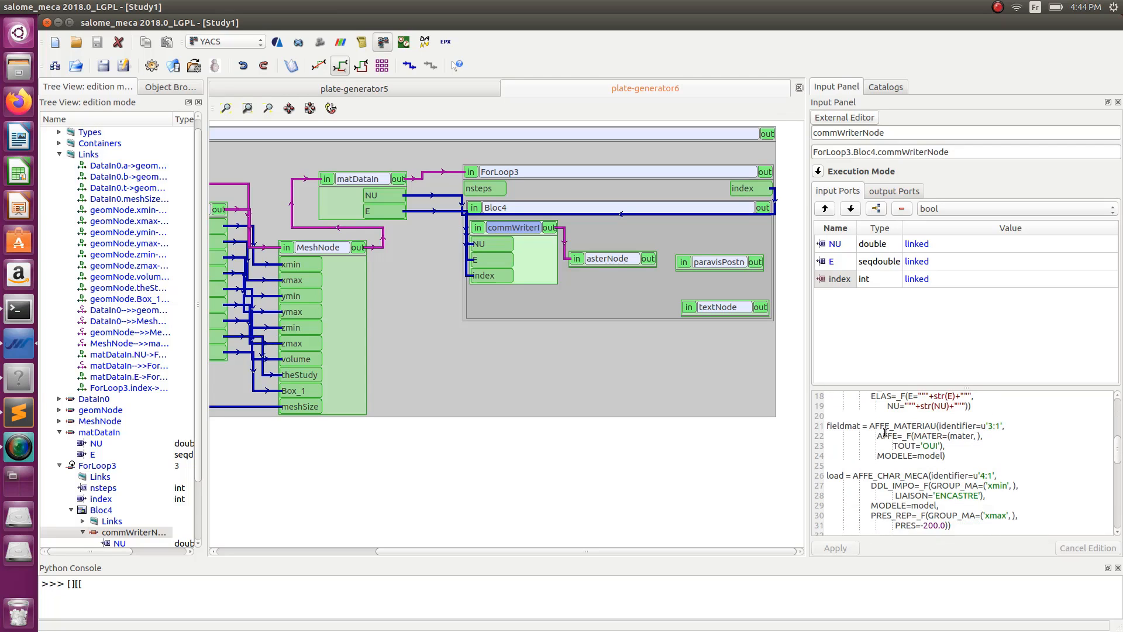
scroll(down, 3)
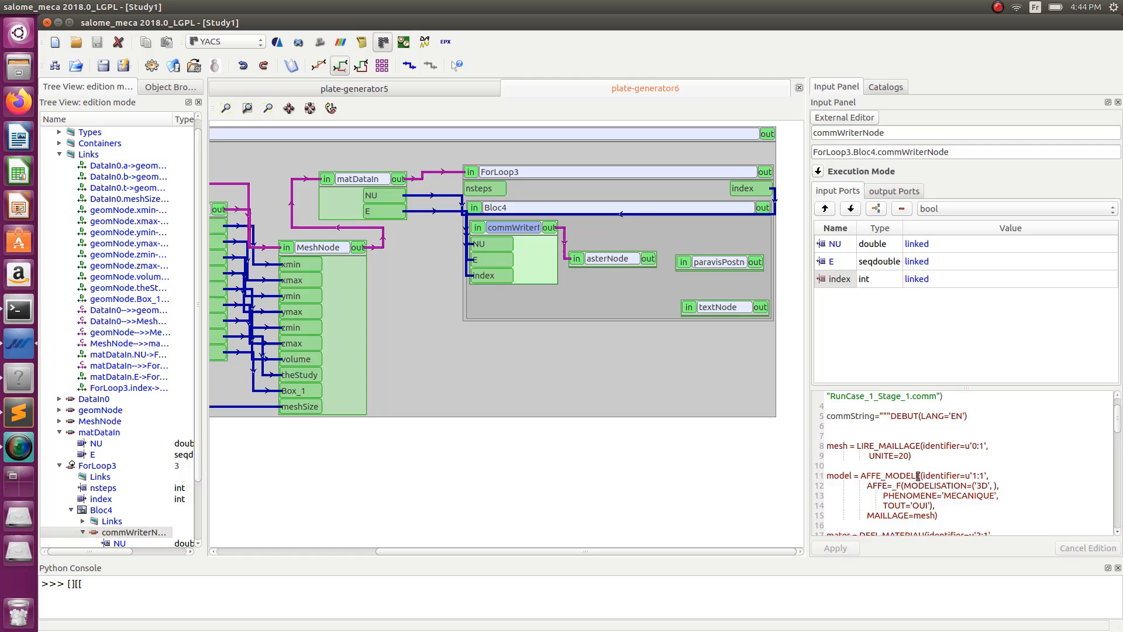
scroll(down, 3)
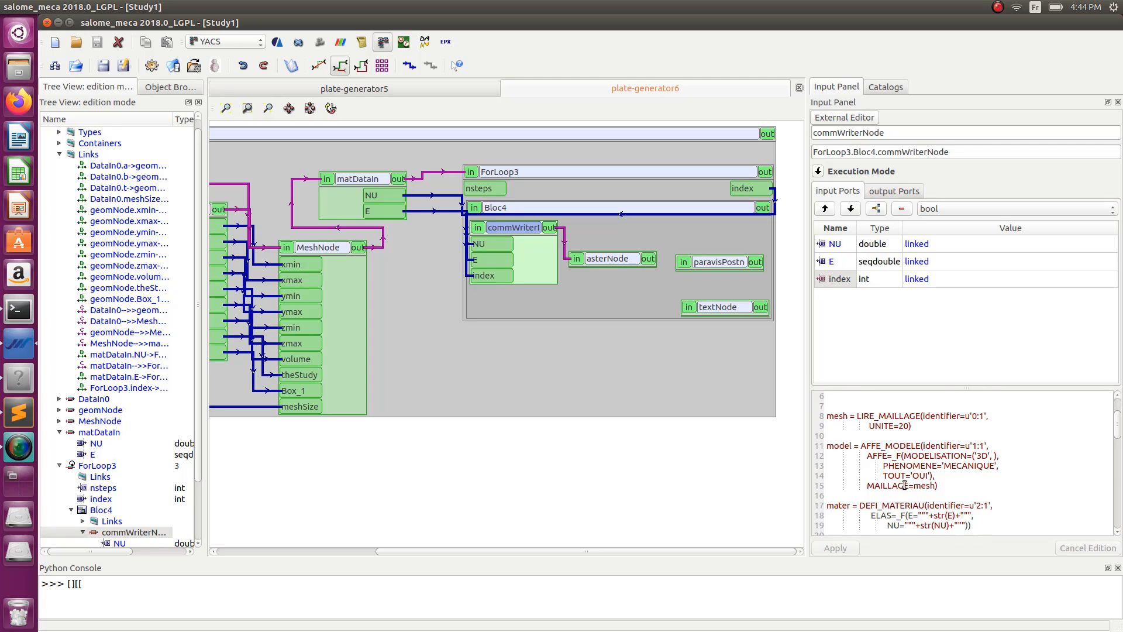
scroll(down, 3)
text([)
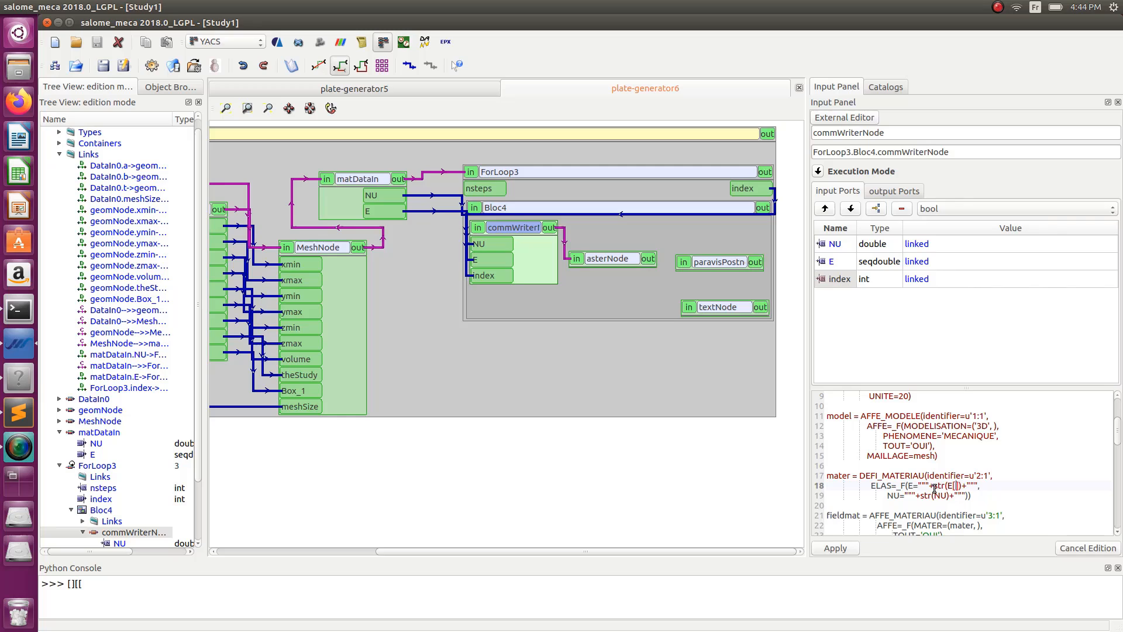
text(index)
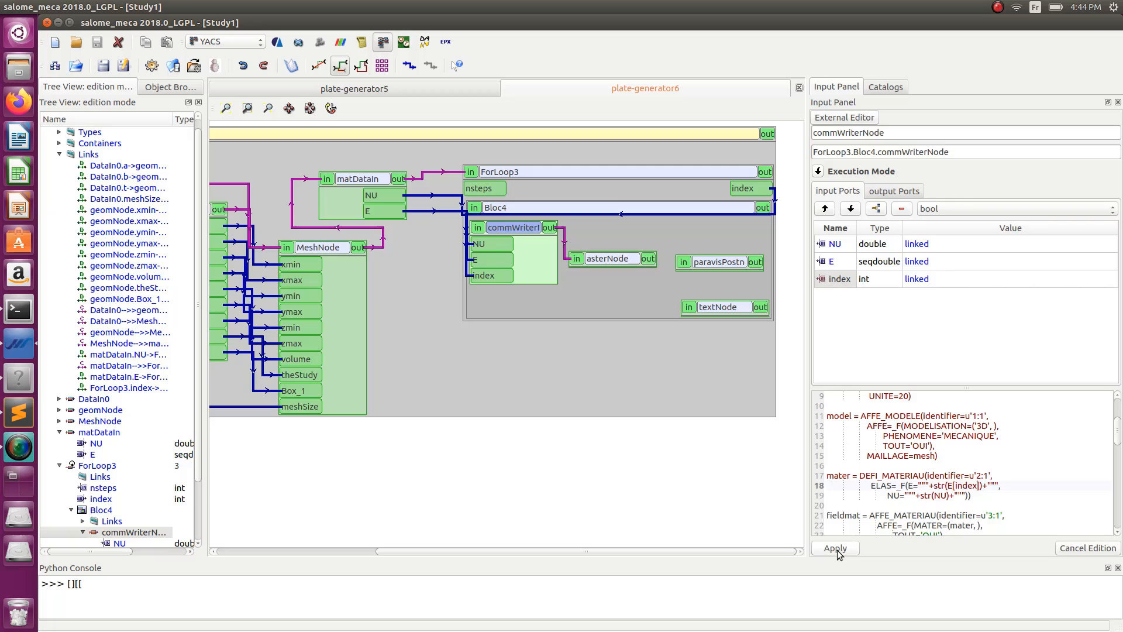
click(835, 548)
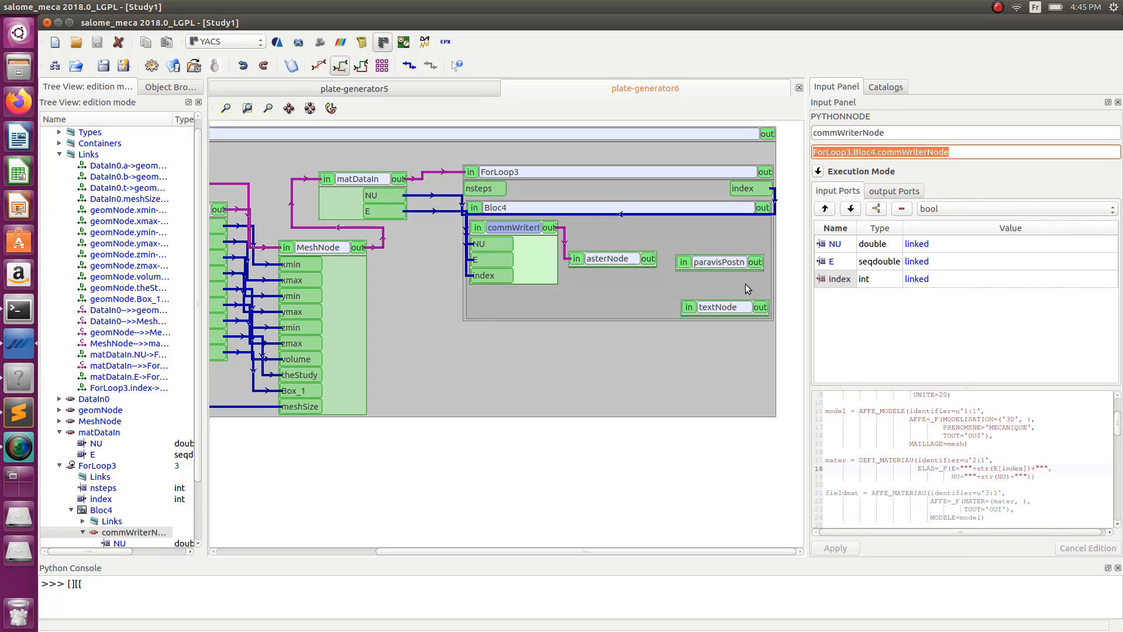
mouse_move(492, 215)
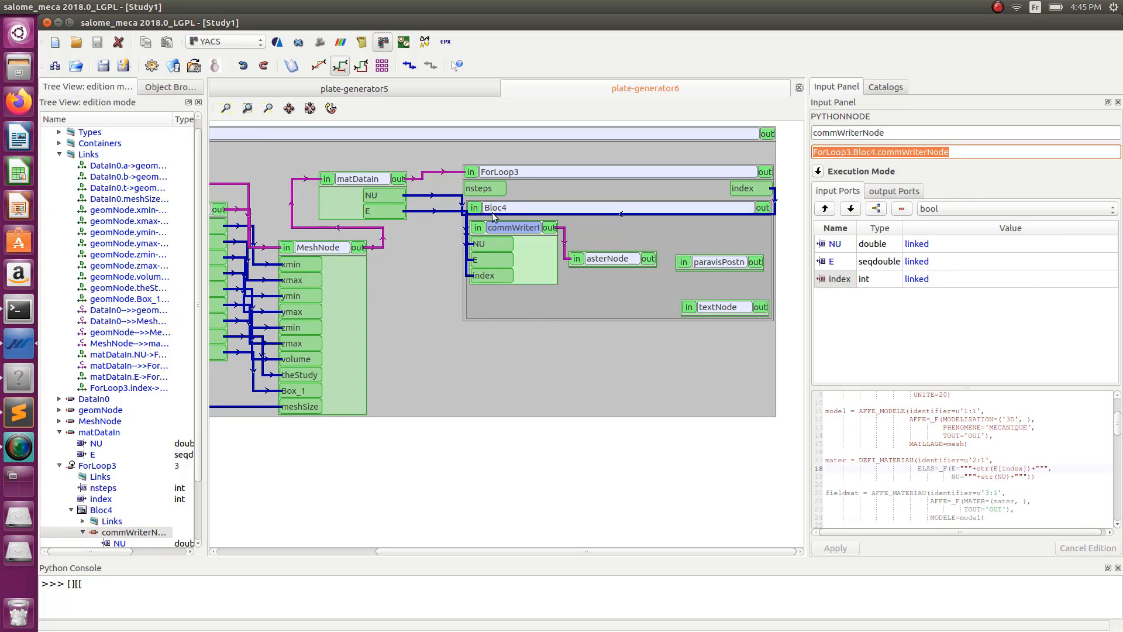
mouse_move(511, 285)
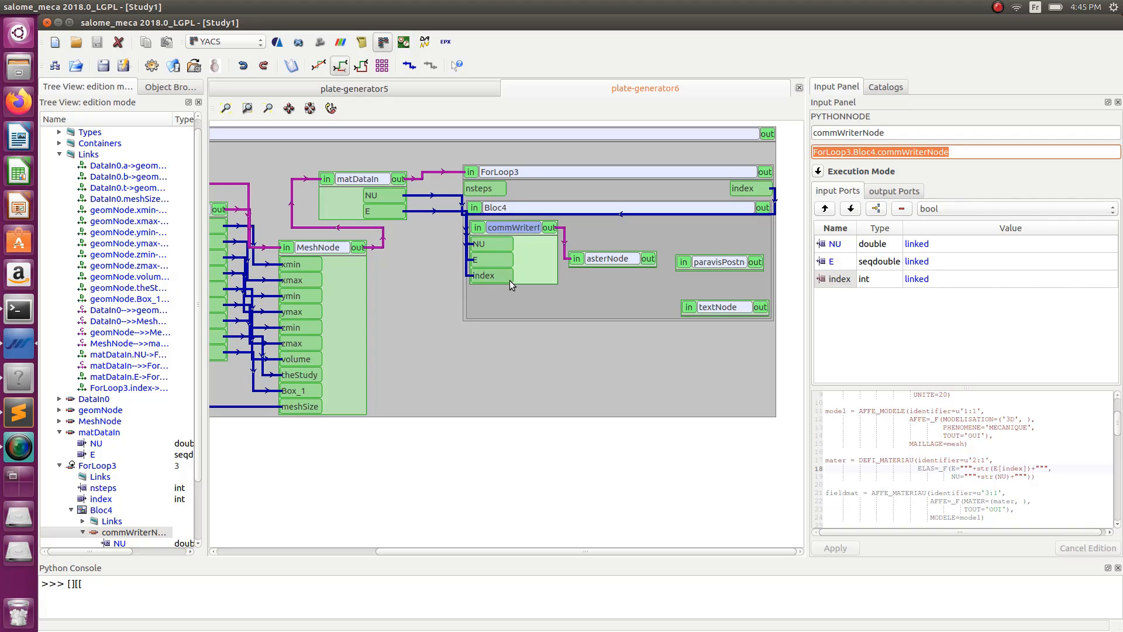
- Review asterNode's run script, then show paravisPostnode's ParaView script reading plate-res.rmed
click(611, 257)
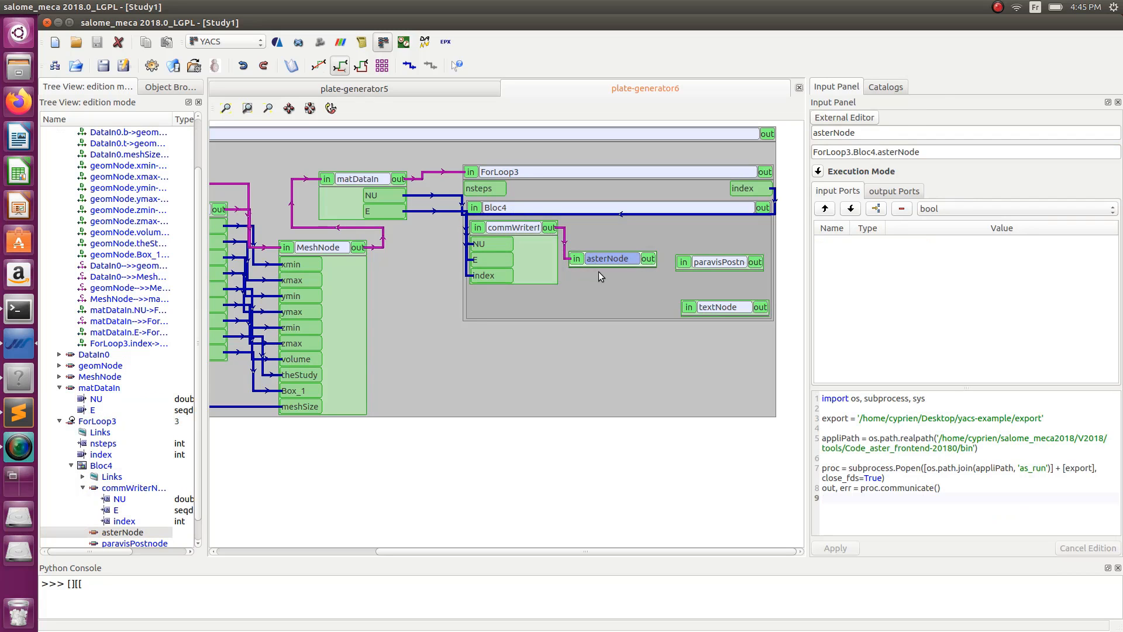
mouse_move(615, 275)
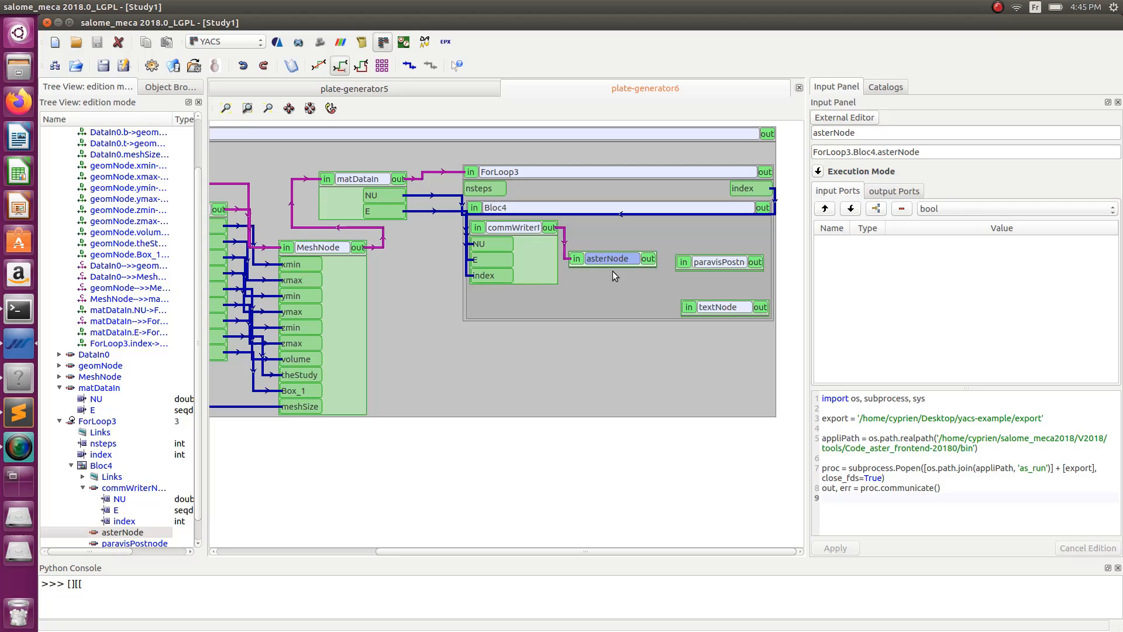
mouse_move(648, 258)
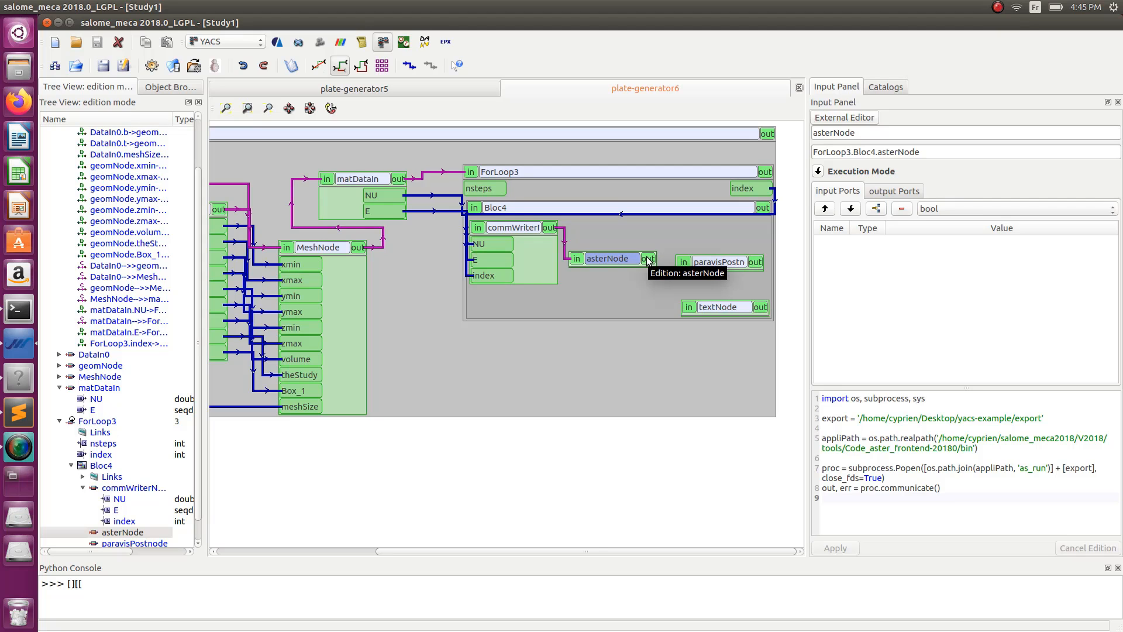
mouse_move(633, 287)
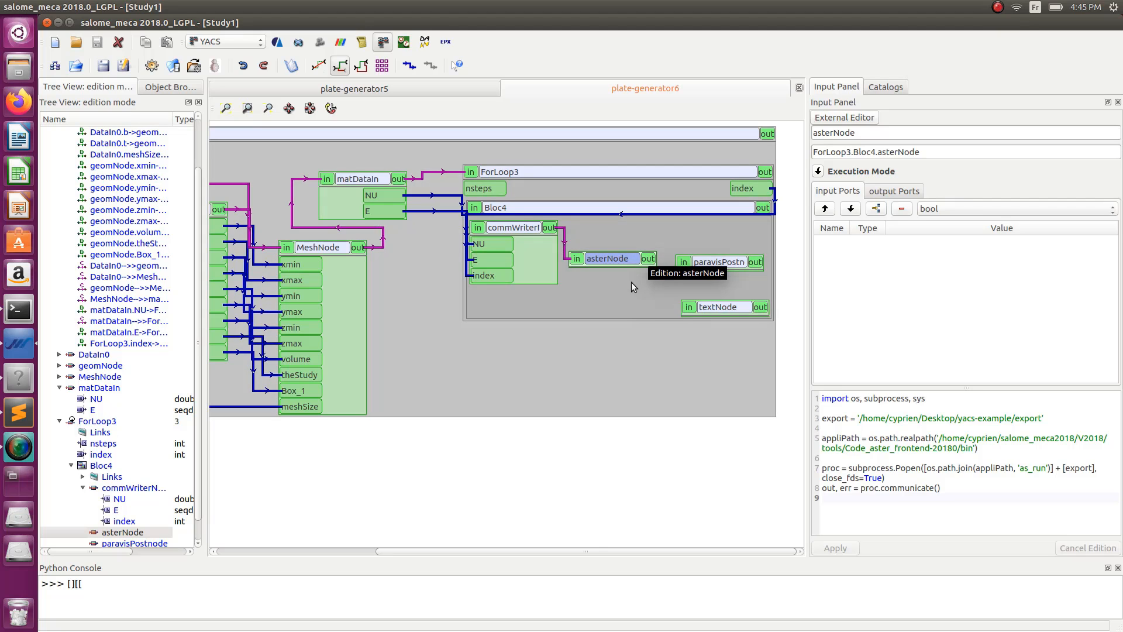
mouse_move(630, 269)
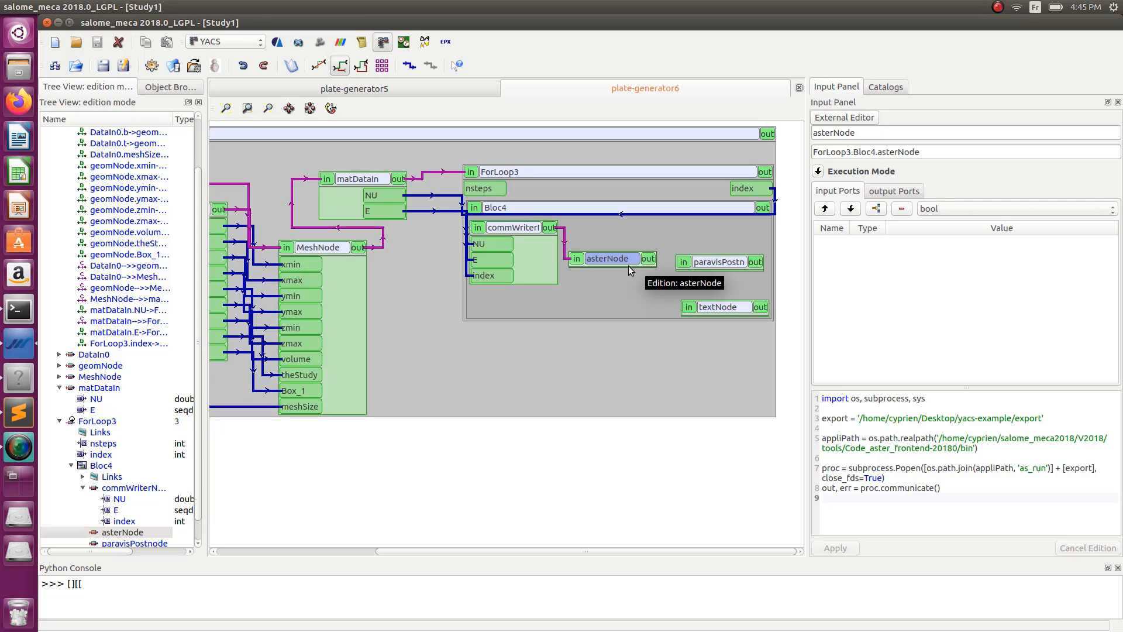
mouse_move(643, 269)
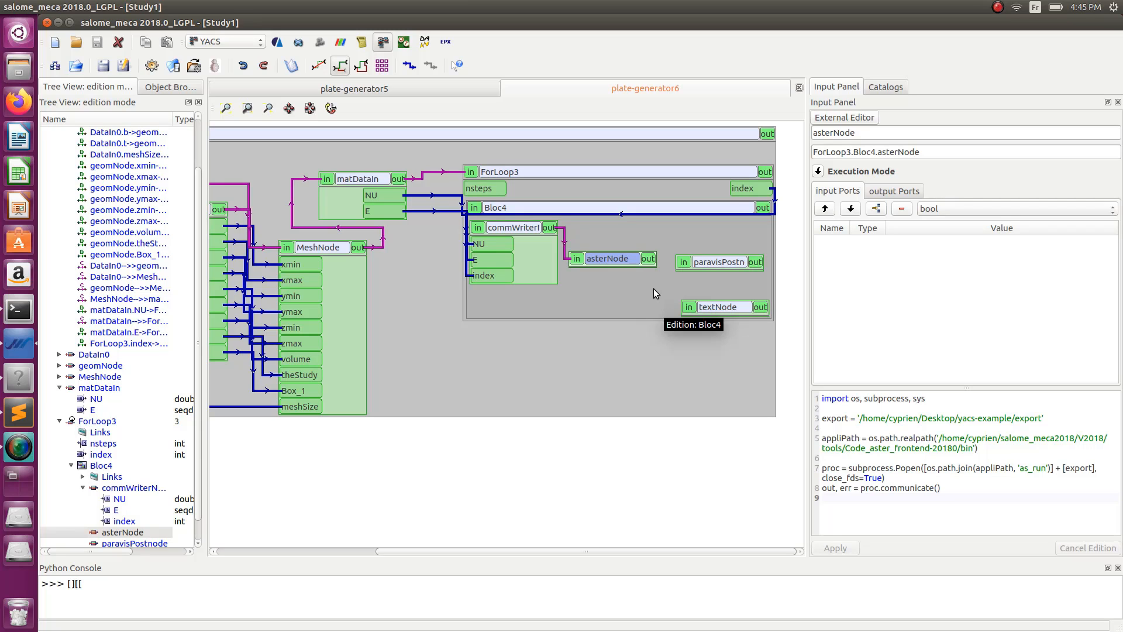
mouse_move(612, 272)
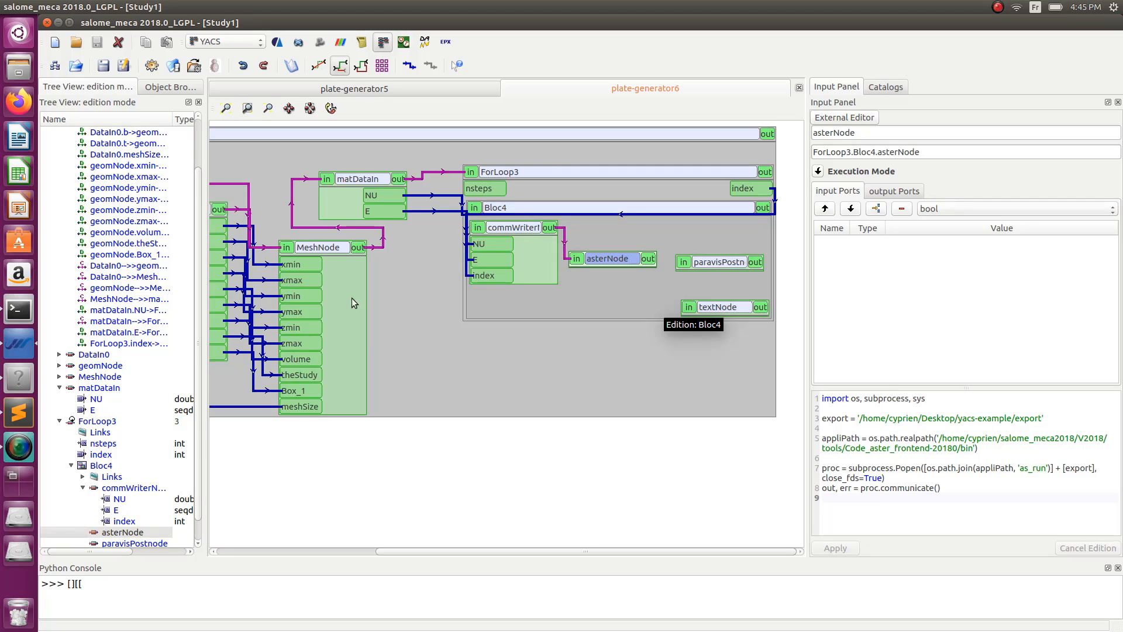
click(719, 262)
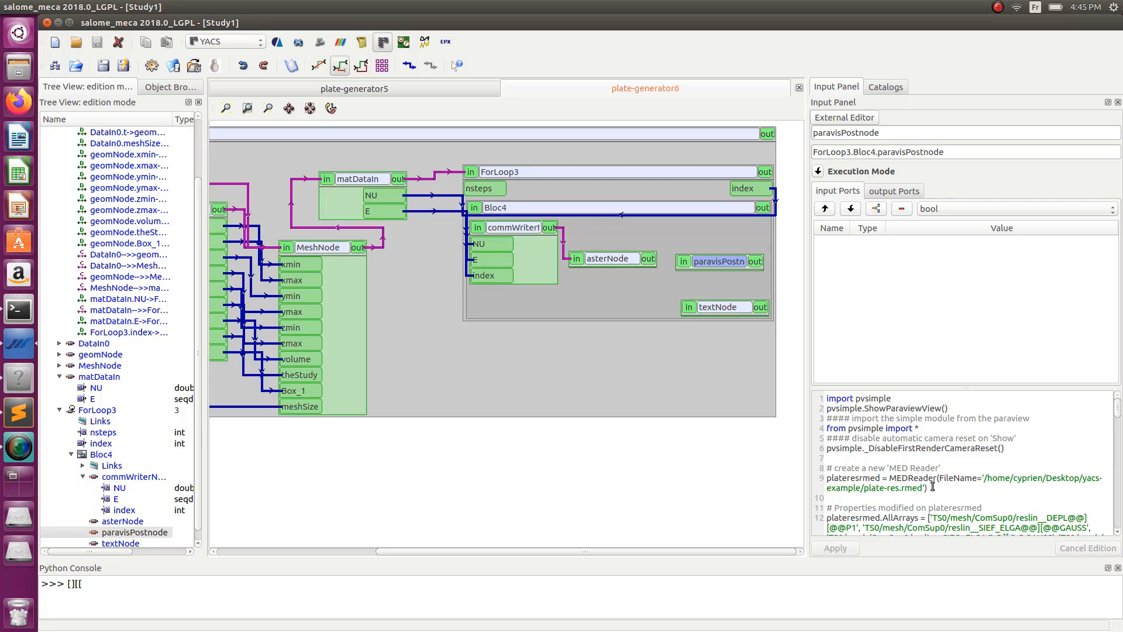
mouse_move(686, 348)
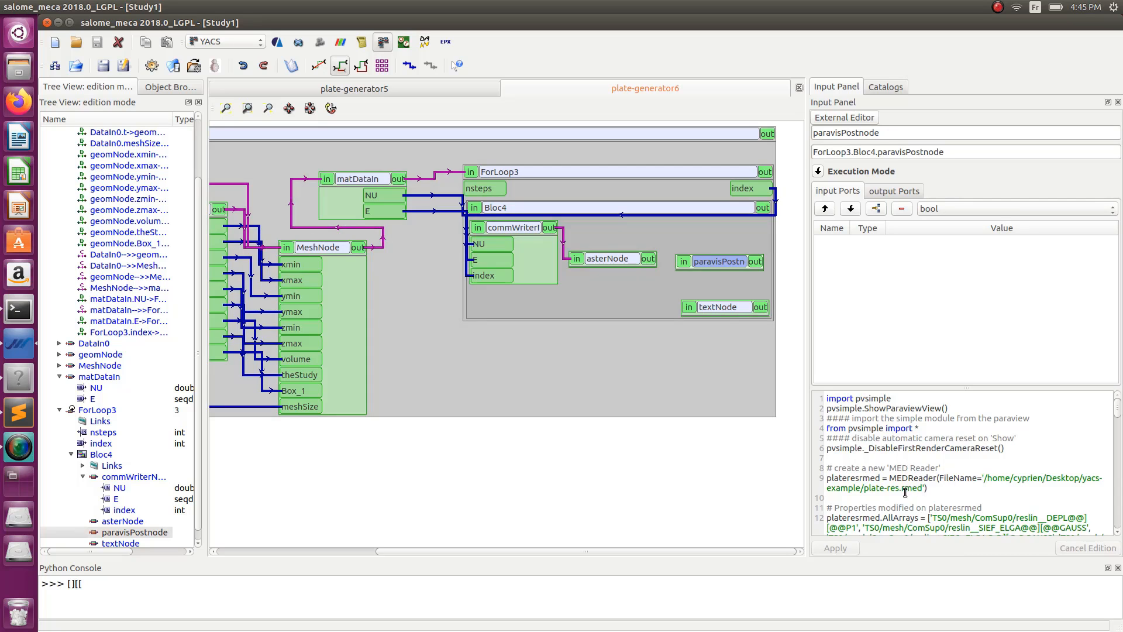
mouse_move(756, 346)
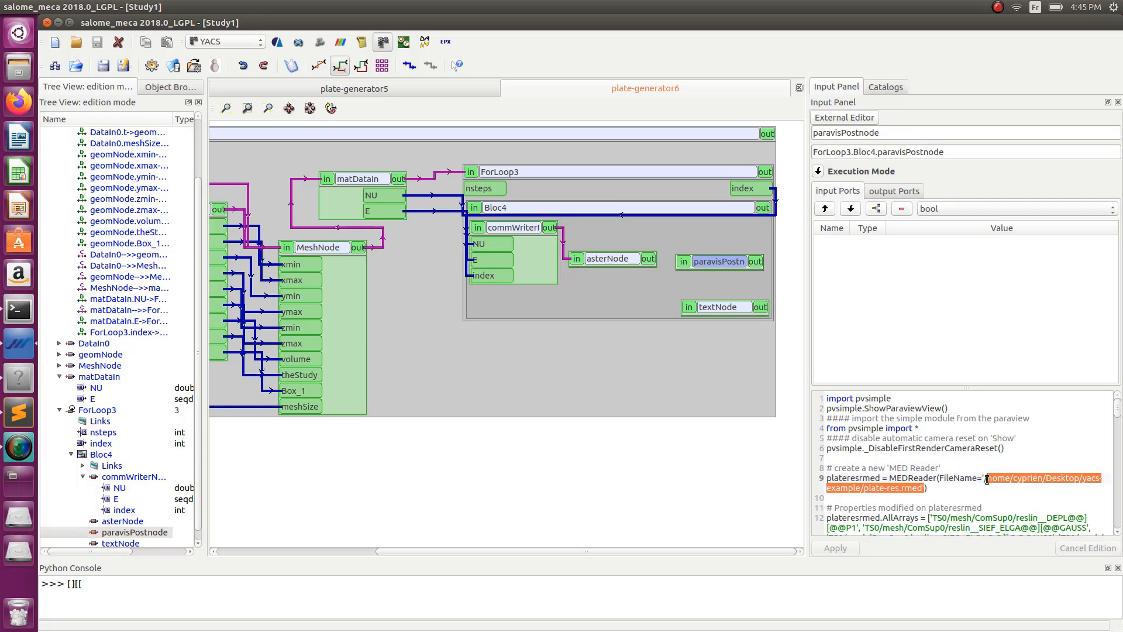
- Create a new inline script node PyScript7 inside Bloc4 and show its blank settings
right_click(987, 478)
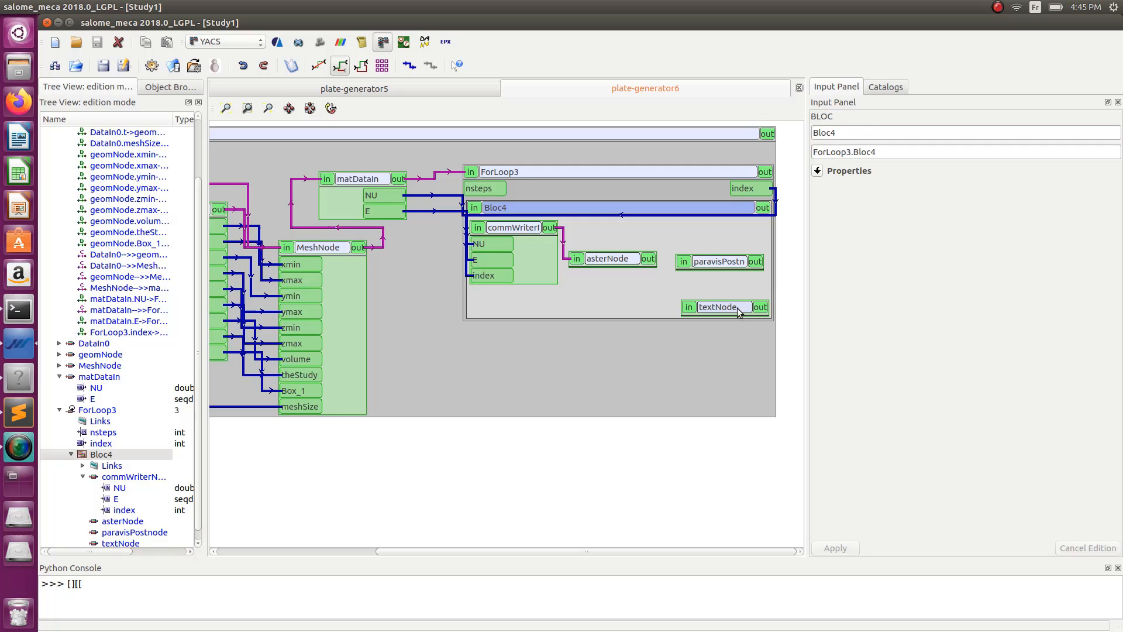
click(718, 262)
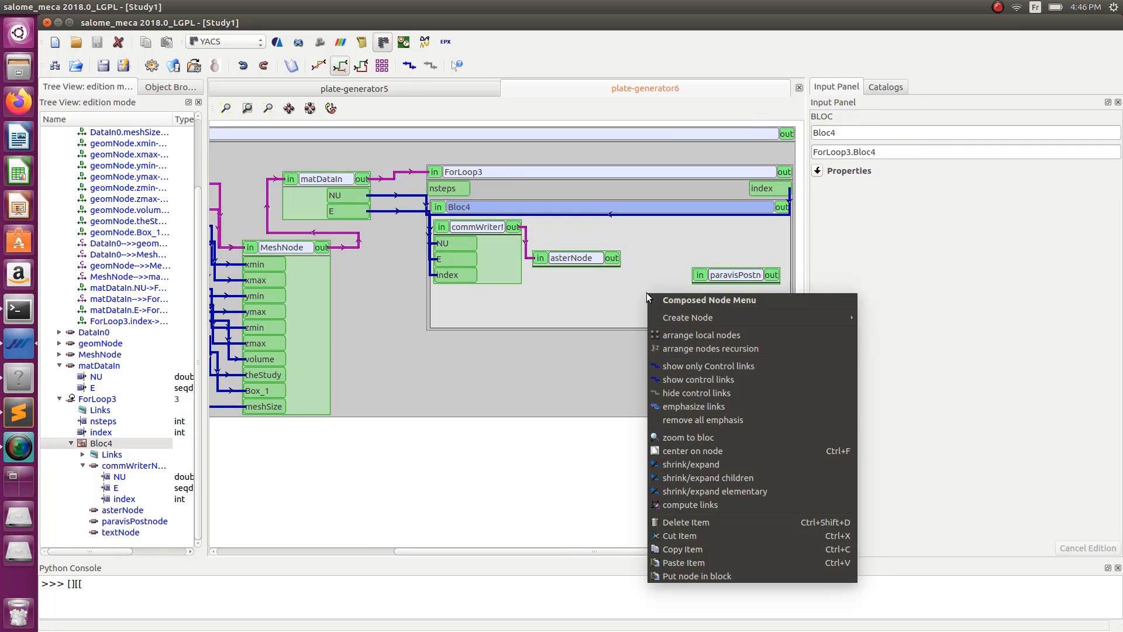
mouse_move(688, 318)
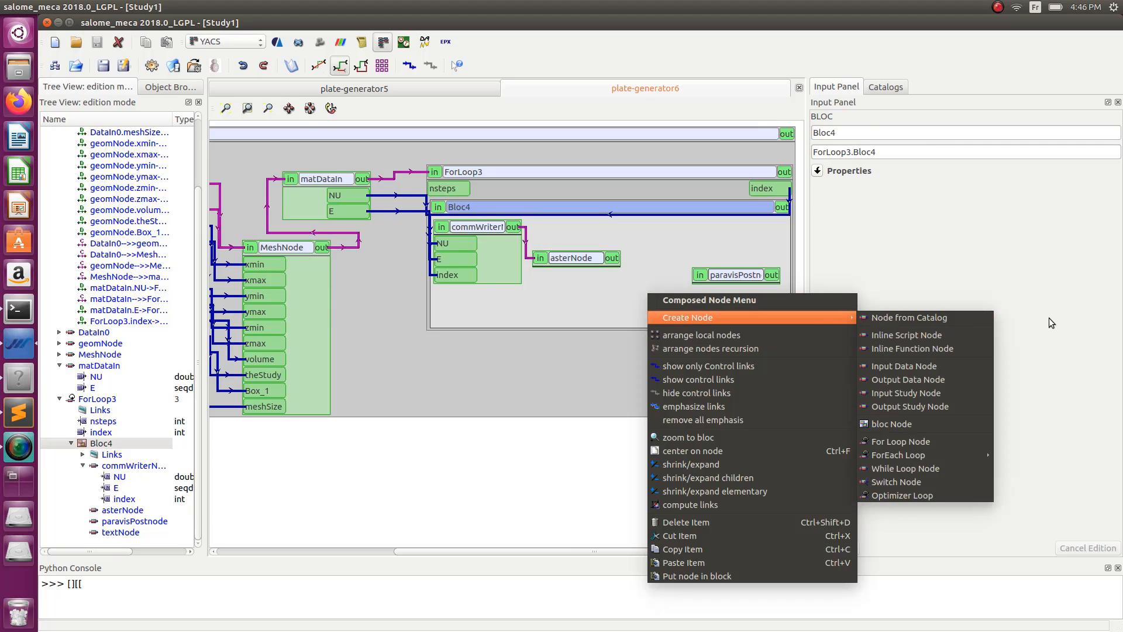
click(907, 334)
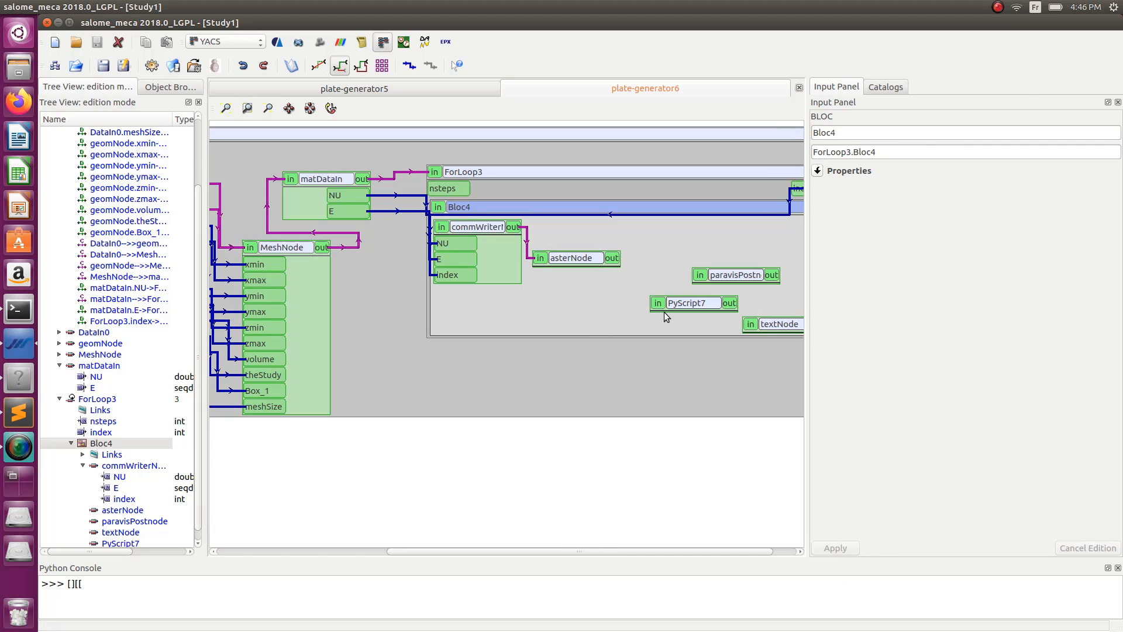
click(693, 303)
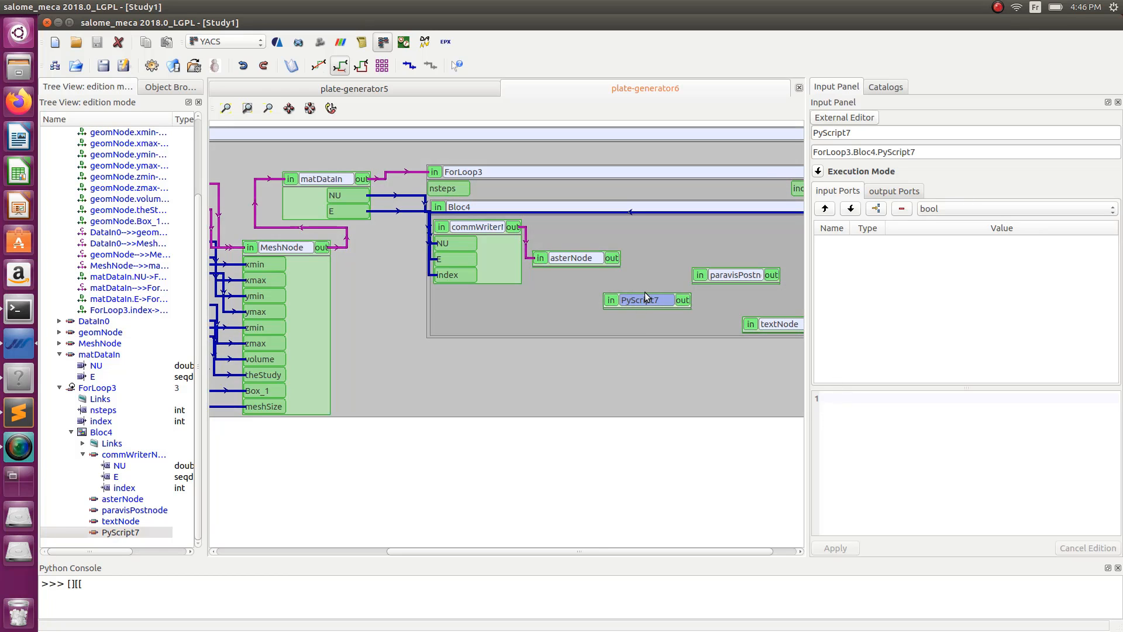
mouse_move(637, 293)
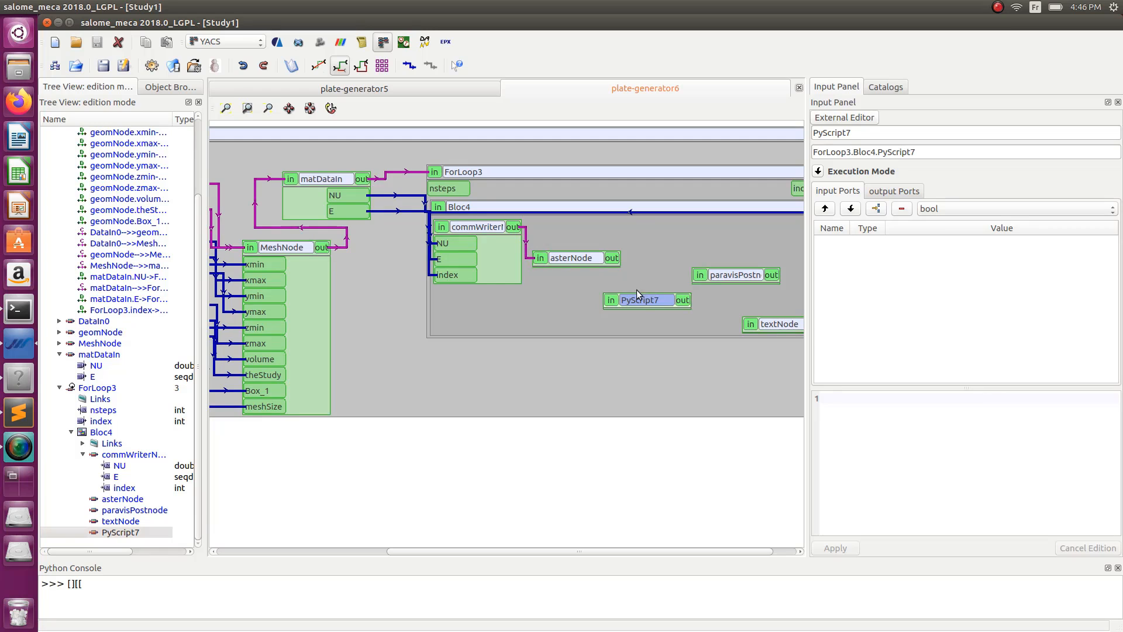
mouse_move(608, 315)
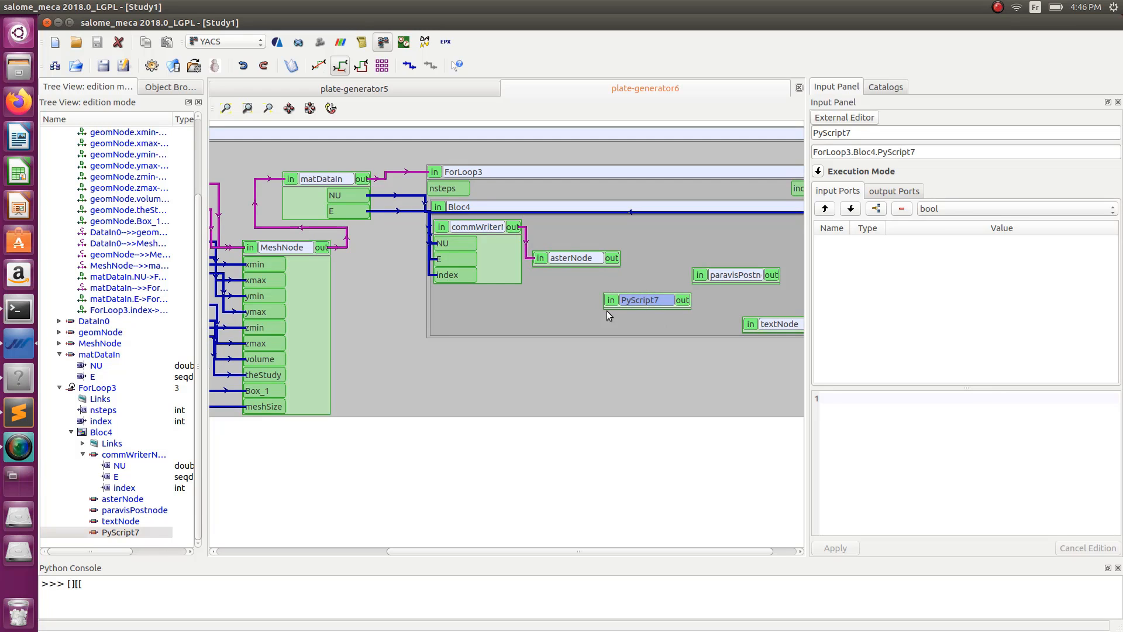
mouse_move(575, 267)
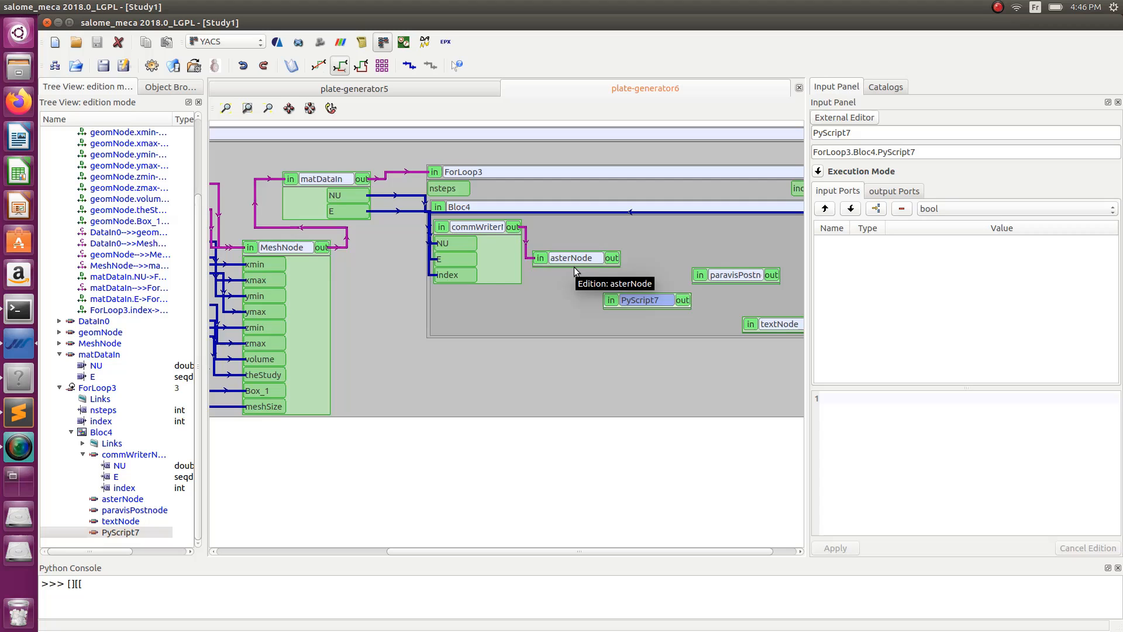
mouse_move(882, 129)
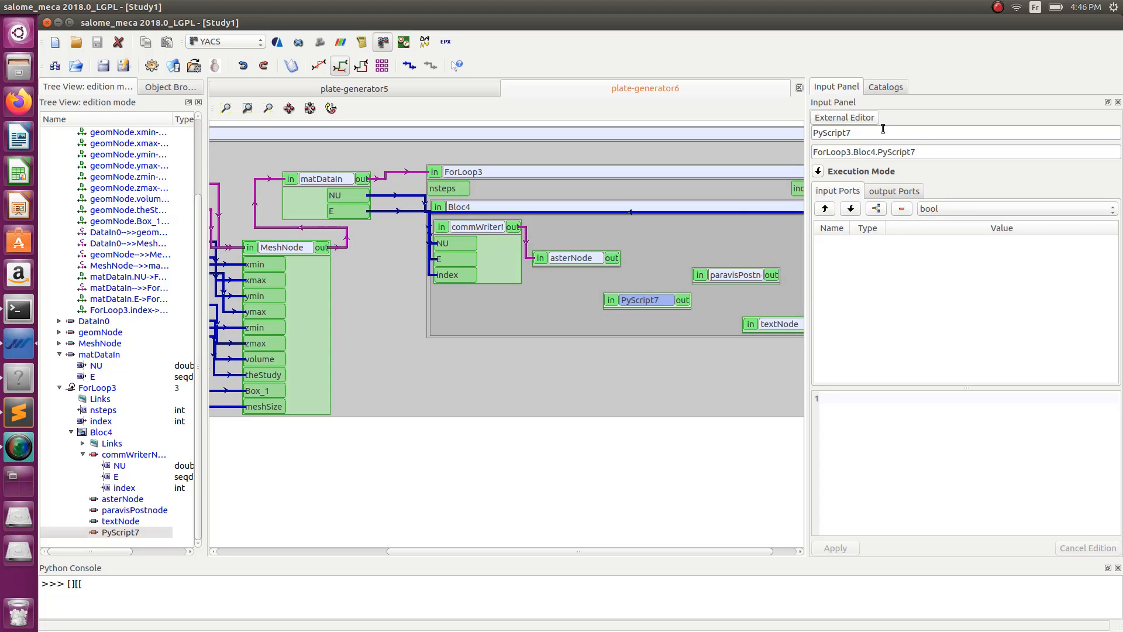
- Name the node renameNode and apply an os.rename script renaming plate-res.rmed with str(index)
text(re)
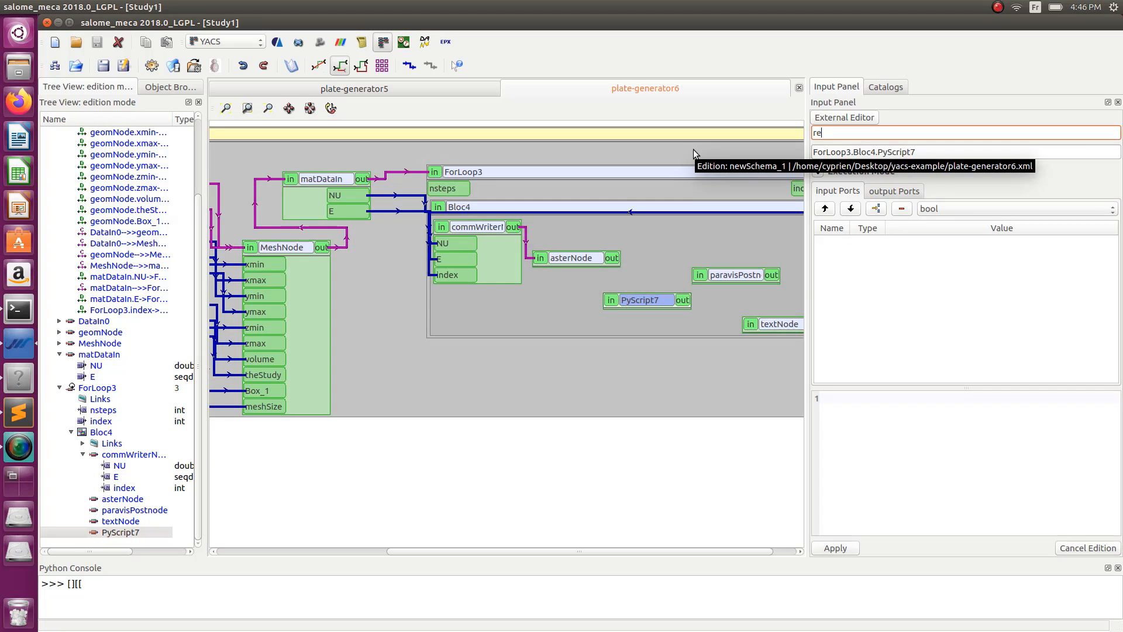
text(n)
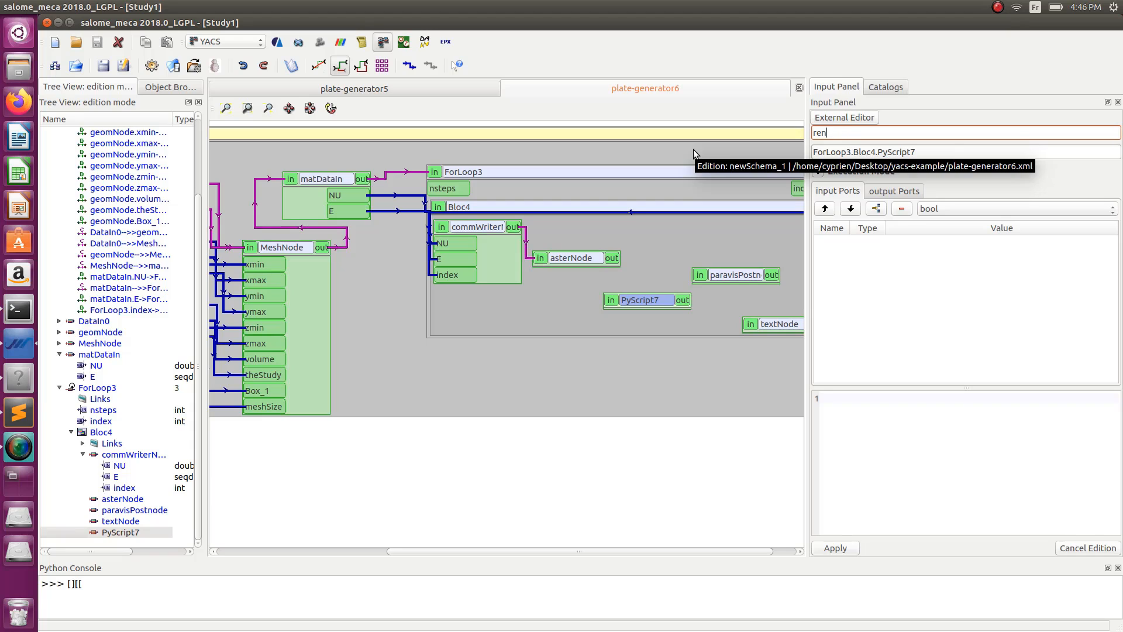
text(ameNode)
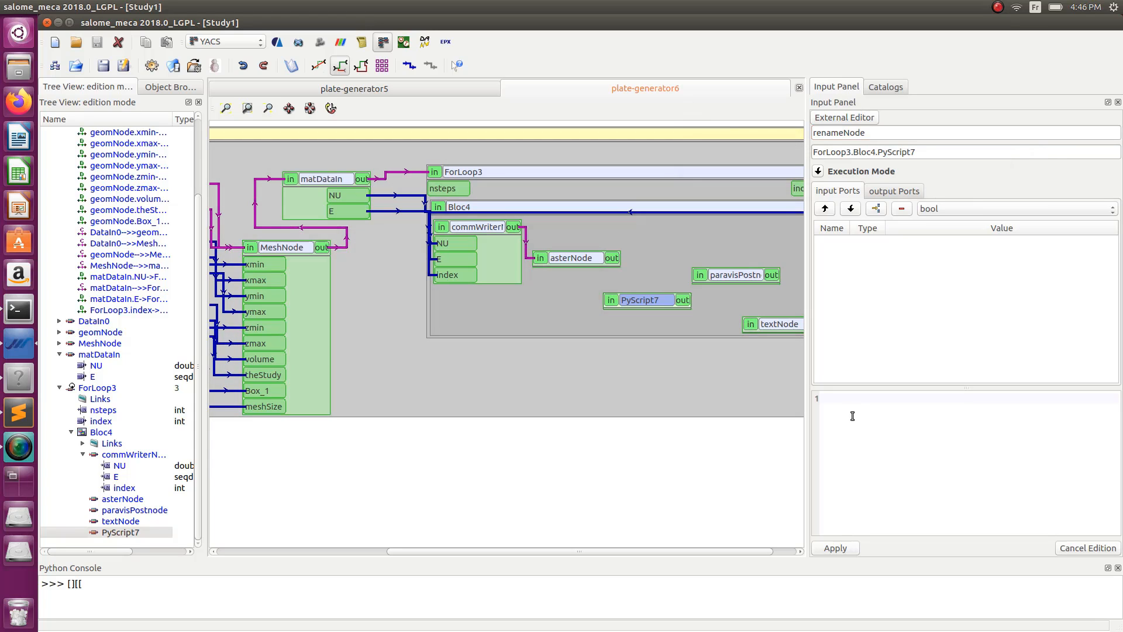
text(n)
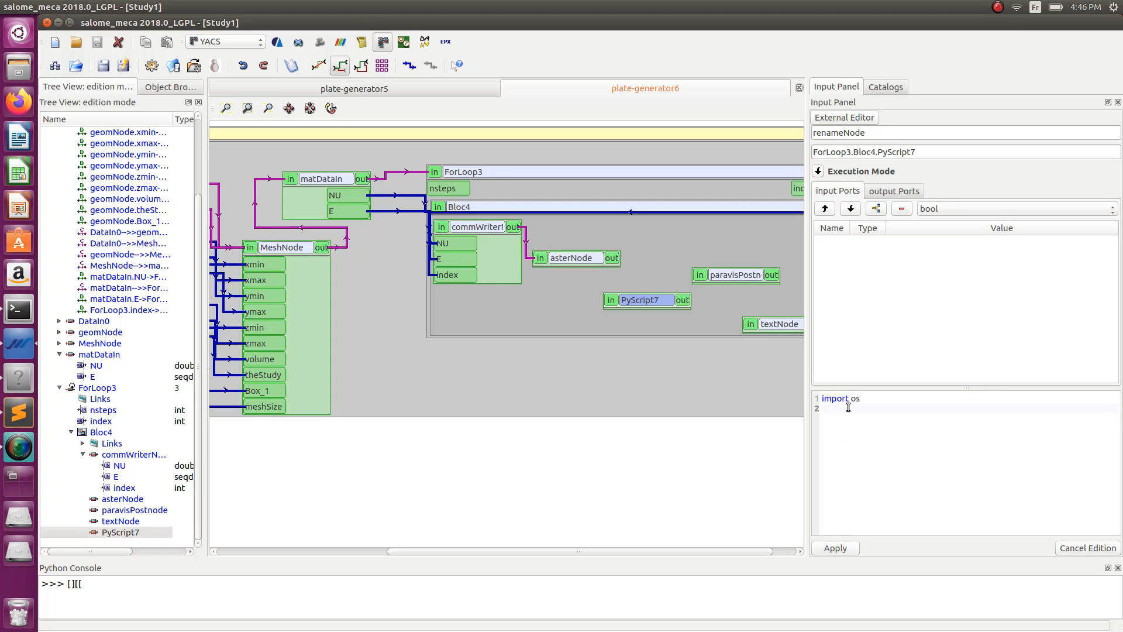
text(os.)
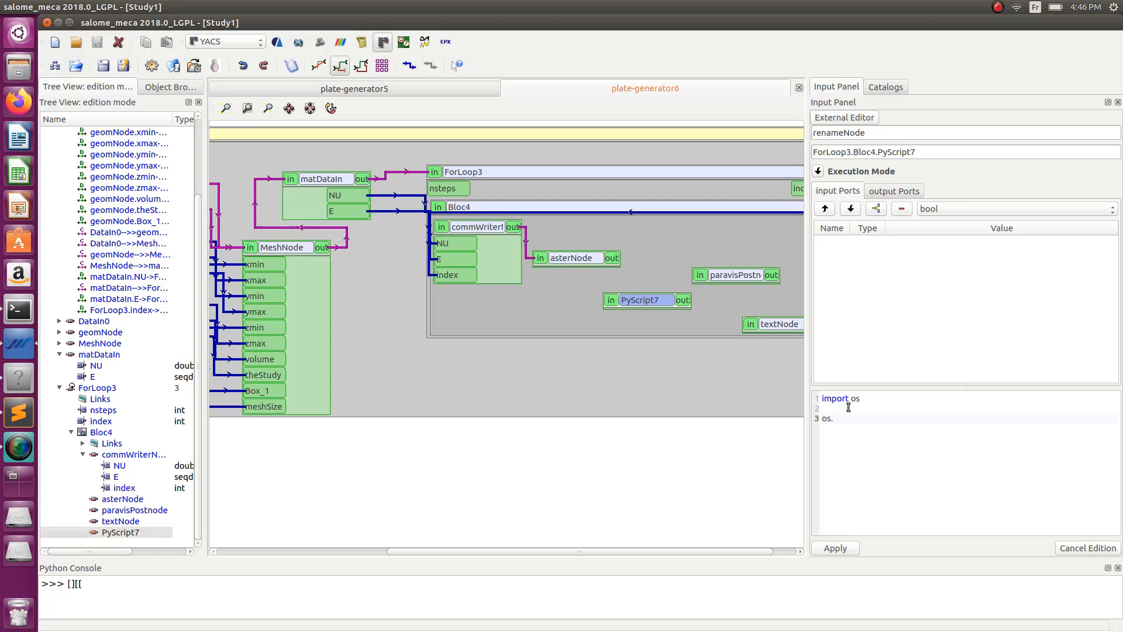
text(renqme)
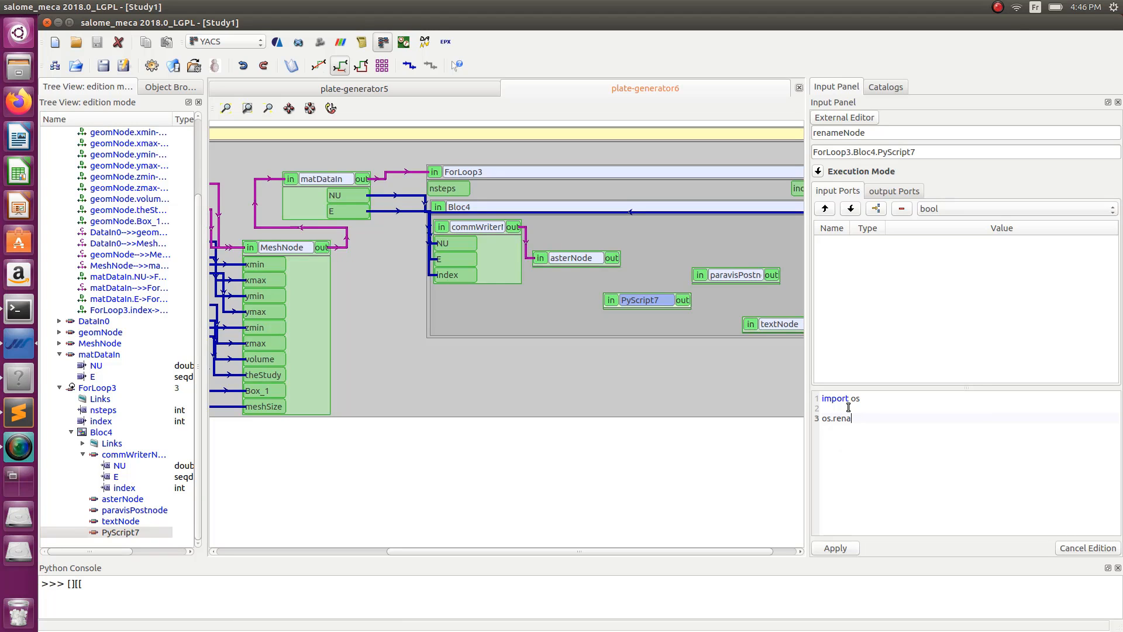
text(me())
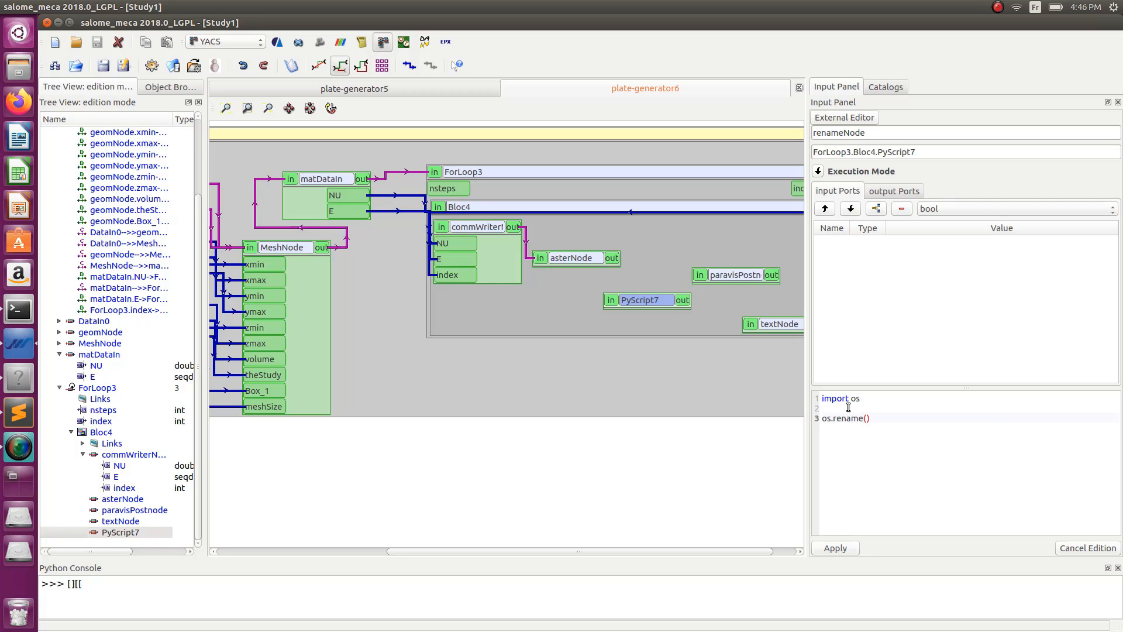
text('/home/cyprien/Desktop/yacs-example/plate-res.rmed')
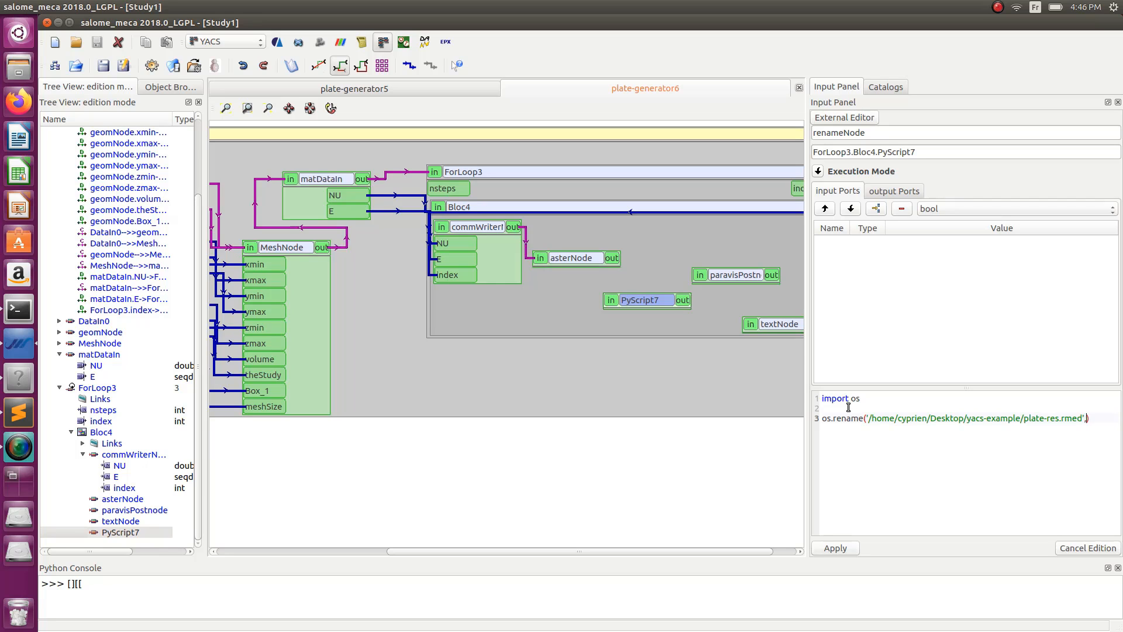
text(,'/home/cyprien/Desktop/yacs-example/plate-res.rmed')
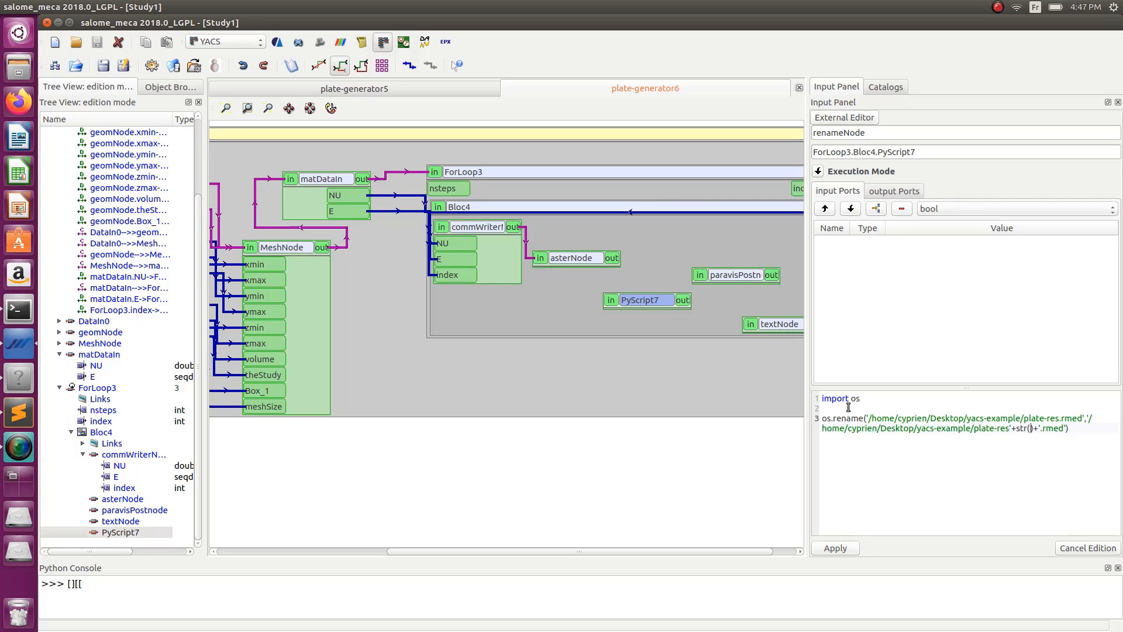
text(index)
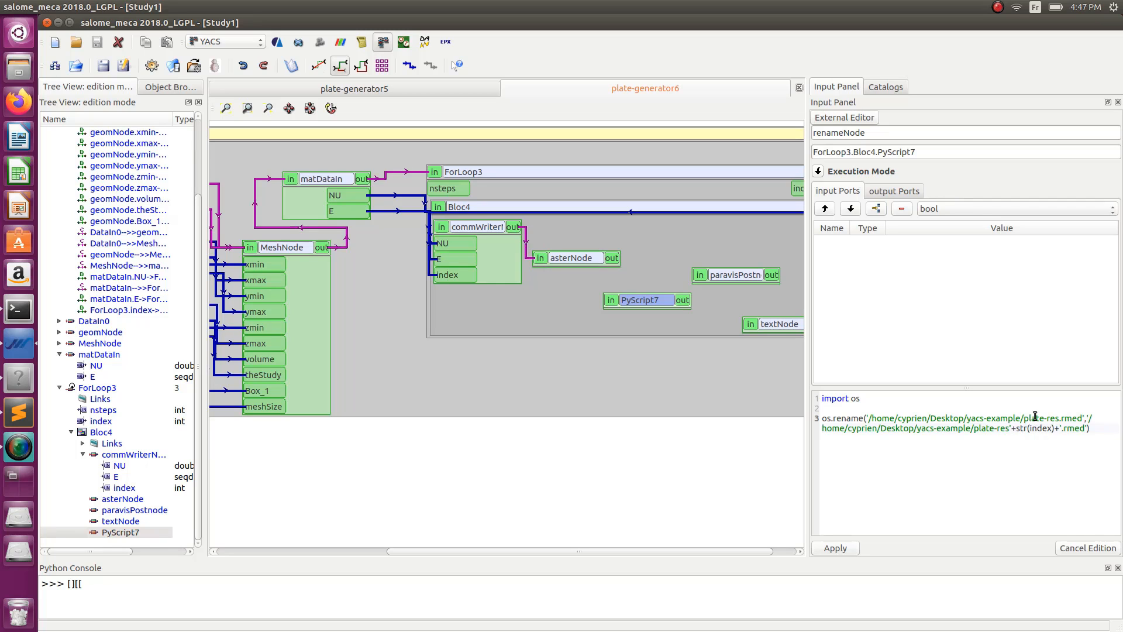
click(835, 547)
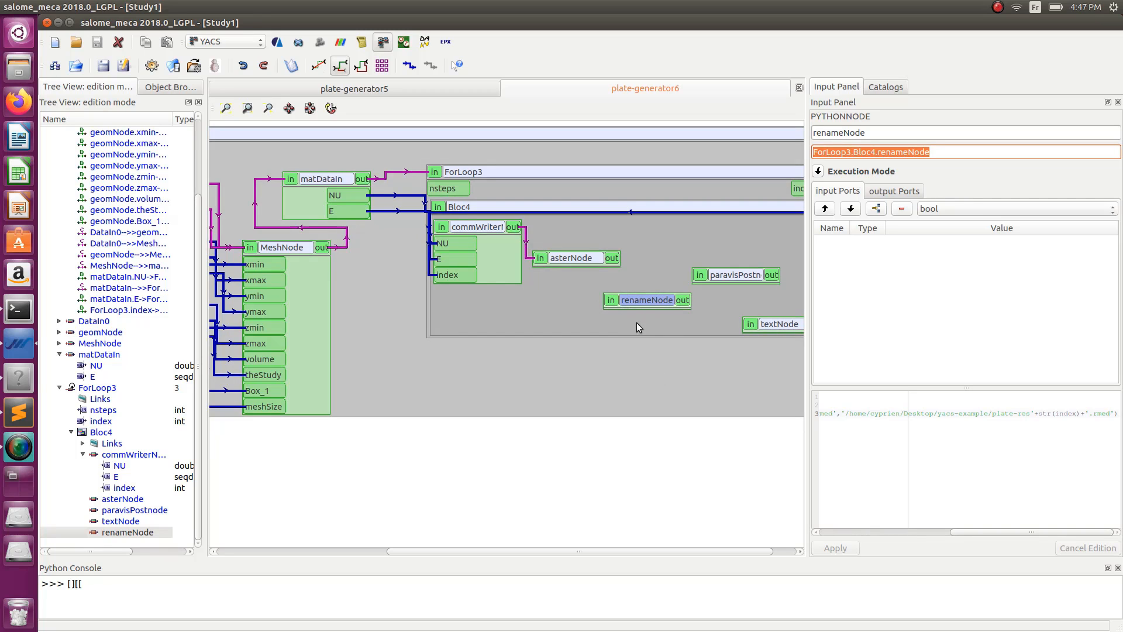
mouse_move(643, 313)
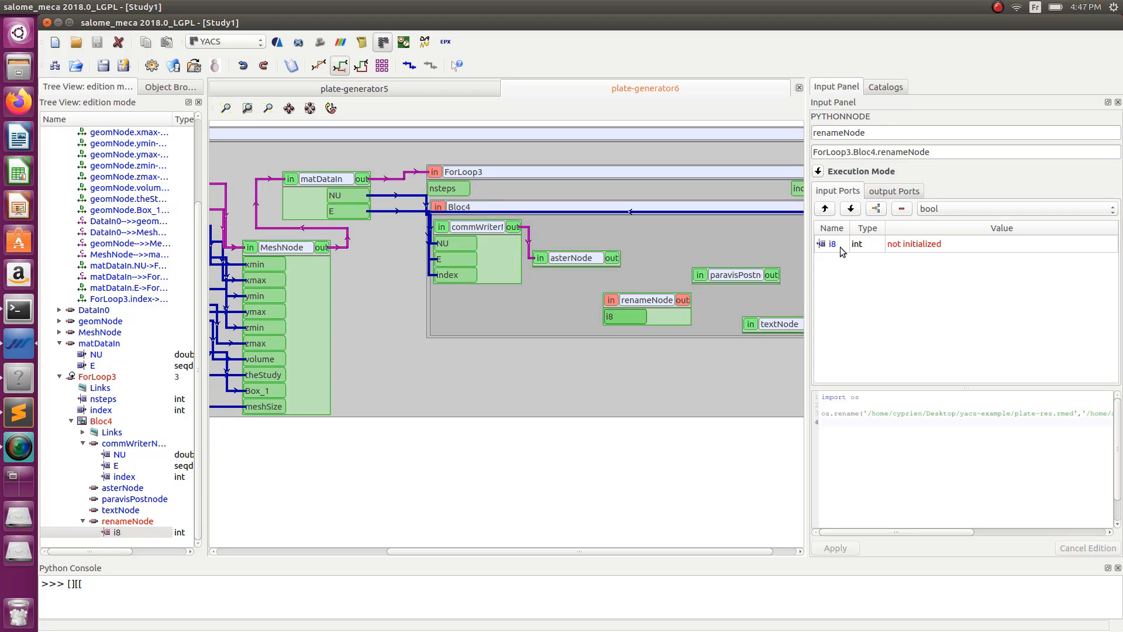
- Name renameNode's new int input index and link ForLoop3's index output to it
double_click(832, 243)
text(ndex)
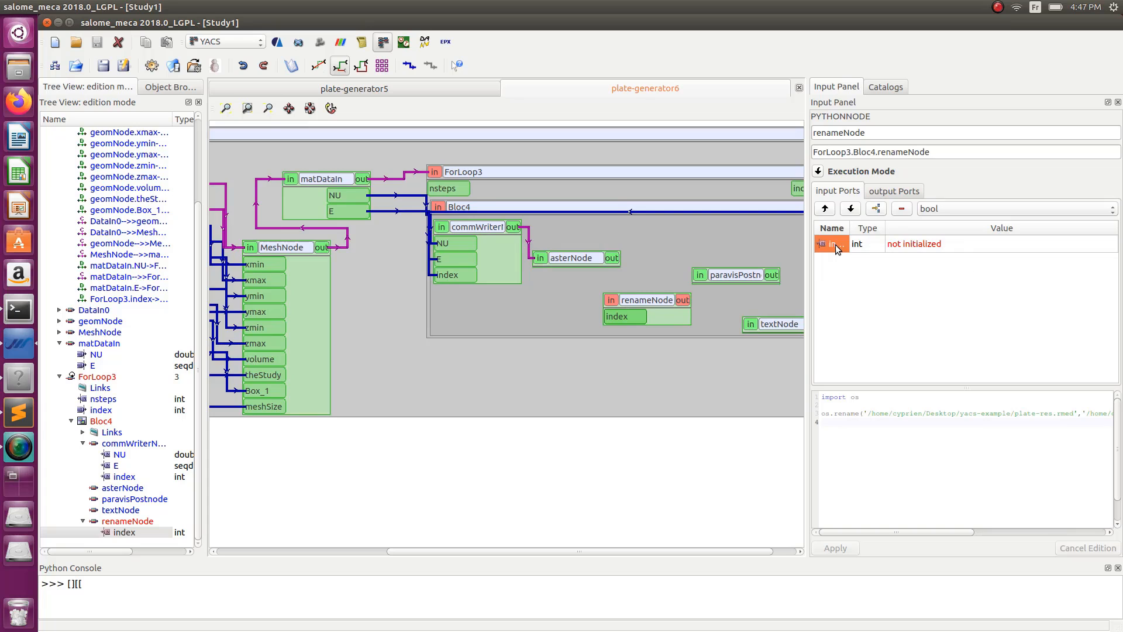
click(462, 171)
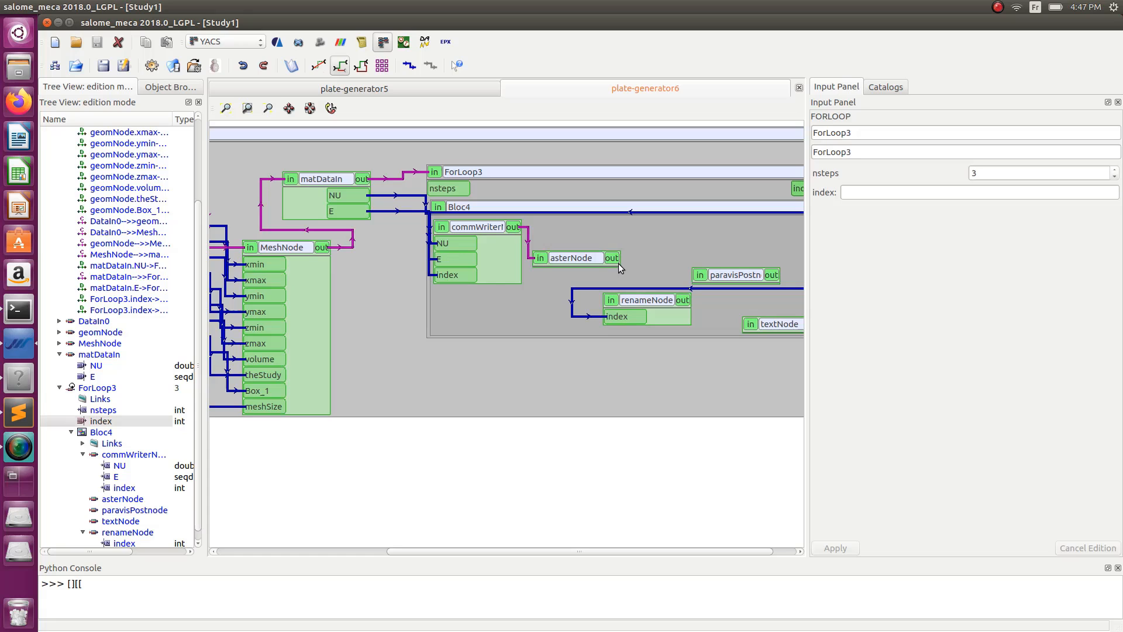
click(573, 257)
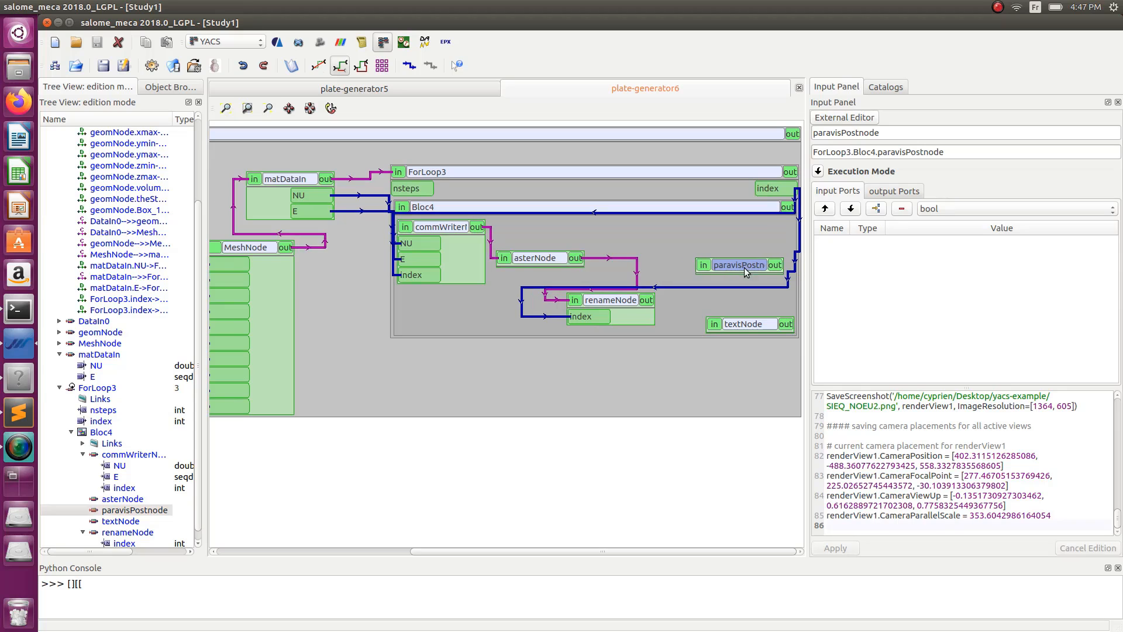
mouse_move(625, 322)
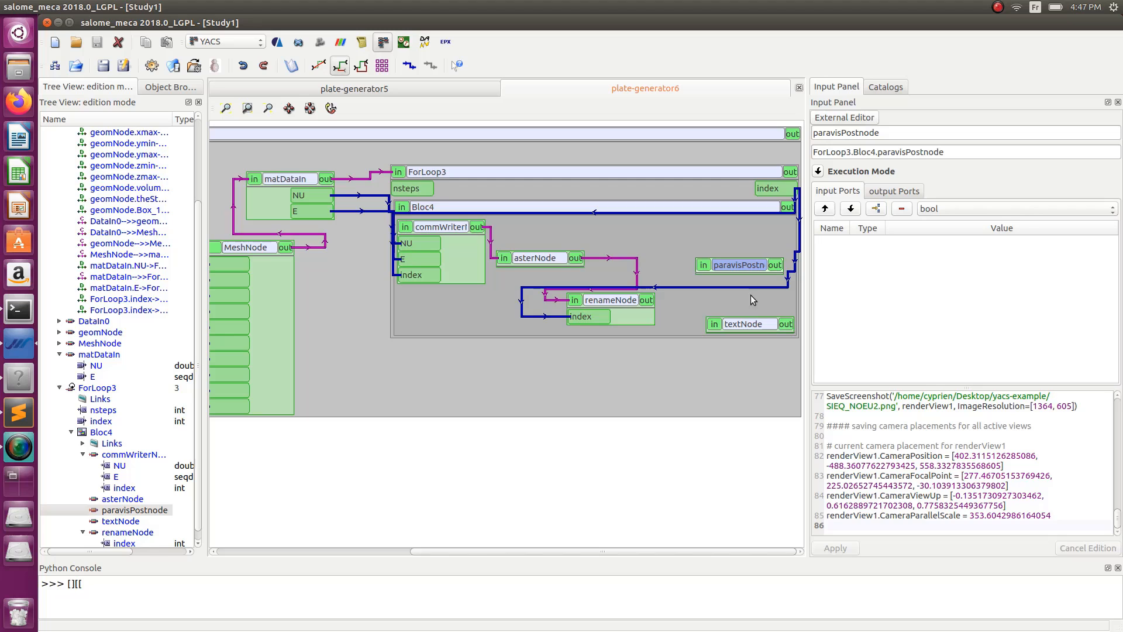
- Add an int input named index to paravisPostnode, then add an int input to textNode
click(743, 309)
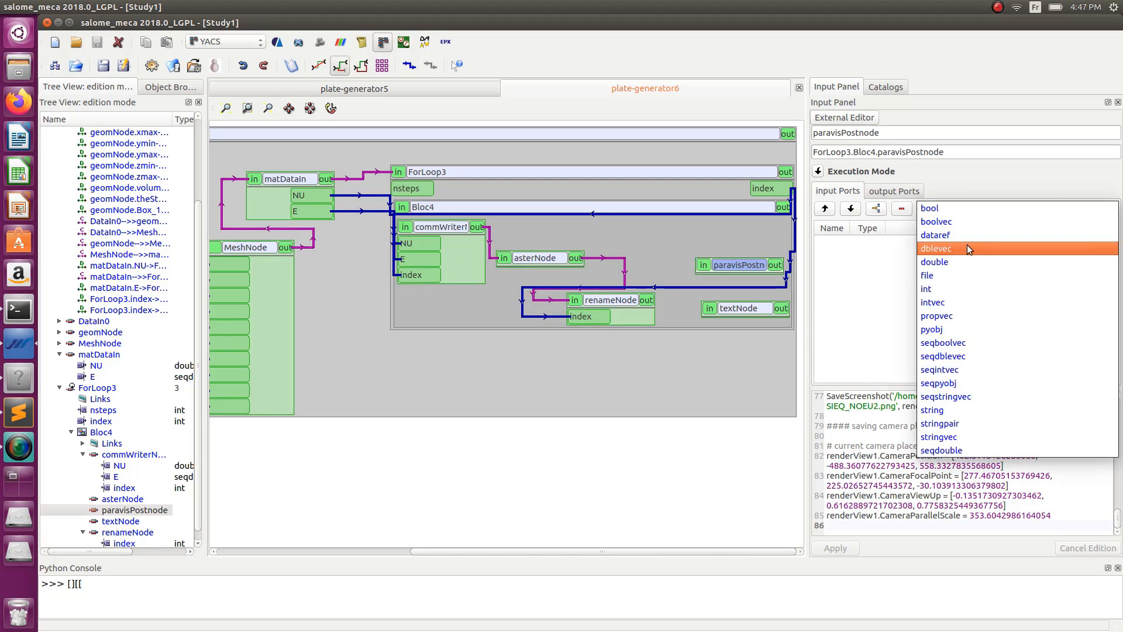
click(928, 208)
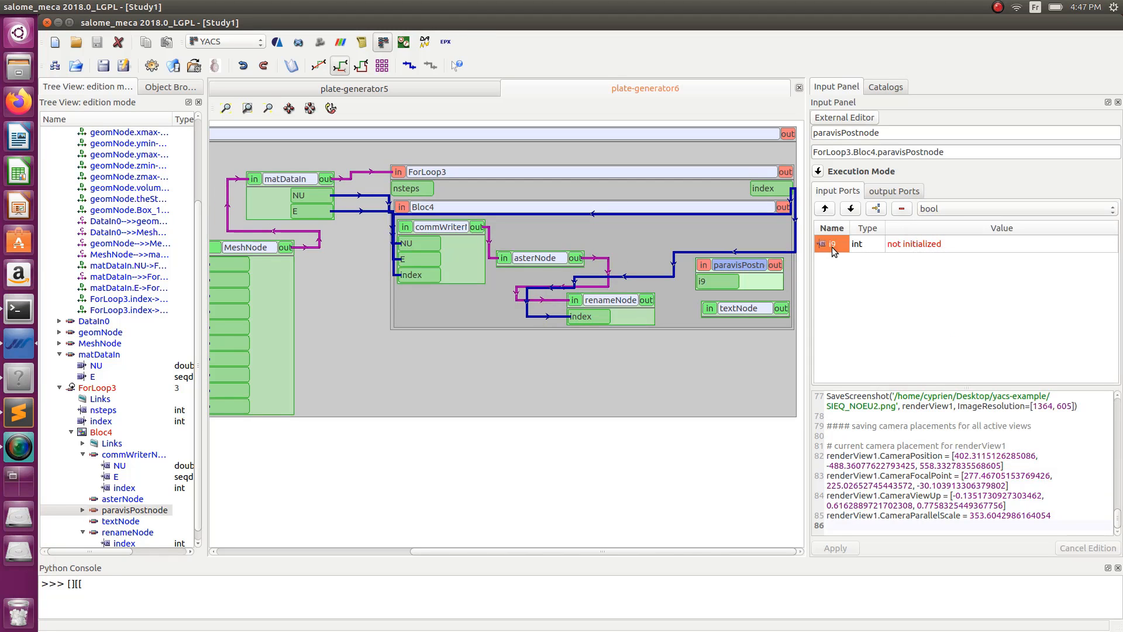
double_click(831, 243)
text(ndex)
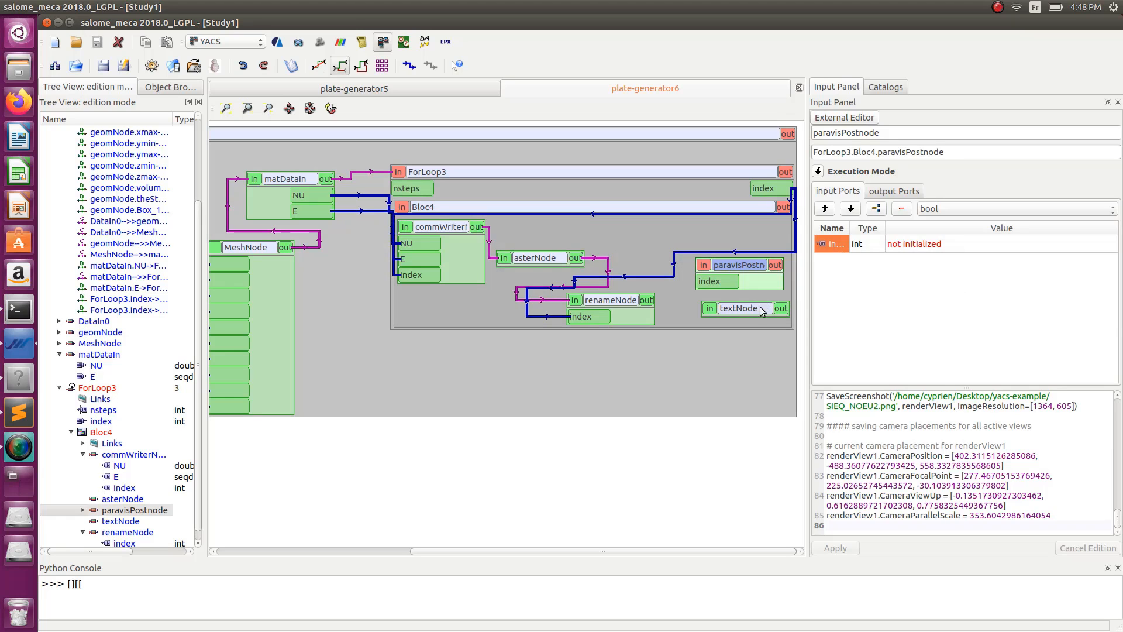
click(738, 309)
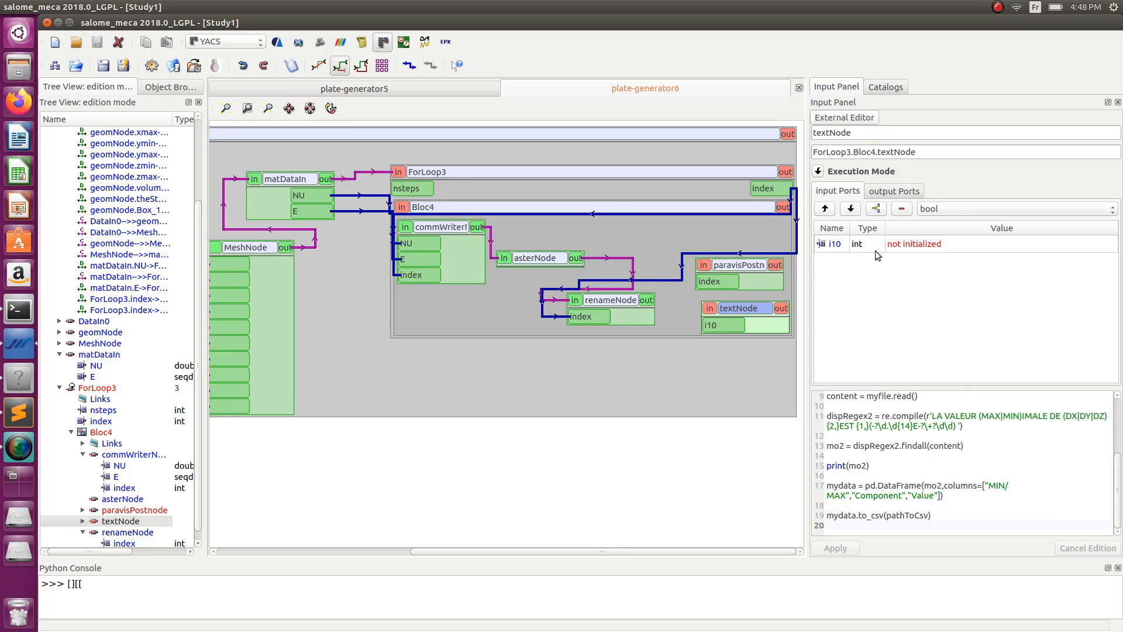
- Name textNode's input index and link ForLoop3's index to paravisPostnode and textNode
double_click(832, 243)
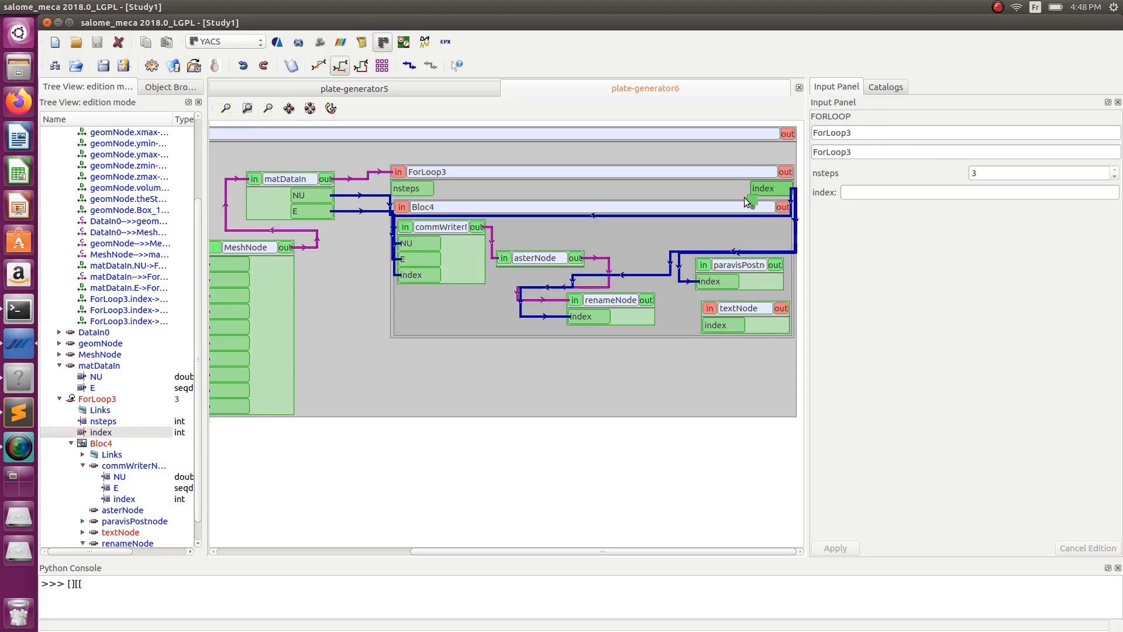
click(611, 299)
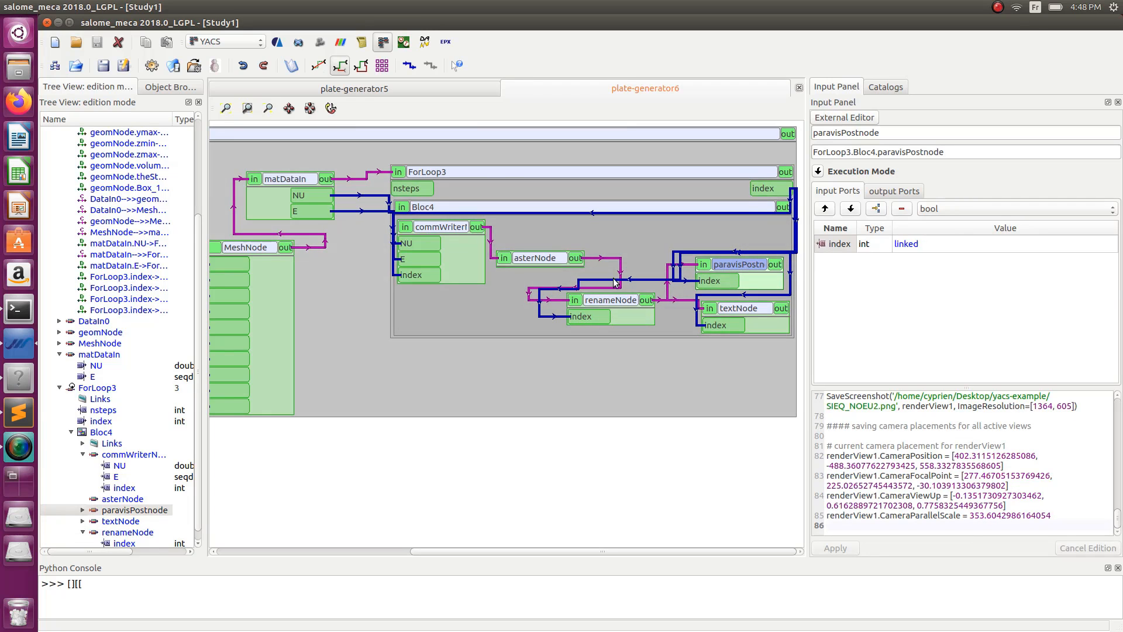
- Change paravisPostnode's SaveScreenshot name from 'DEPL2.png' to 'DEPL2_'+str(index)+'.png'
click(610, 299)
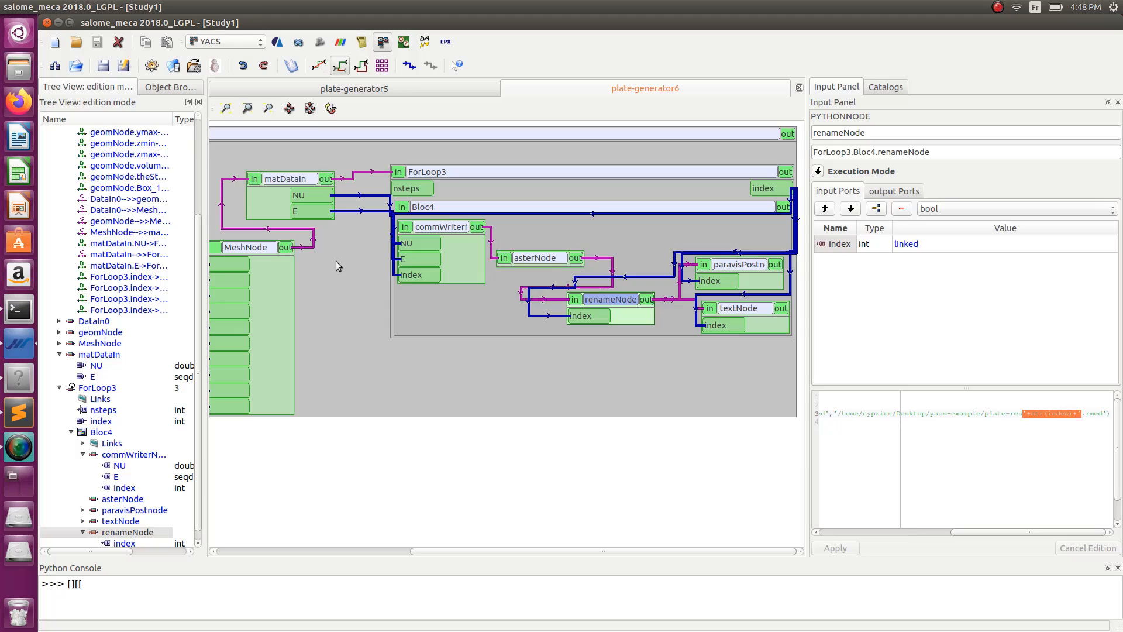
click(739, 264)
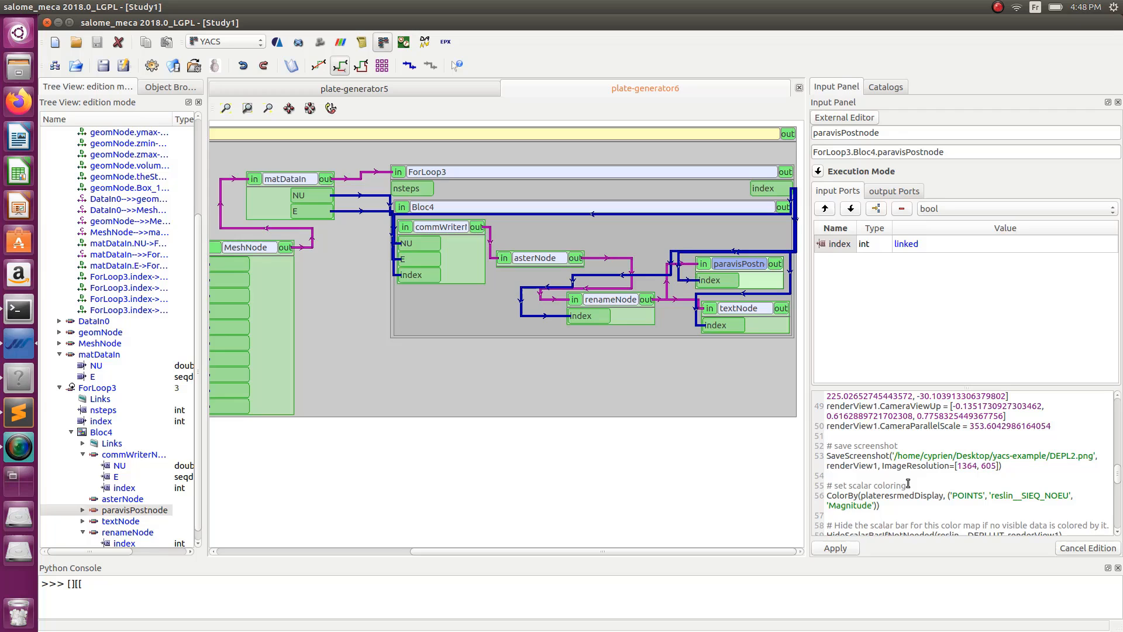
scroll(down, 3)
text(_'+str(index)+')
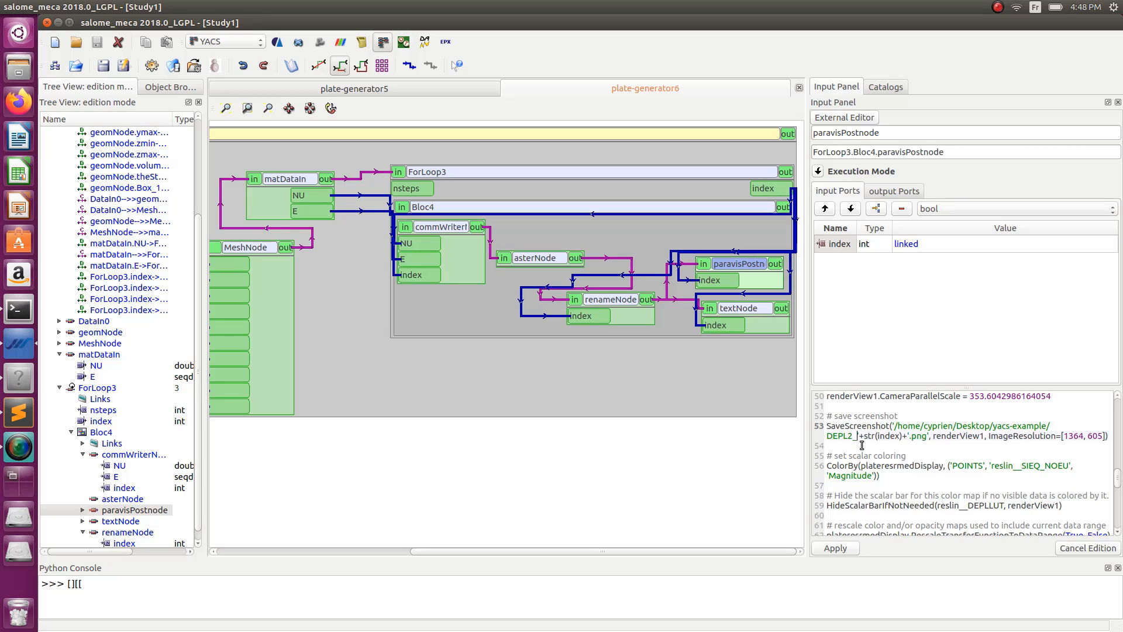
scroll(down, 3)
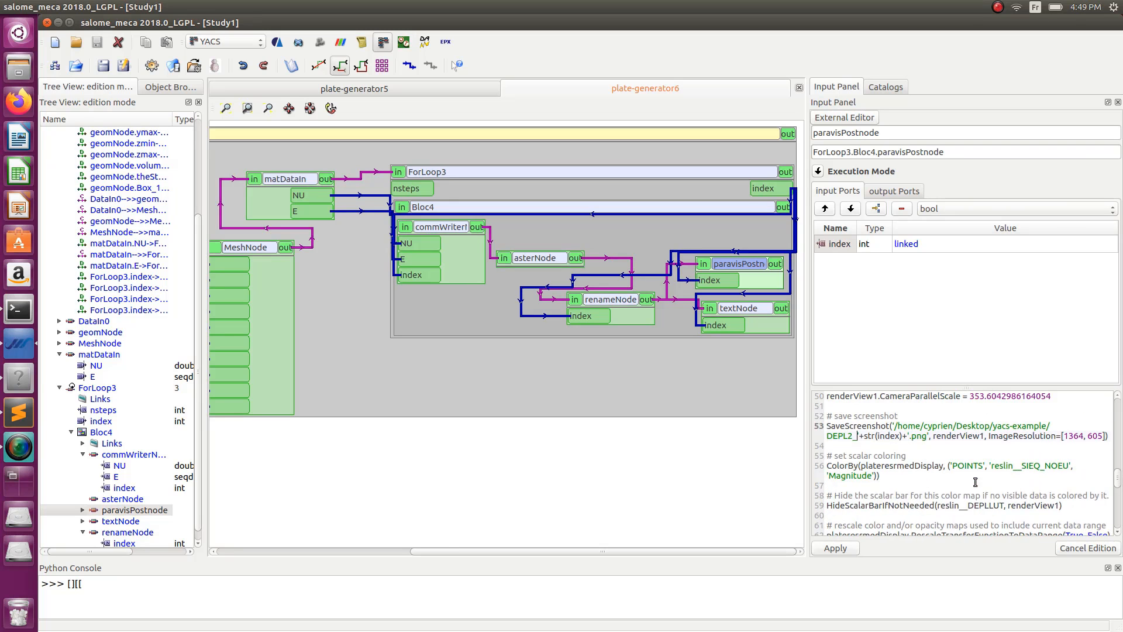
scroll(down, 3)
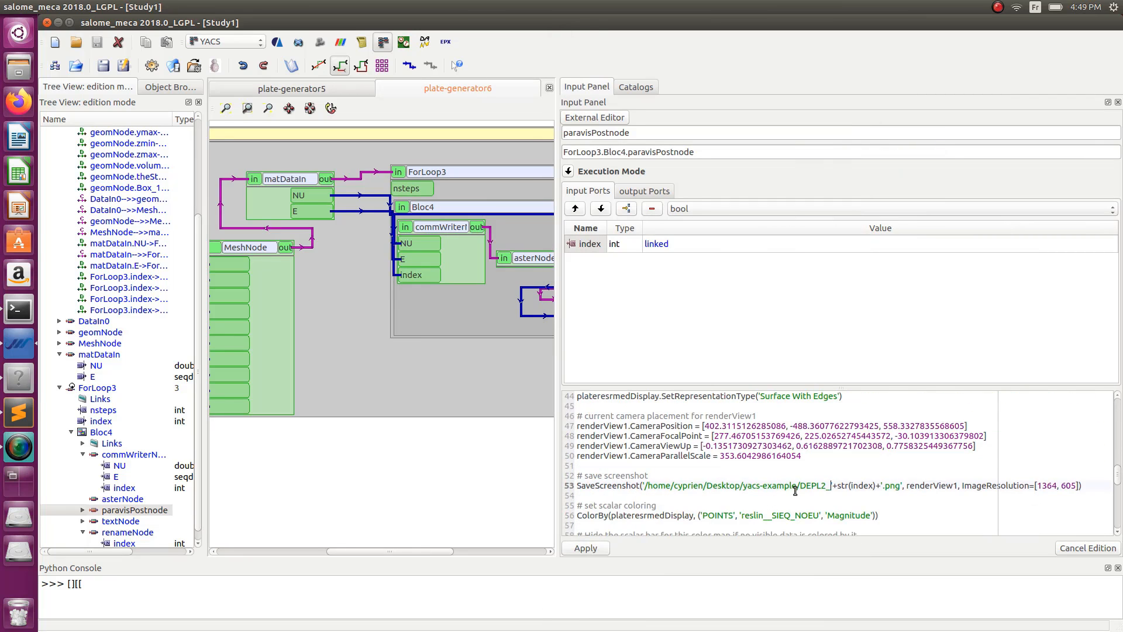
scroll(down, 3)
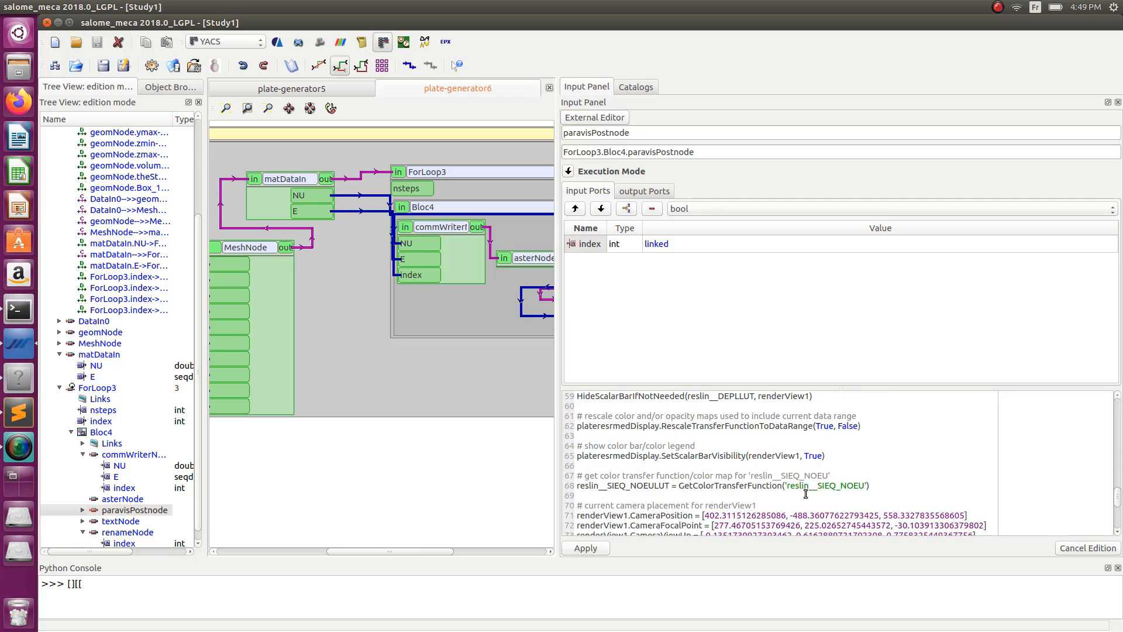
- Scroll through the paravisPostnode script before showing textNode's plate-res.txt script
scroll(down, 3)
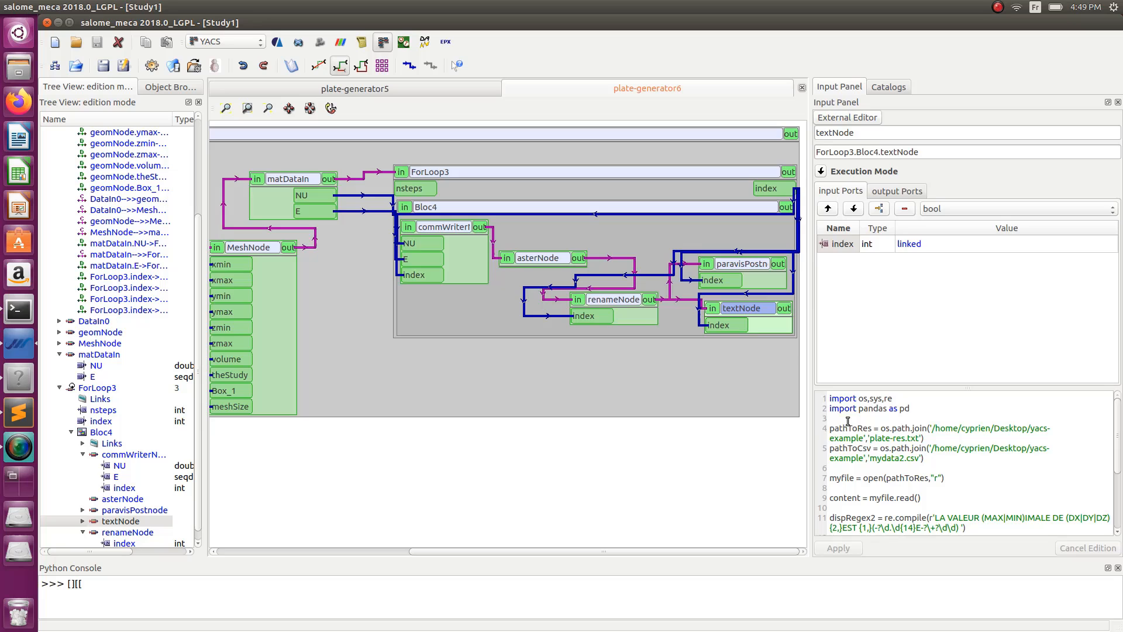
mouse_move(657, 359)
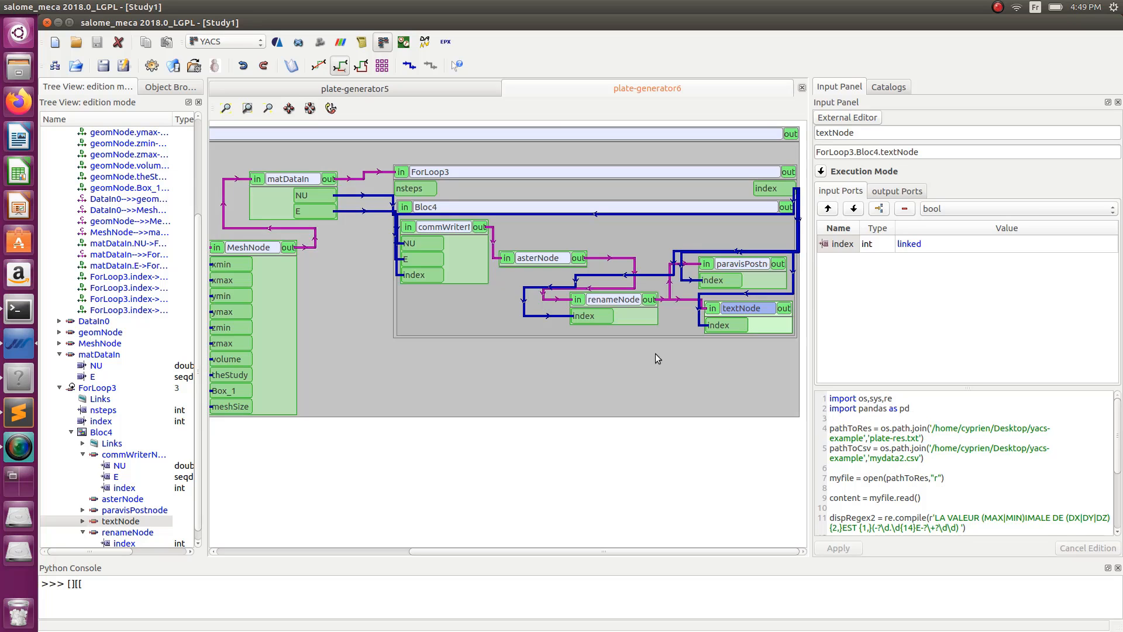
mouse_move(615, 306)
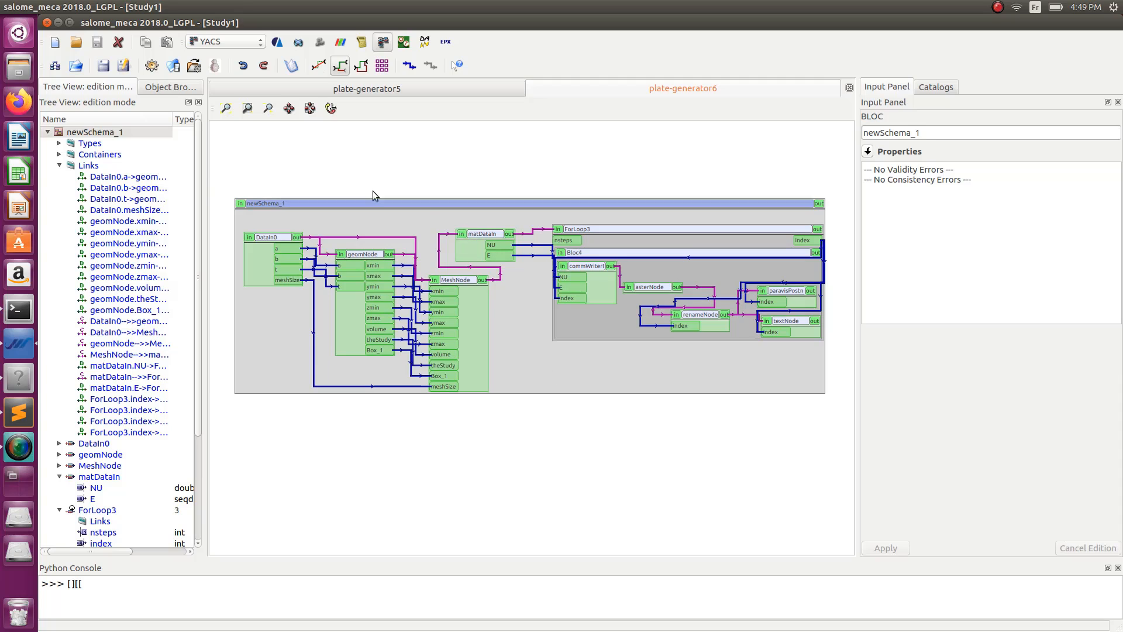
mouse_move(282, 205)
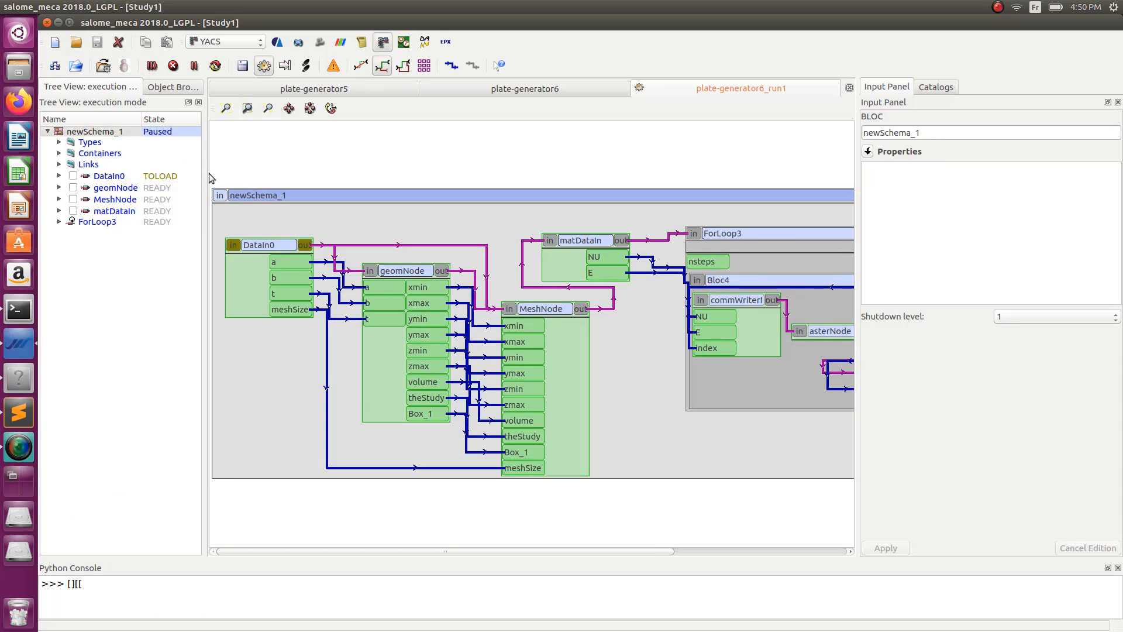
- Expand ForLoop3 and its postprocessing nodes to reveal the index ports, then start the schema execution
click(59, 223)
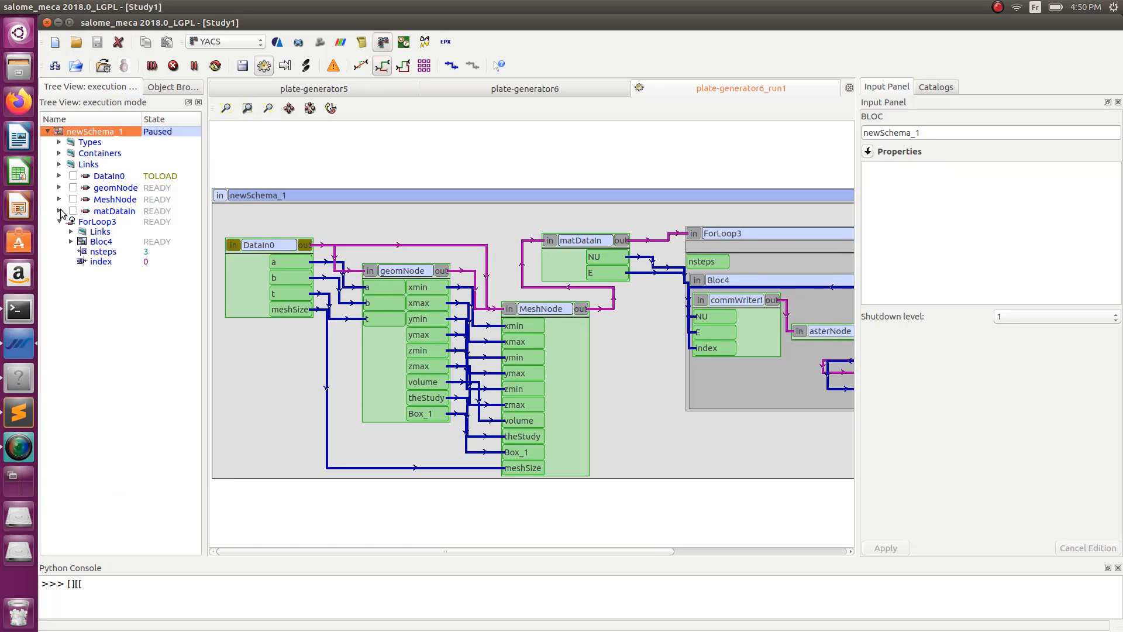
click(58, 187)
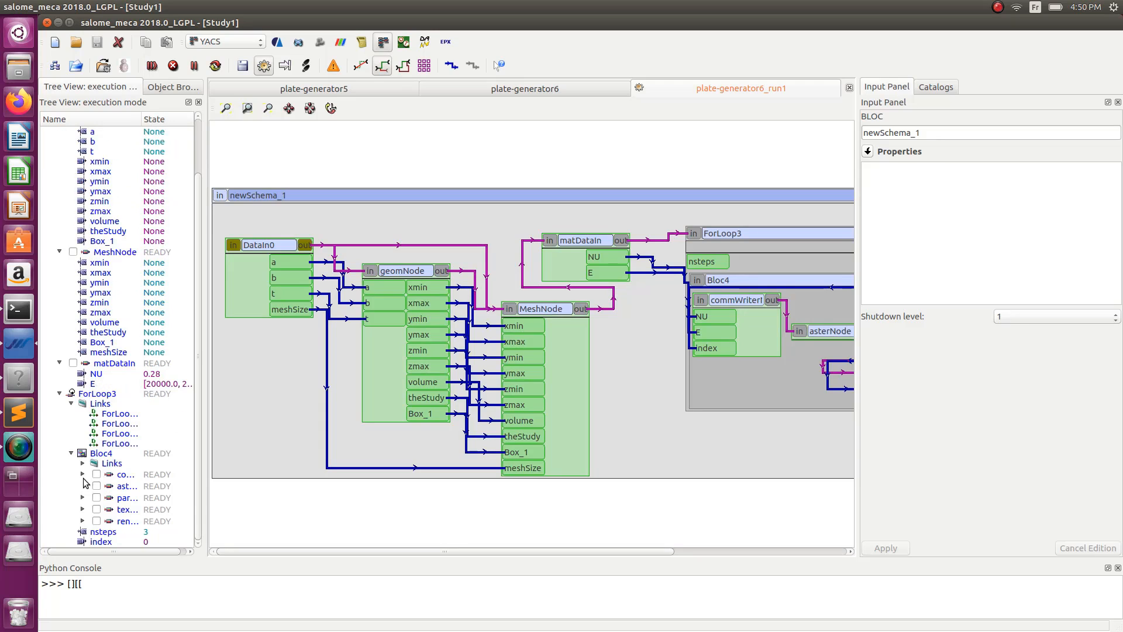
click(83, 509)
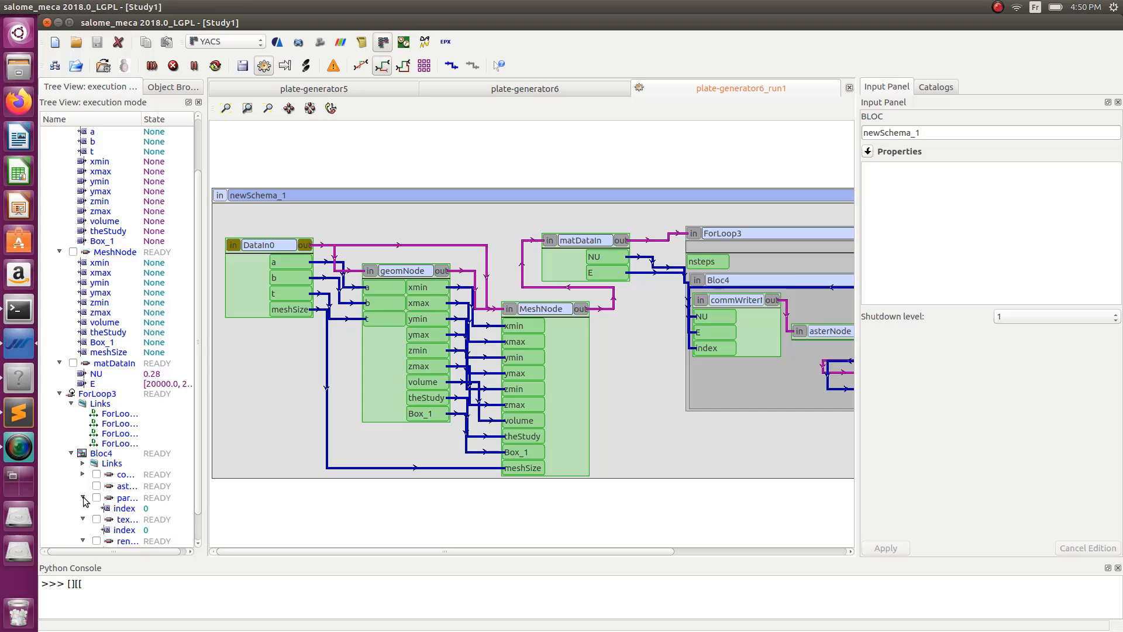
scroll(down, 3)
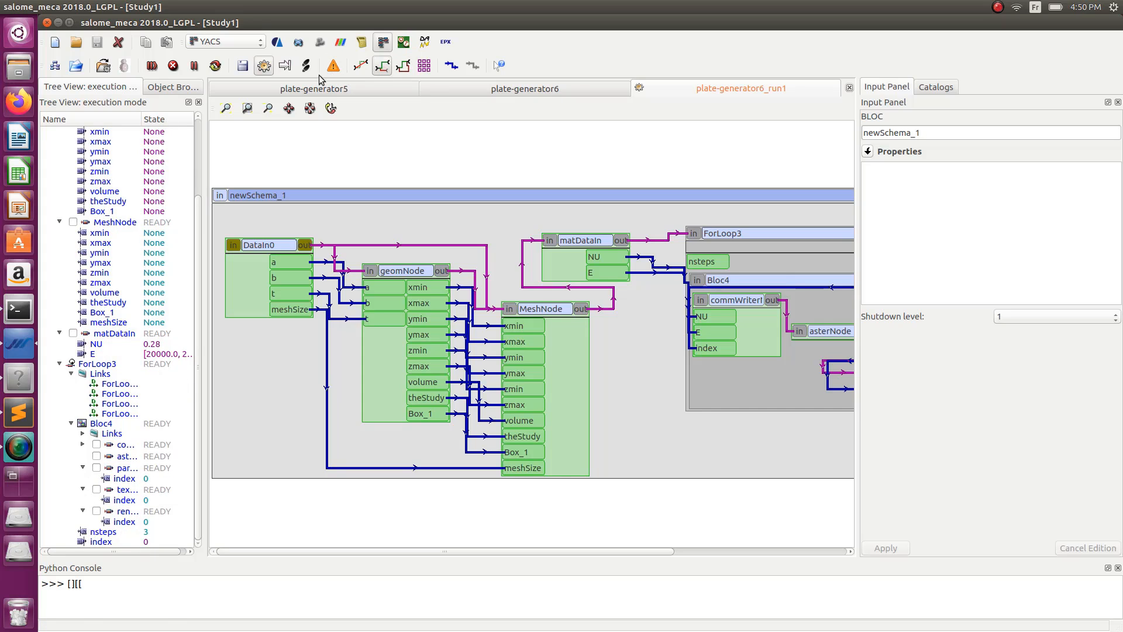
mouse_move(306, 66)
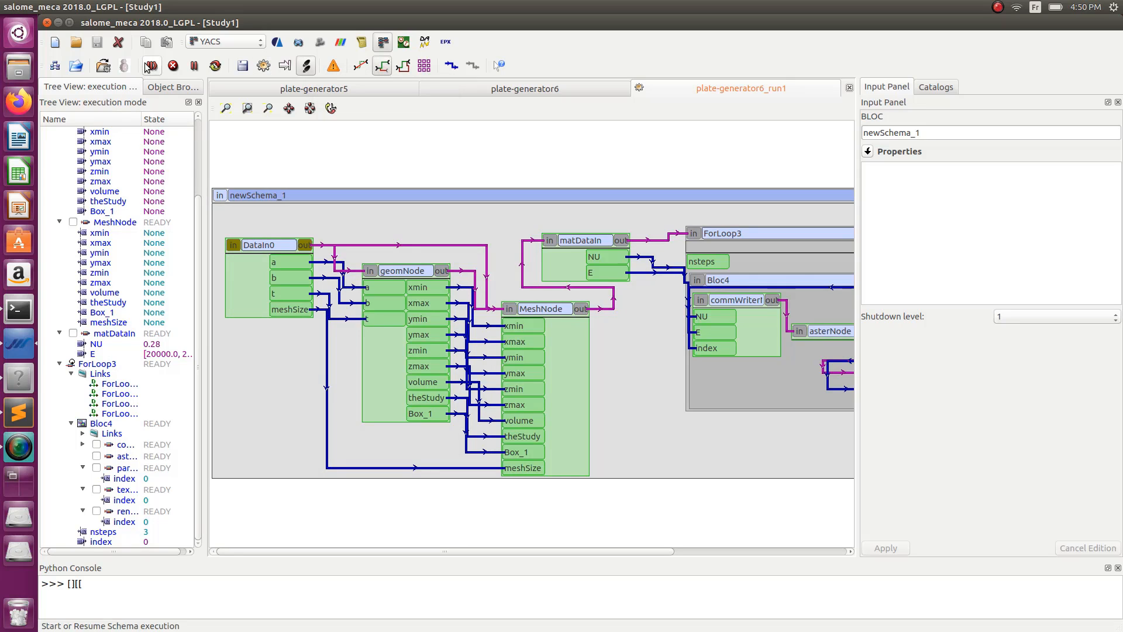
click(153, 65)
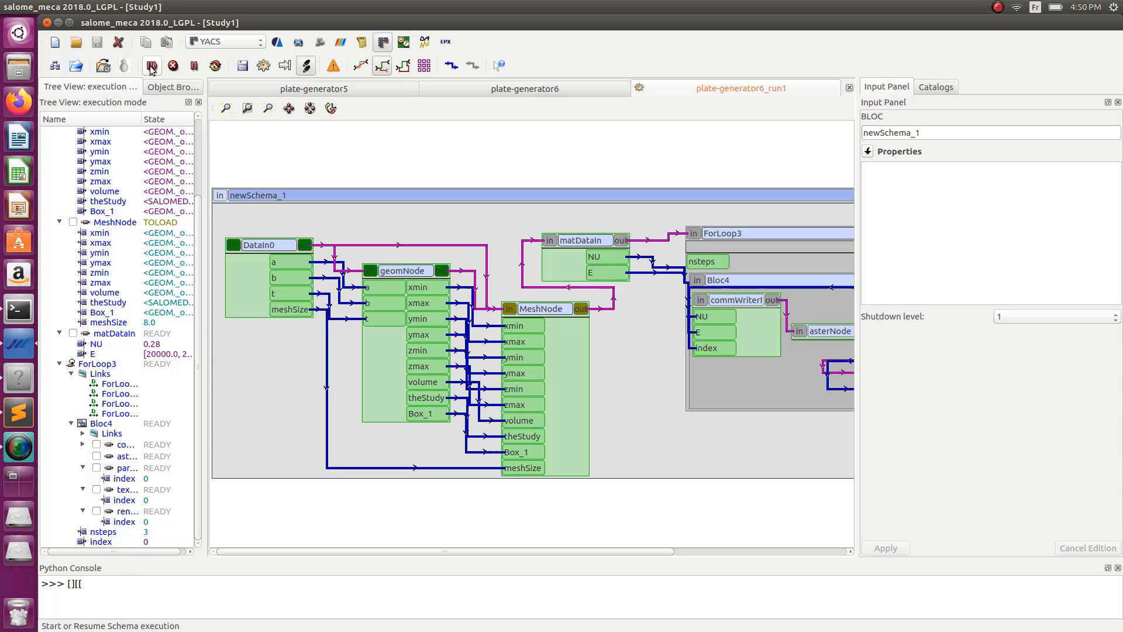
- Resume execution until ForLoop3 reaches index 2 with commWriter, aster and rename nodes done
click(152, 66)
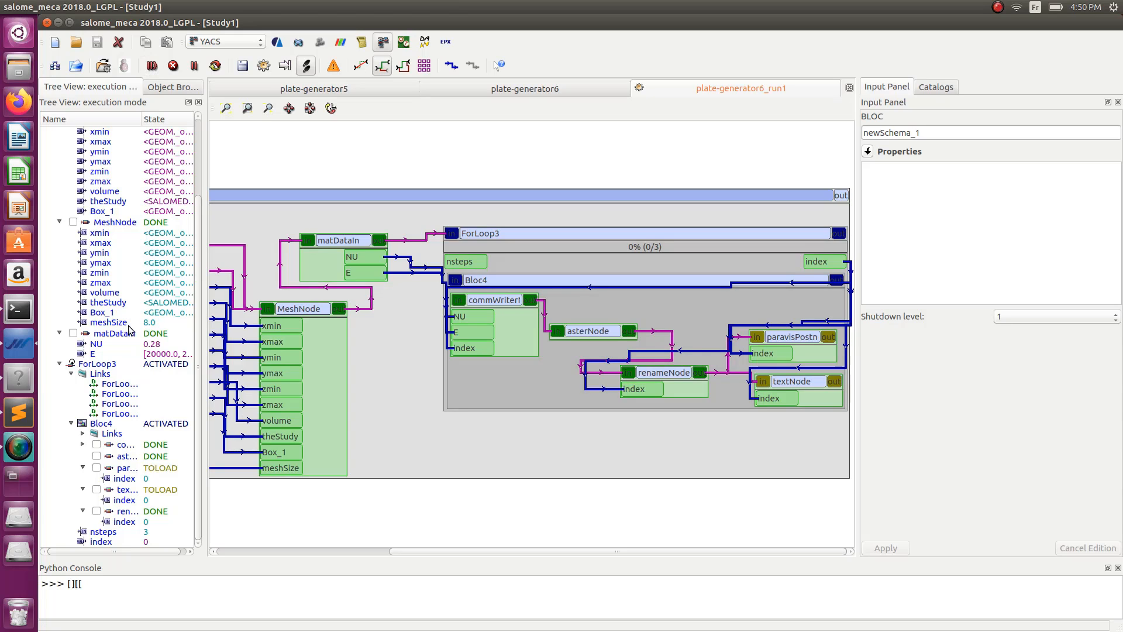
click(154, 66)
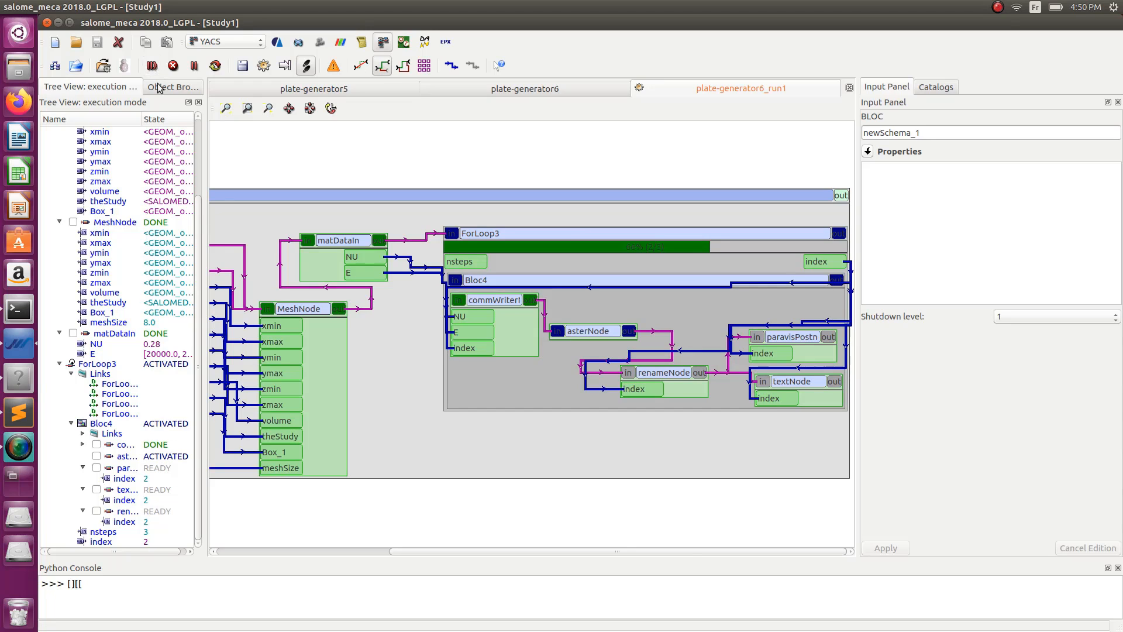
click(164, 65)
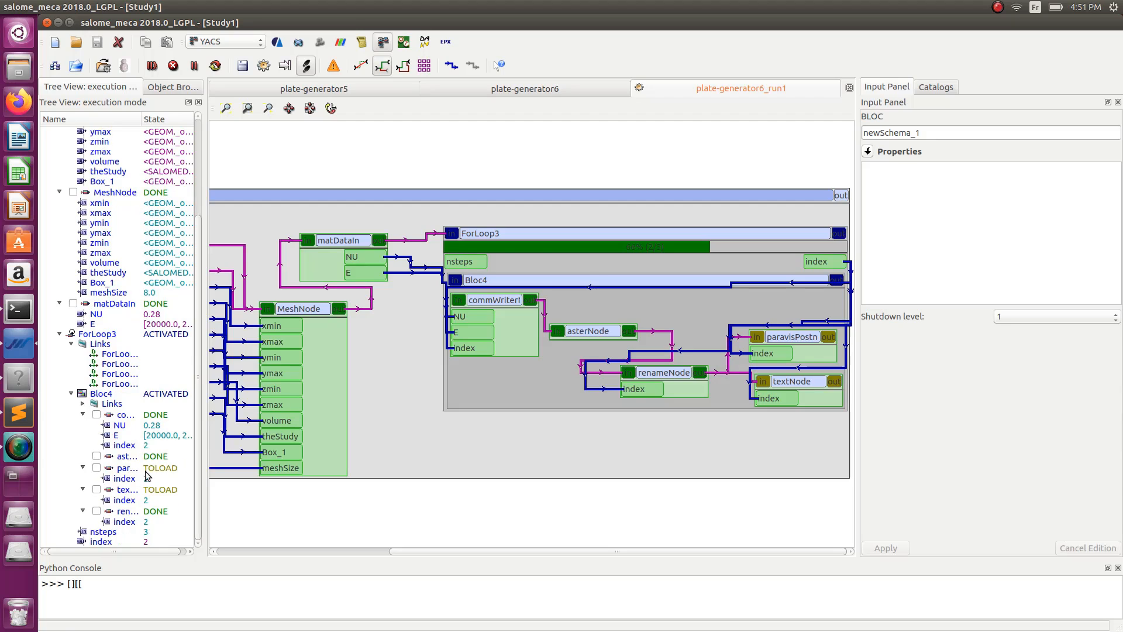
mouse_move(117, 511)
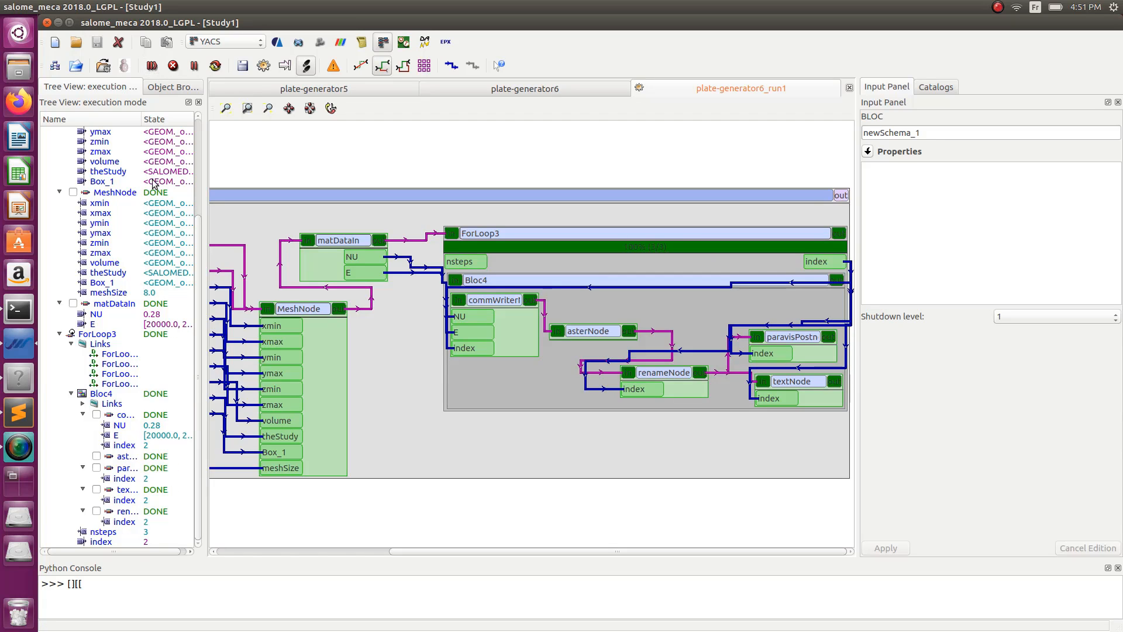
mouse_move(400, 554)
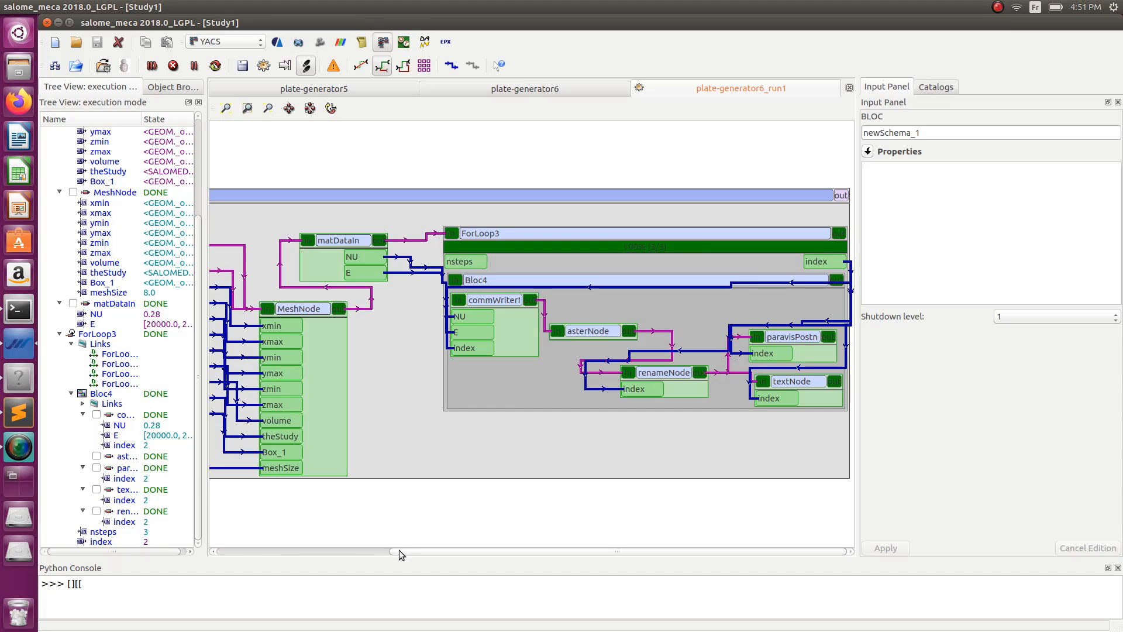
mouse_move(785, 170)
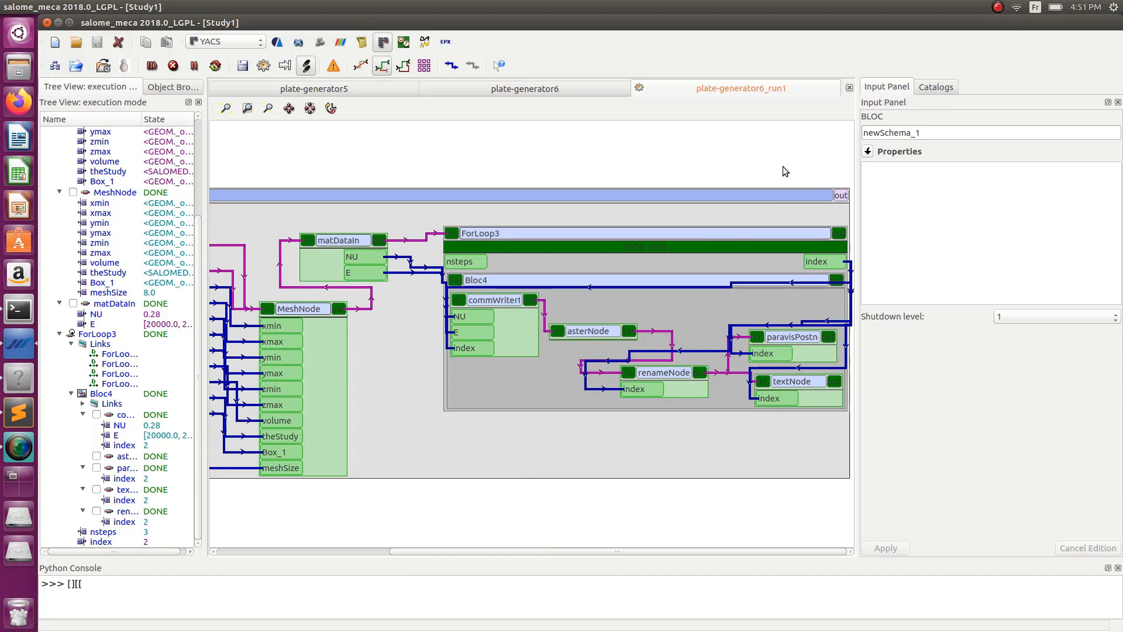
mouse_move(351, 213)
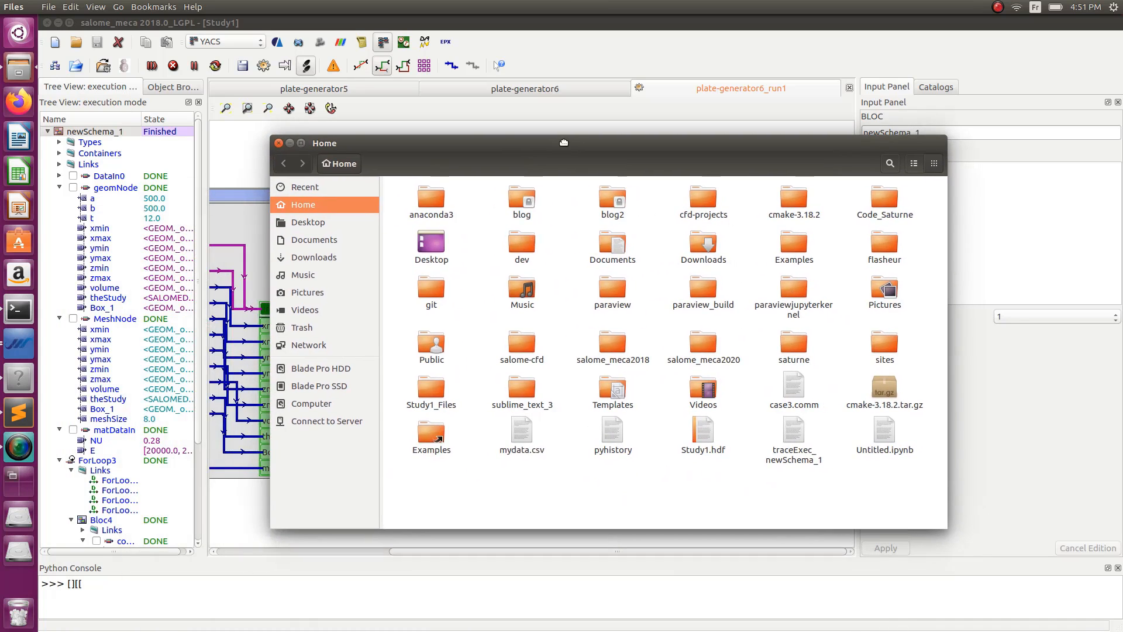
- Navigate to Desktop/yacs-example and open the DEPL2_2.png displacement screenshot
click(307, 222)
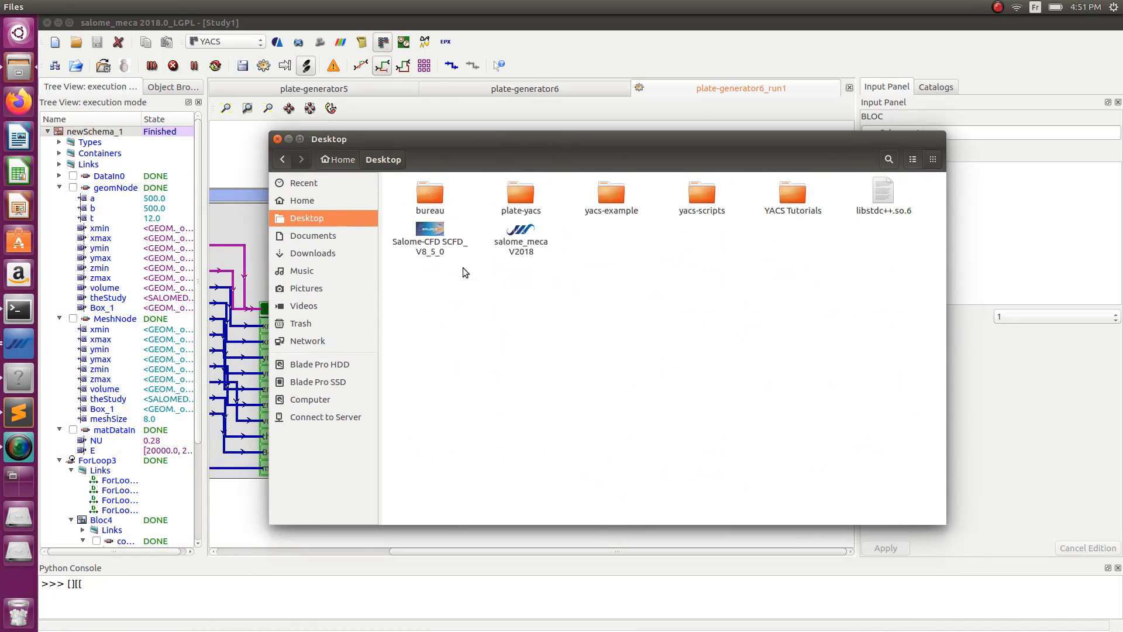
mouse_move(723, 198)
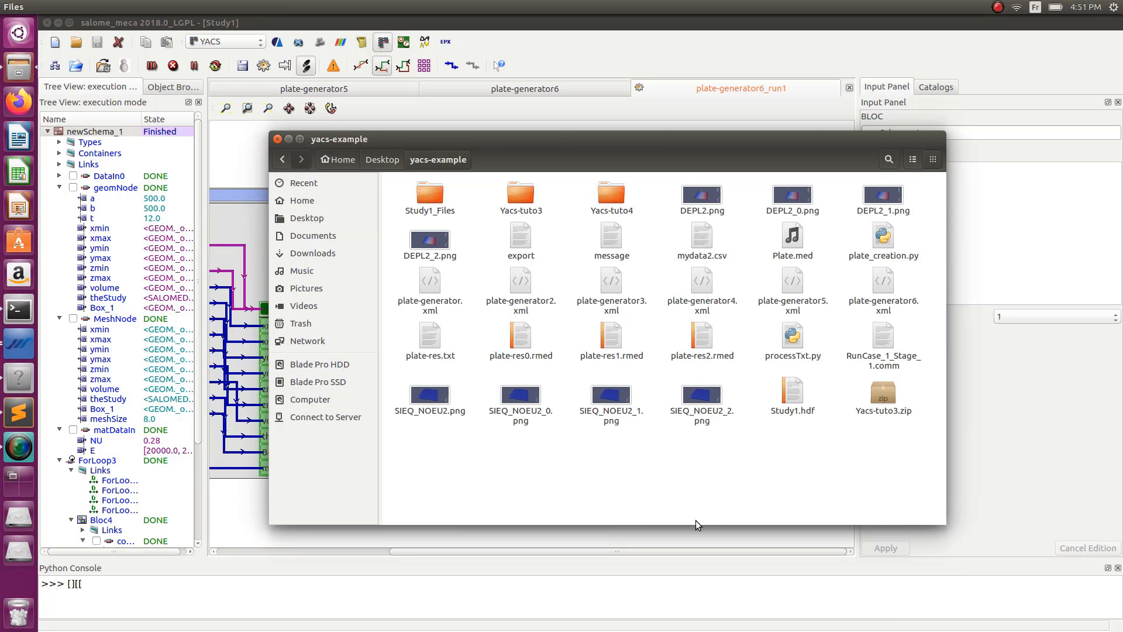
mouse_move(728, 201)
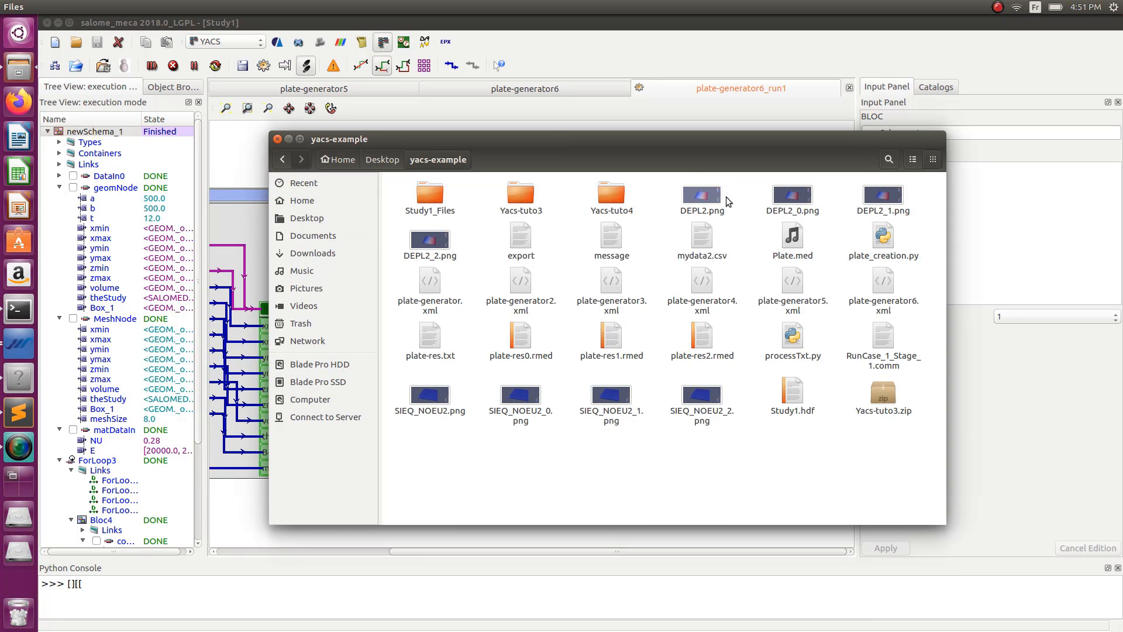
click(791, 194)
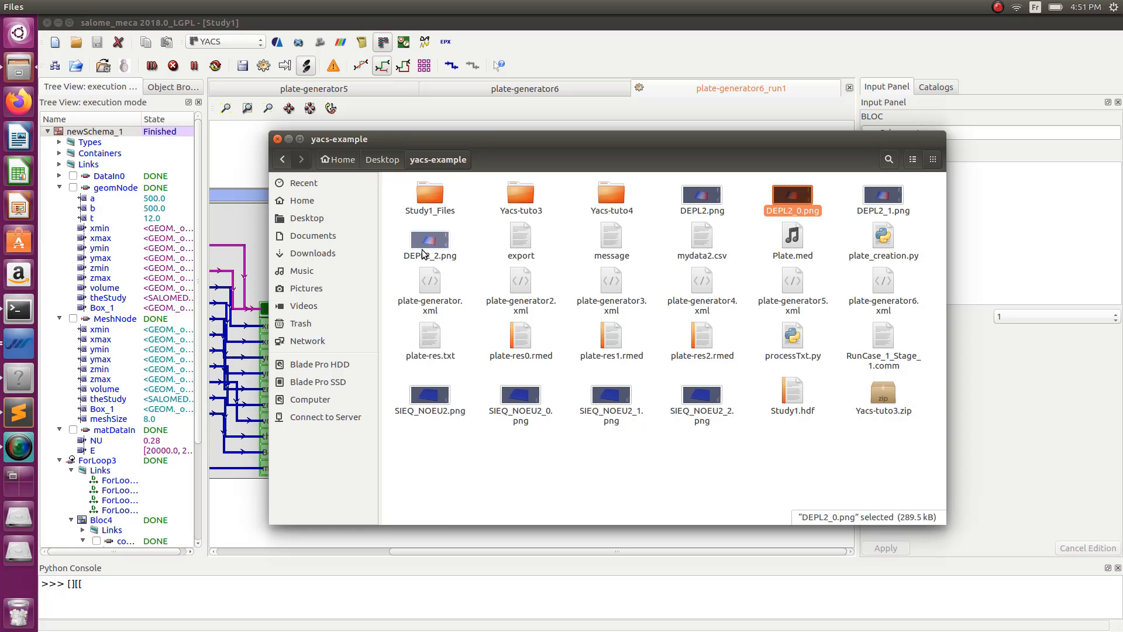
double_click(793, 198)
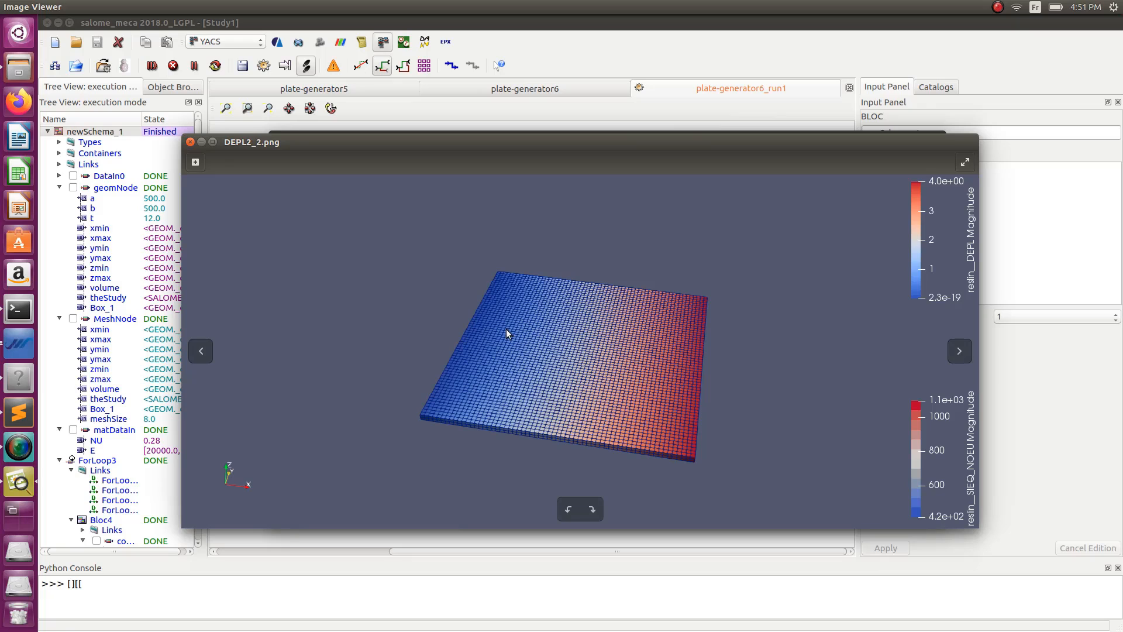
mouse_move(668, 433)
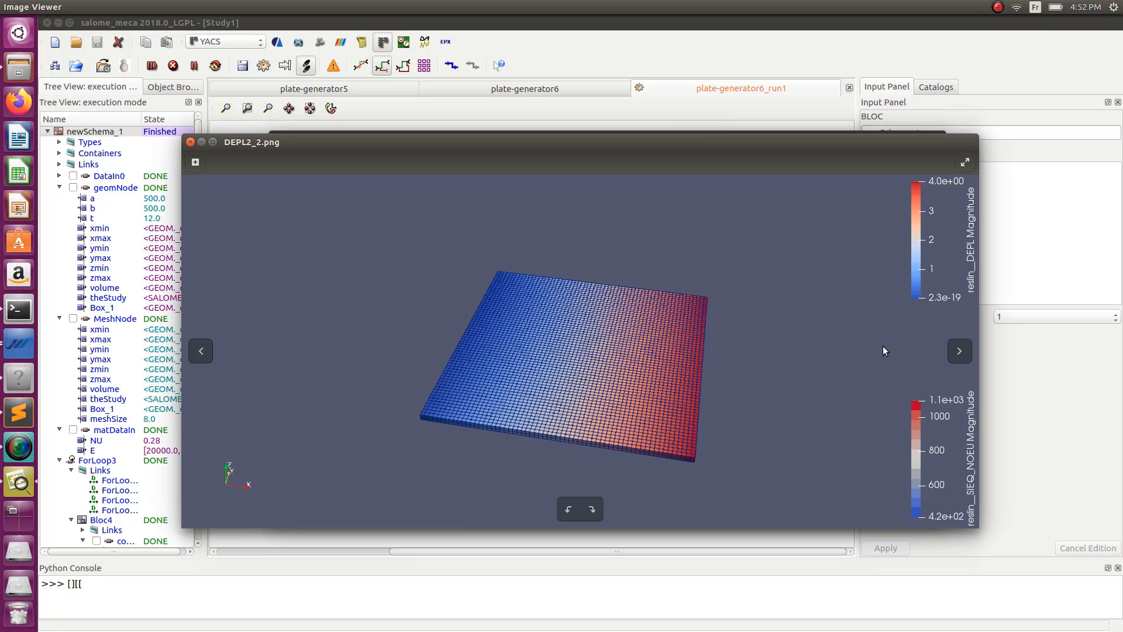
mouse_move(814, 309)
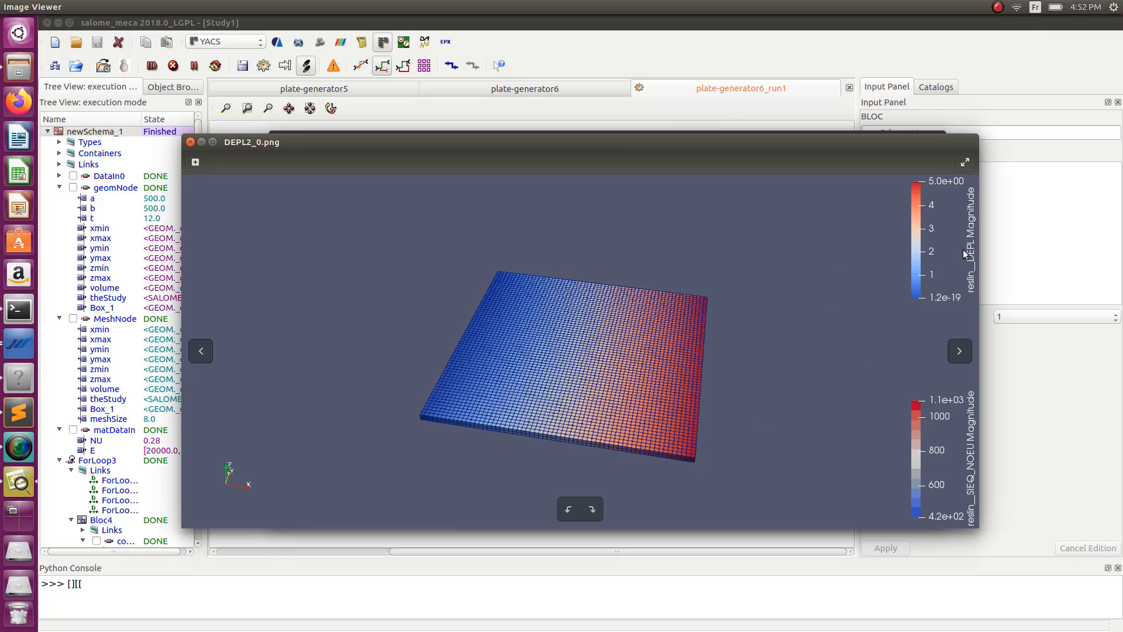
mouse_move(761, 376)
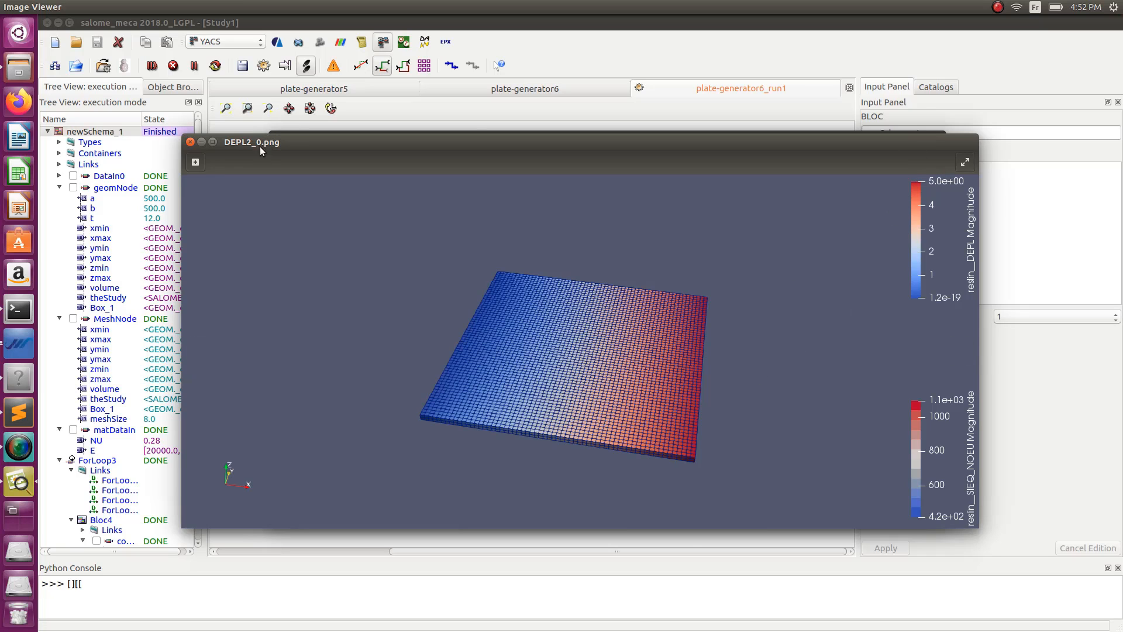
mouse_move(924, 186)
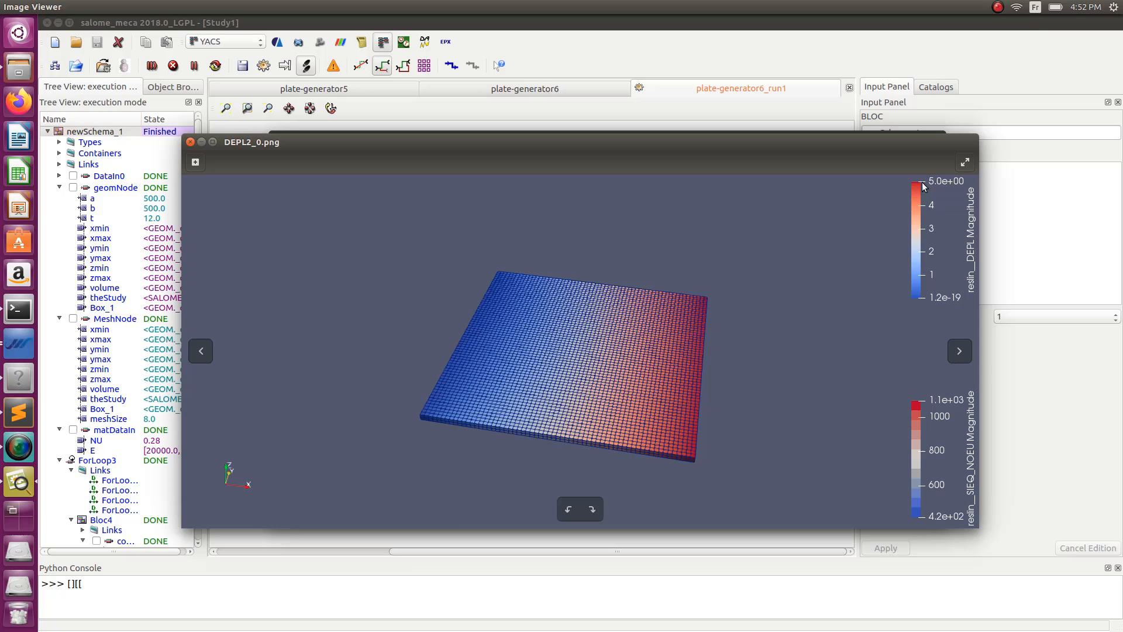
mouse_move(936, 189)
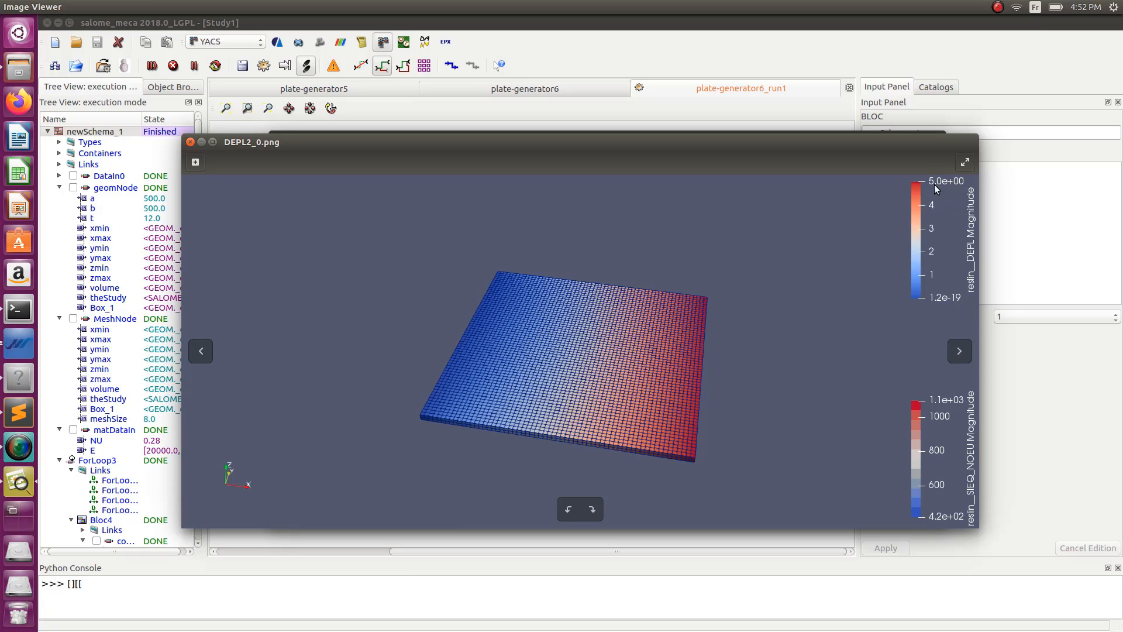
mouse_move(943, 185)
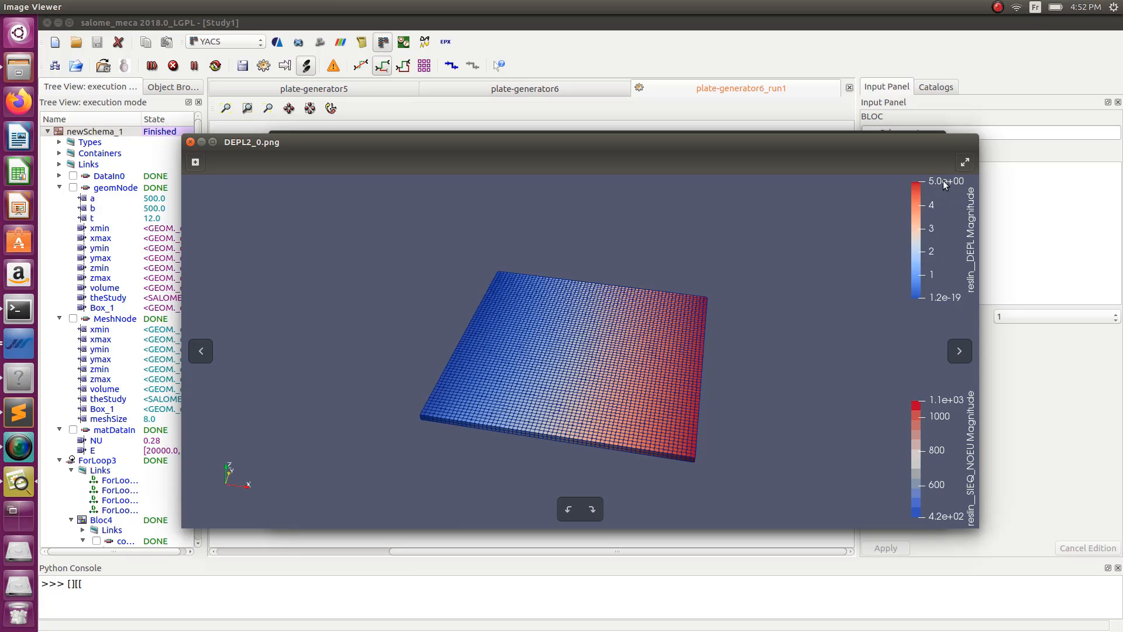
mouse_move(725, 290)
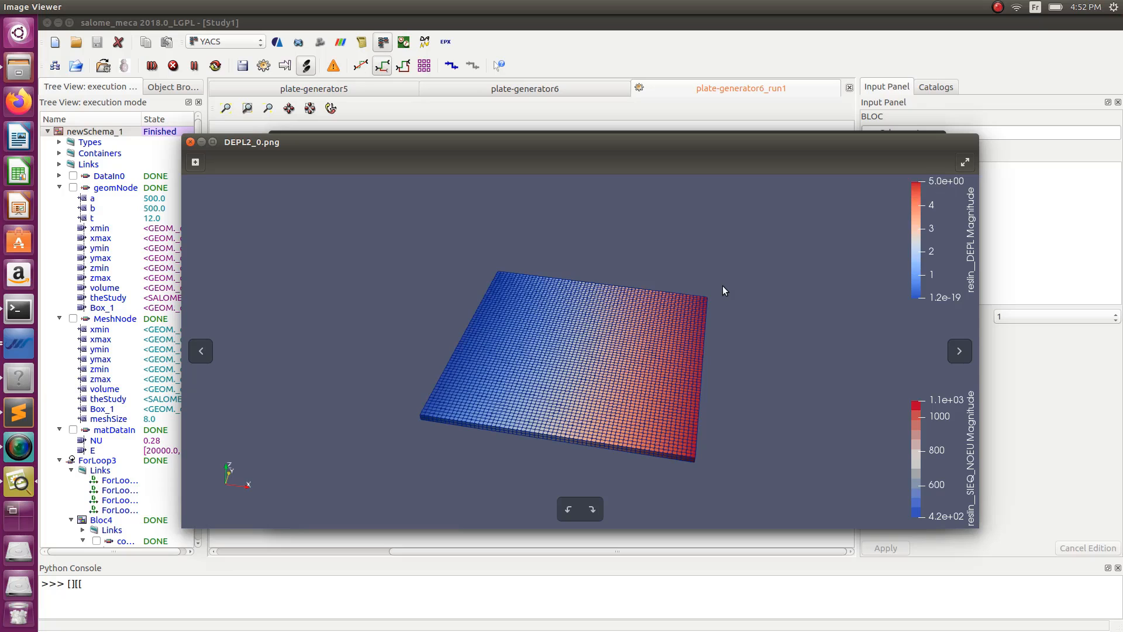
- Flip through DEPL2_0, DEPL2_1 and DEPL2_2, peak displacement falling 5.0, 4.6, 4.0
click(959, 351)
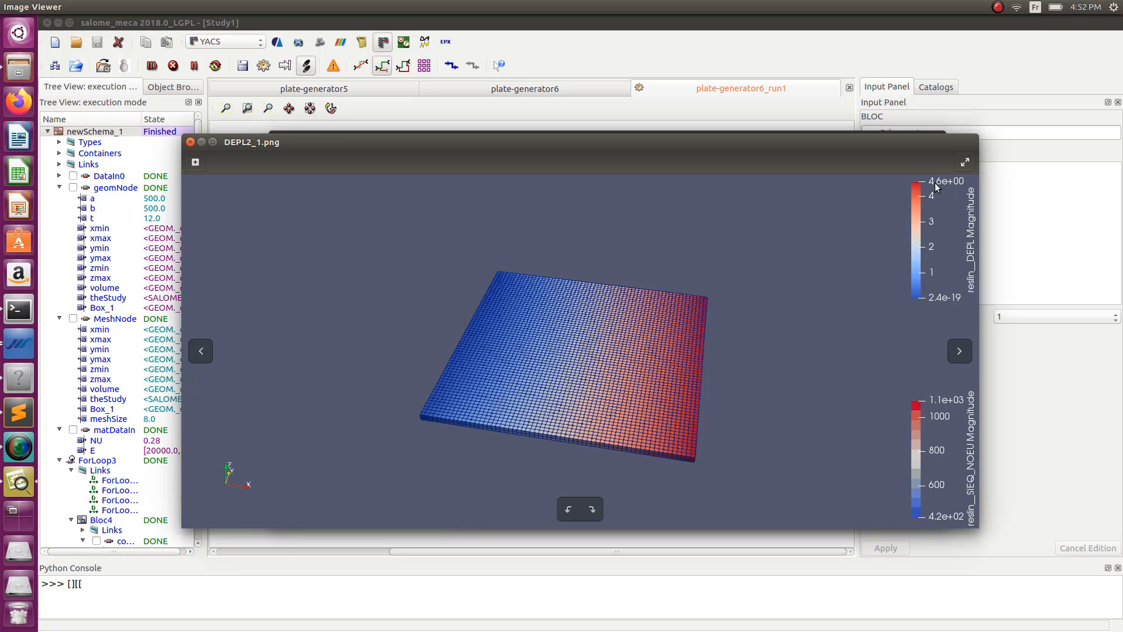
click(959, 350)
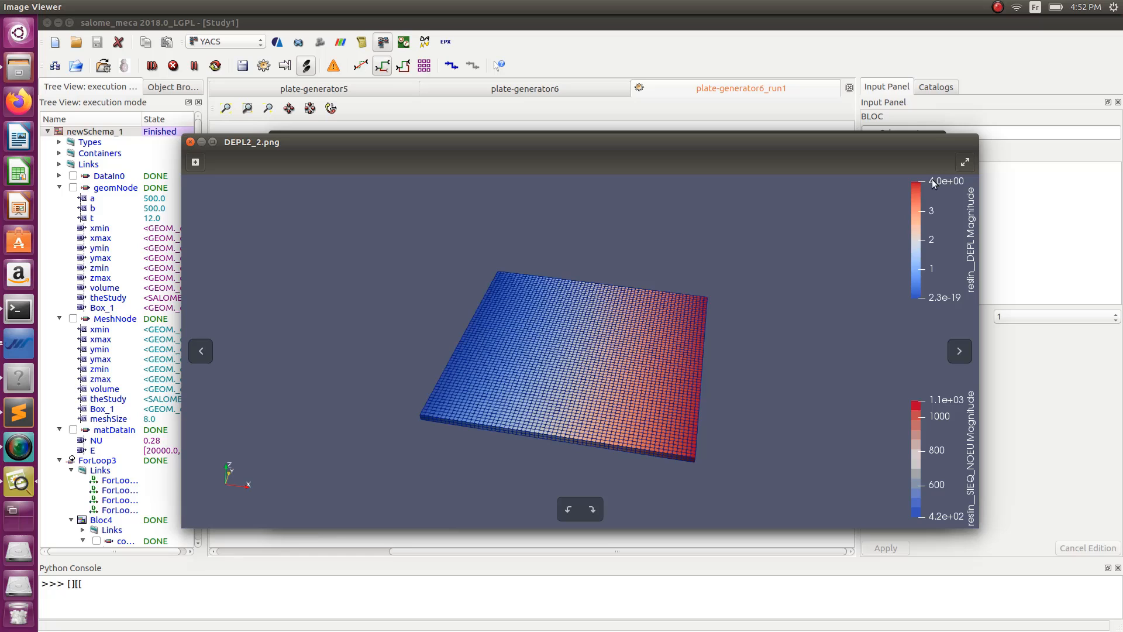
mouse_move(151, 113)
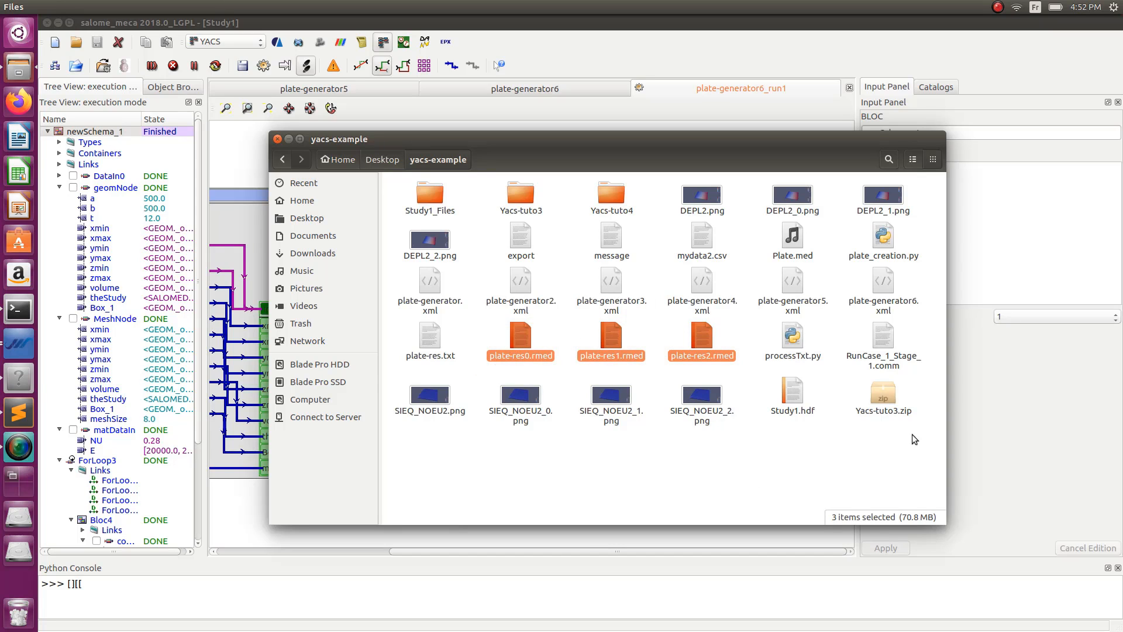
mouse_move(340, 220)
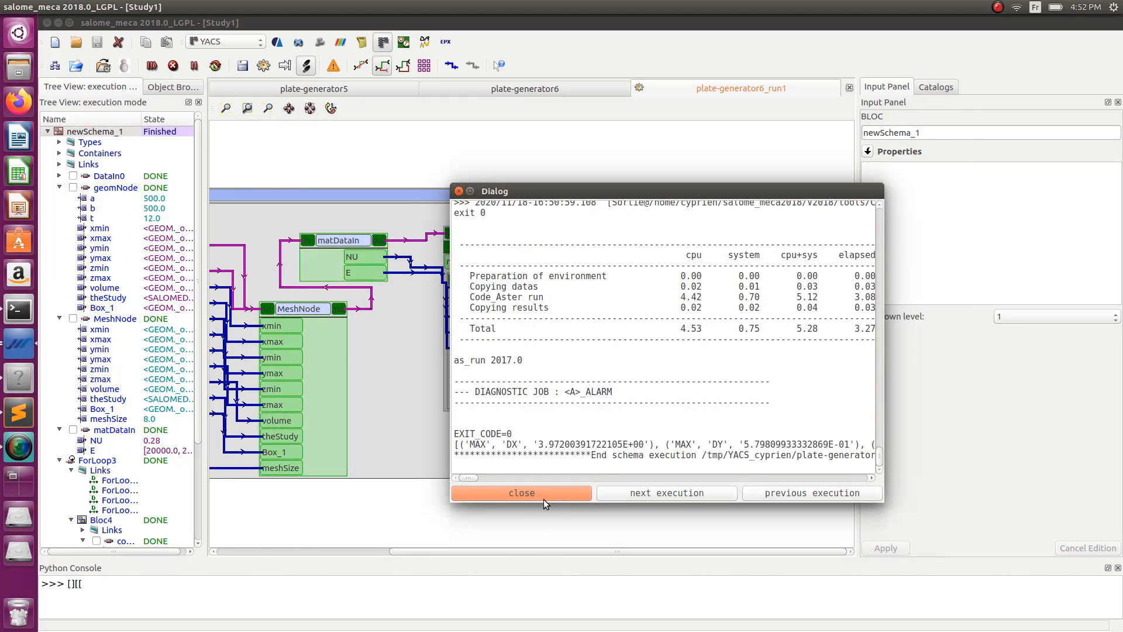
- Dismiss the execution report to return to the finished ForLoop3 schema
click(521, 493)
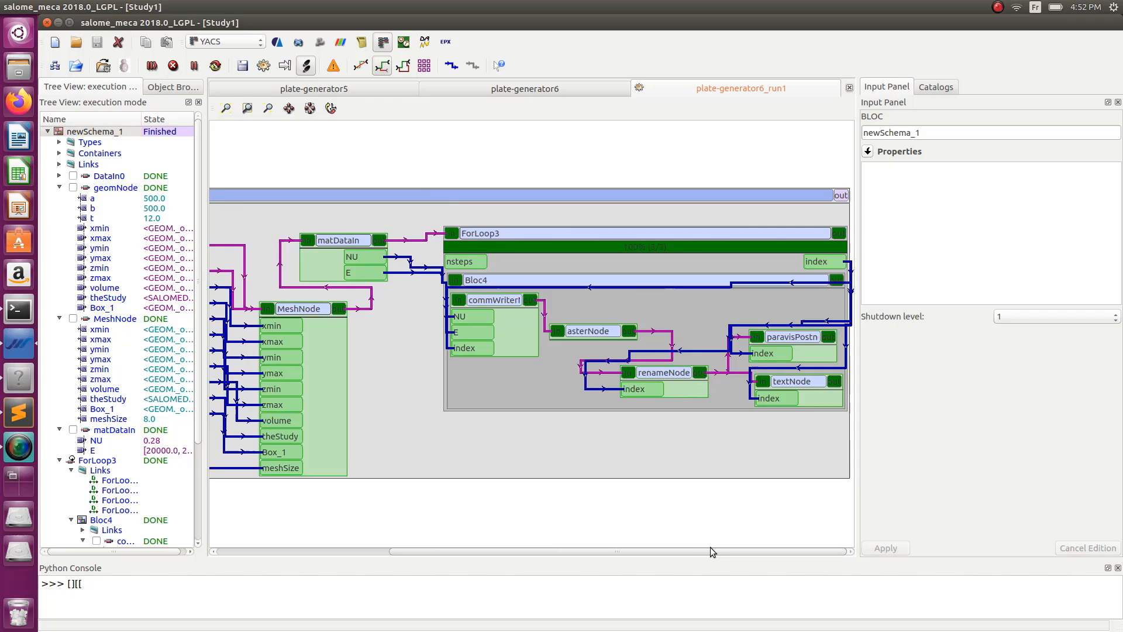
mouse_move(602, 311)
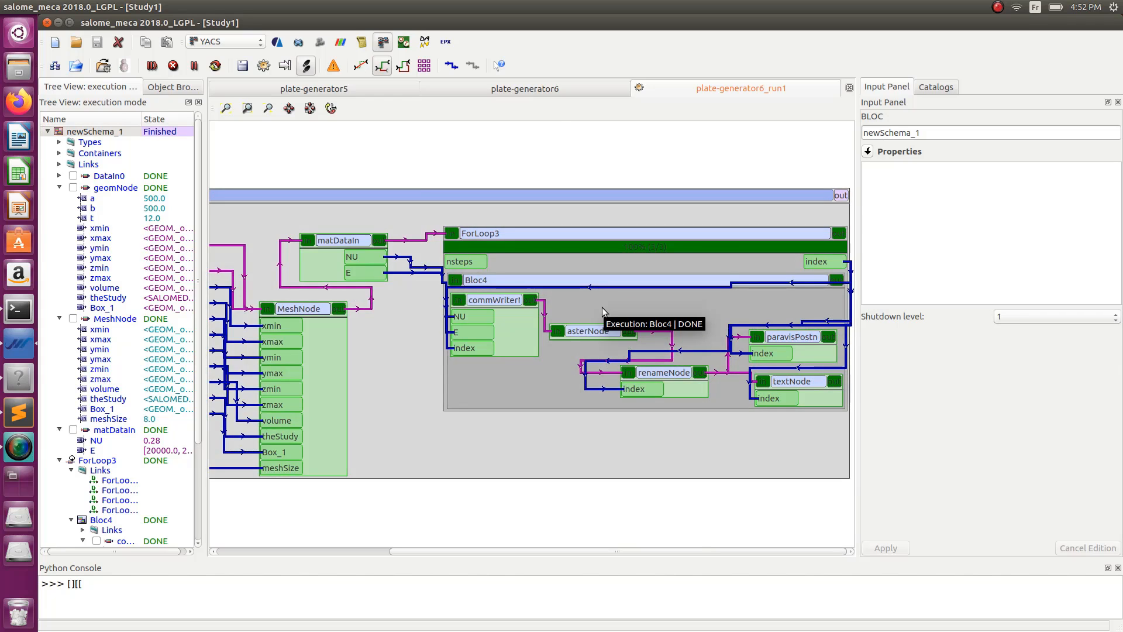